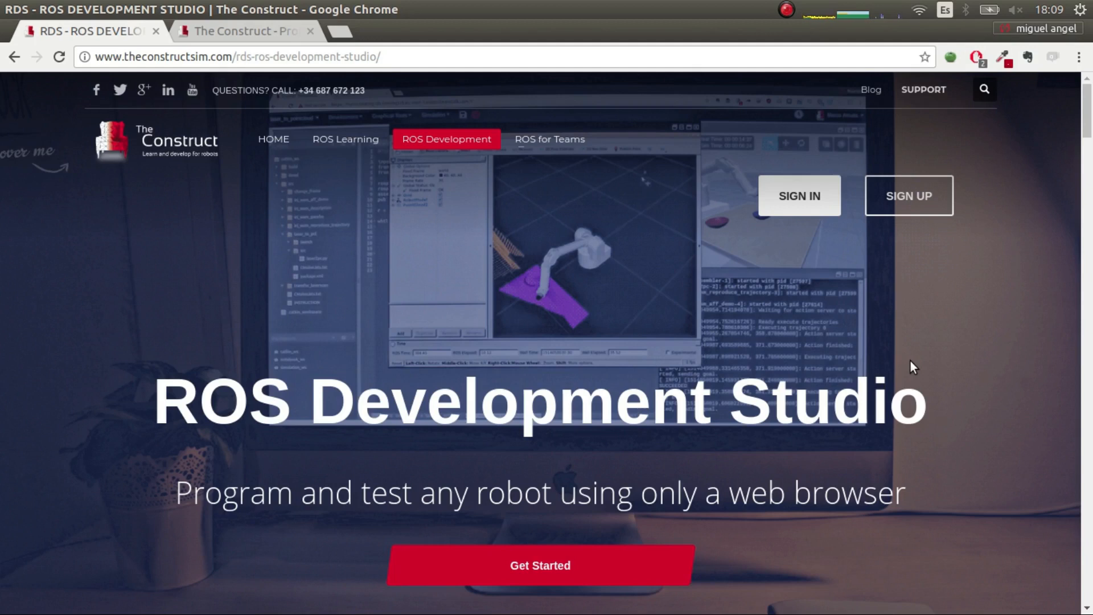
mouse_move(932, 423)
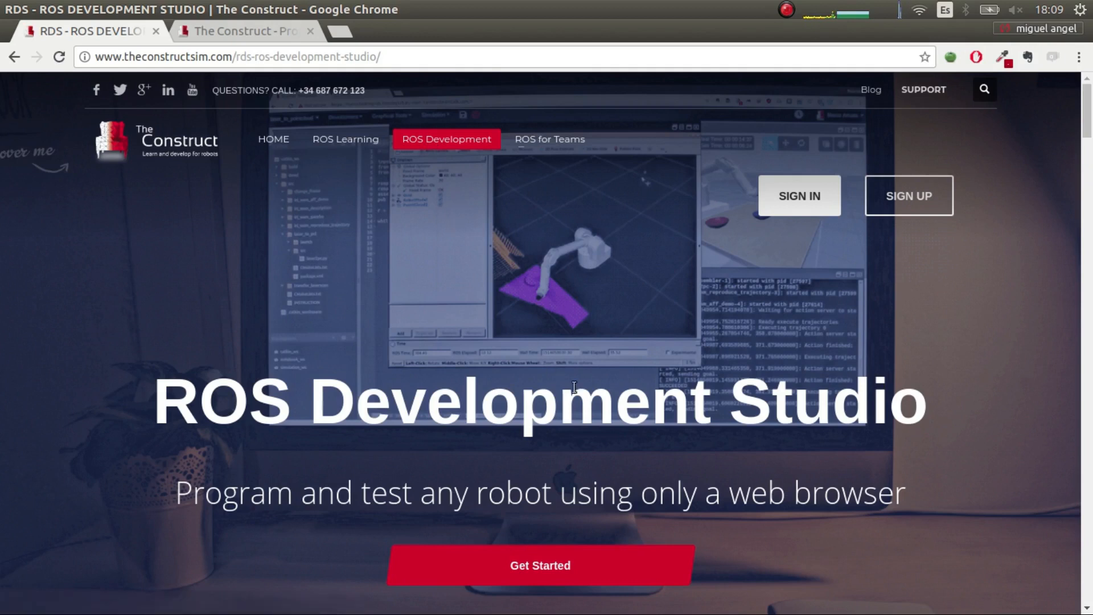
mouse_move(799, 195)
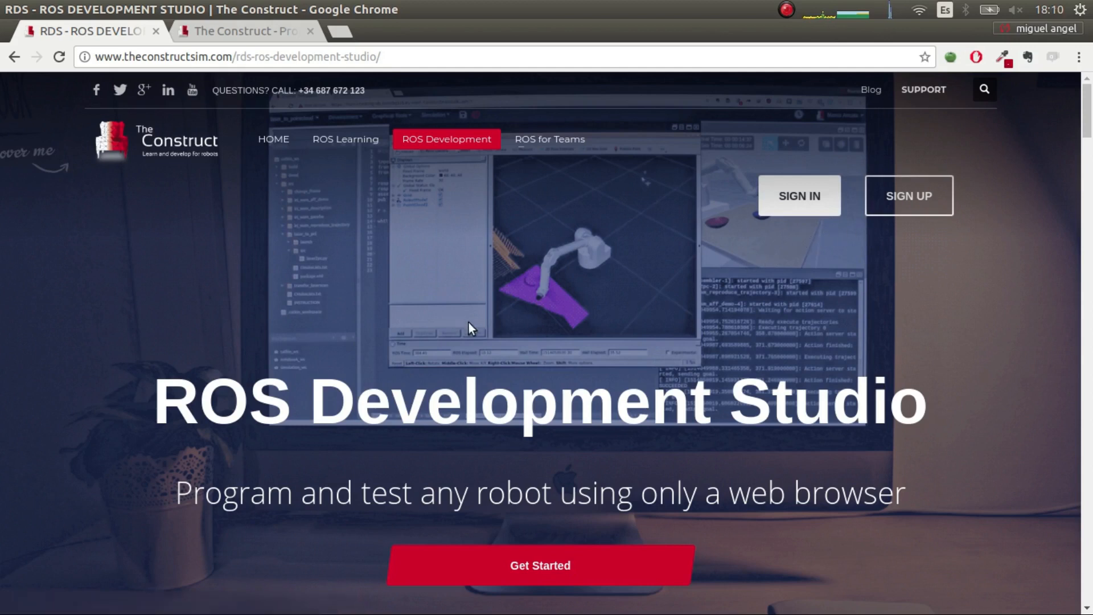
mouse_move(244, 31)
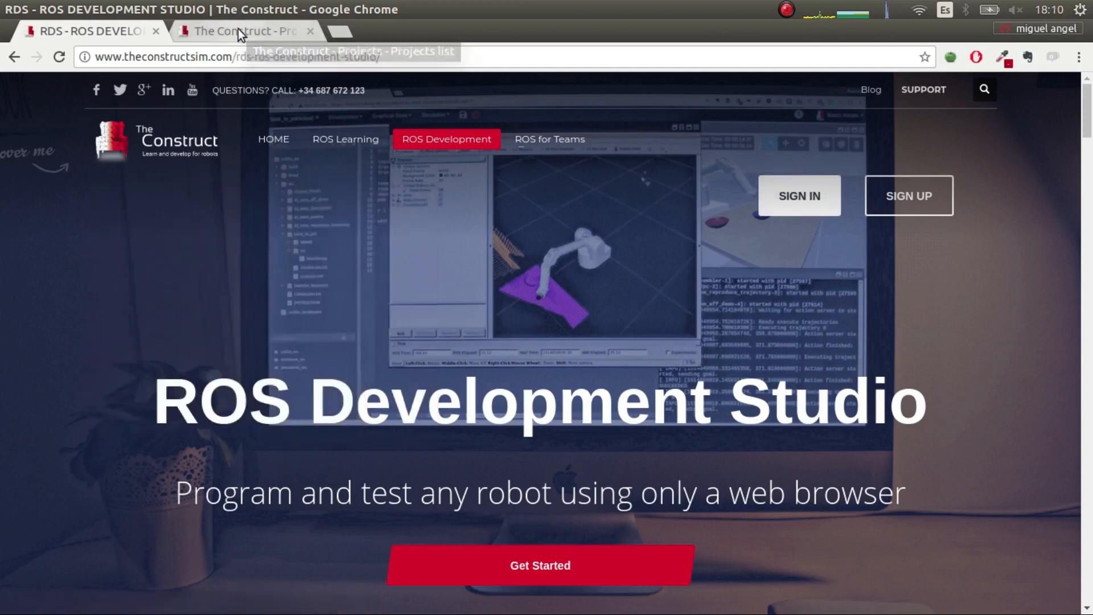
- Go to the projects list, close the landing page, and toggle Public view back to my projects
left_click(244, 31)
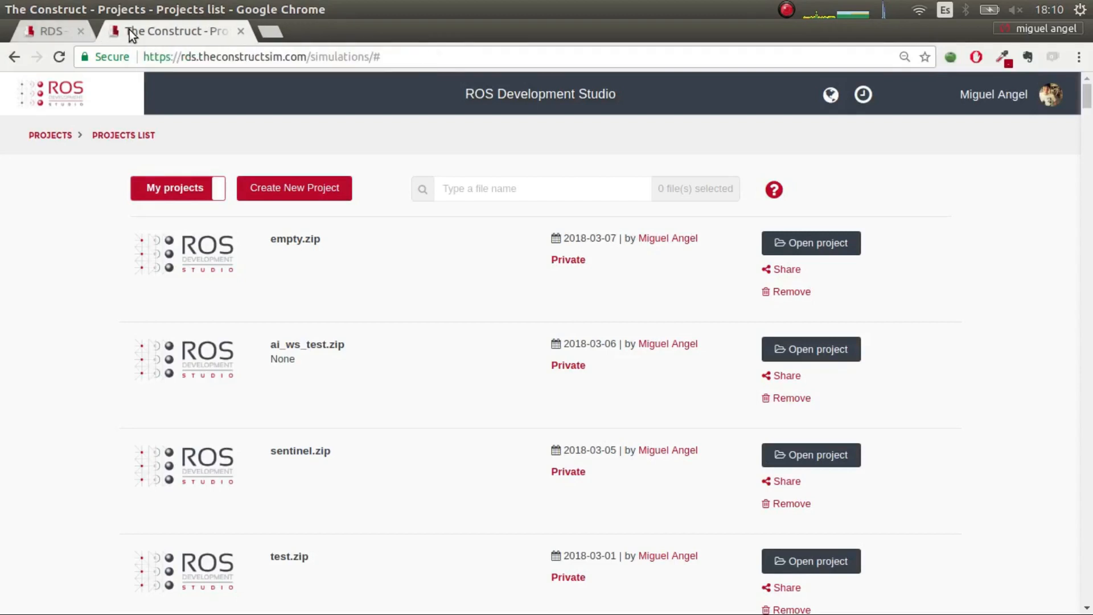
left_click(80, 32)
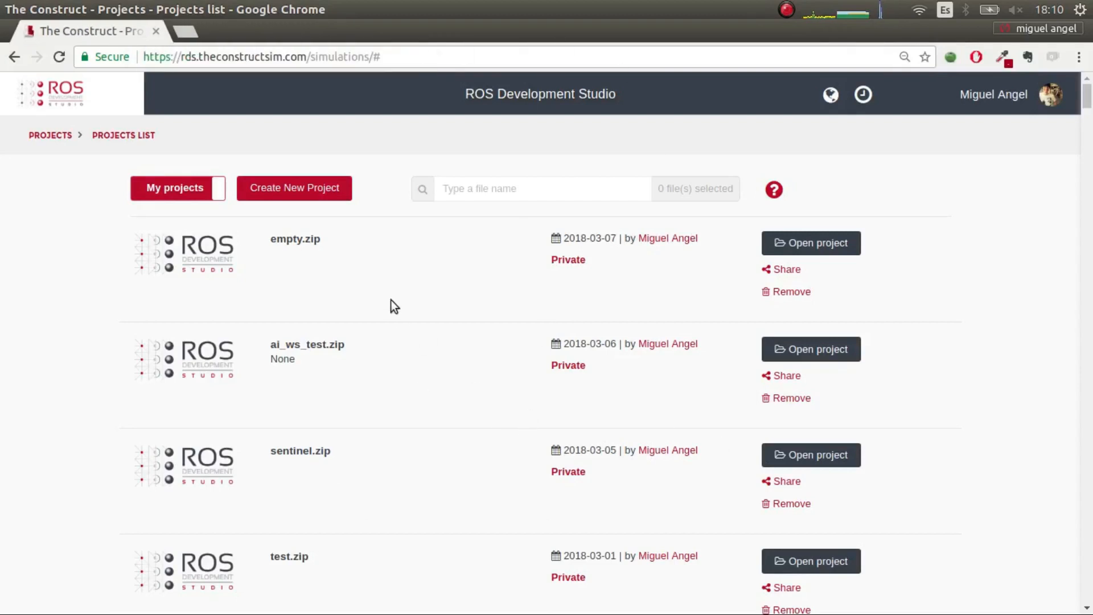
mouse_move(244, 296)
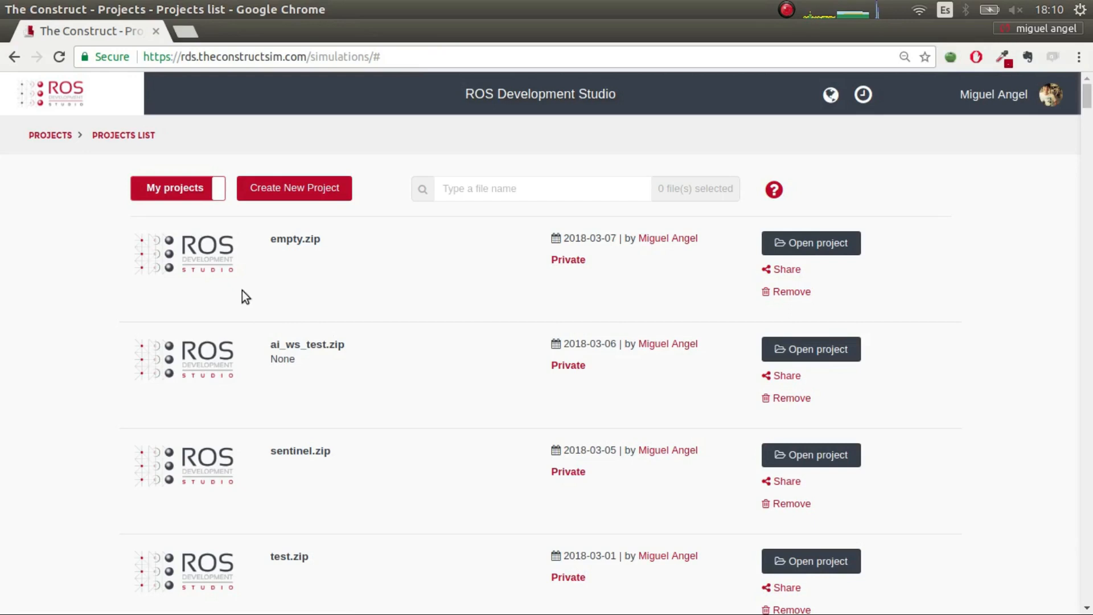
left_click(177, 189)
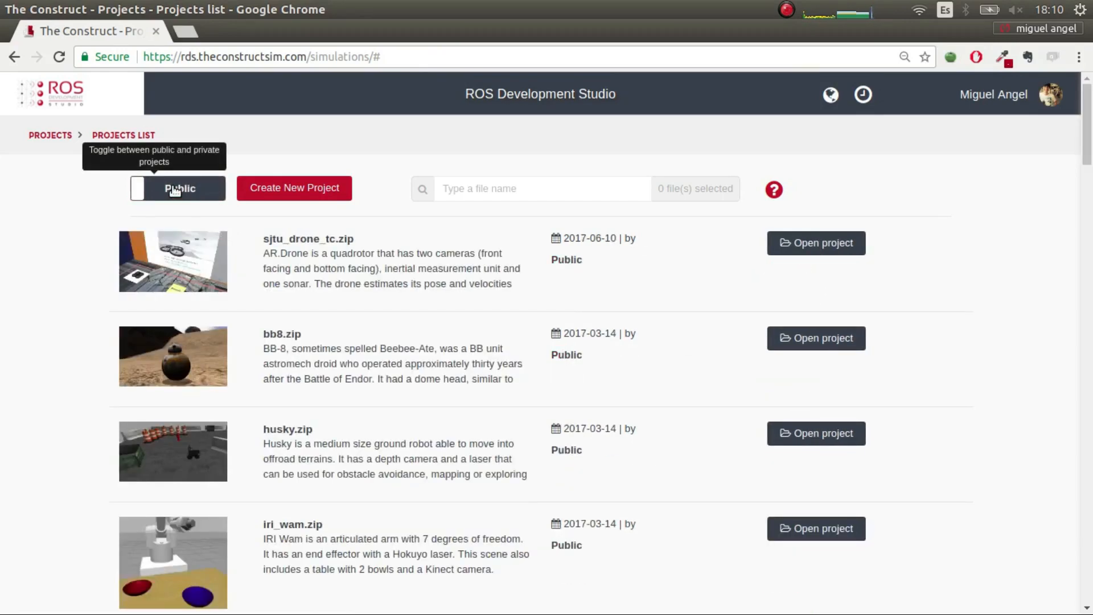
left_click(176, 188)
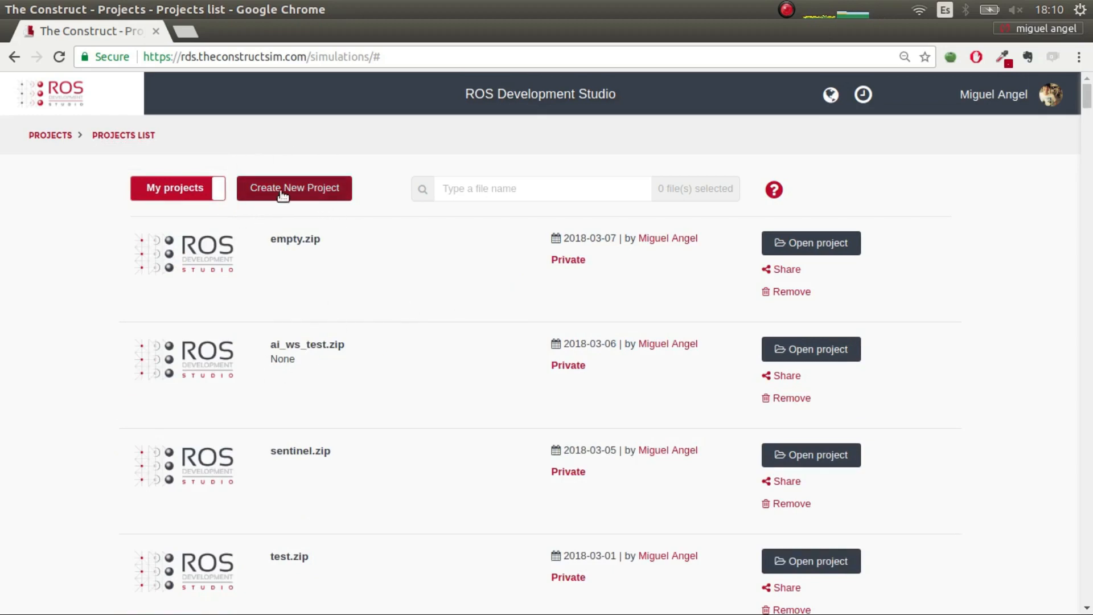
- Create a new project named my_ai_test
left_click(294, 187)
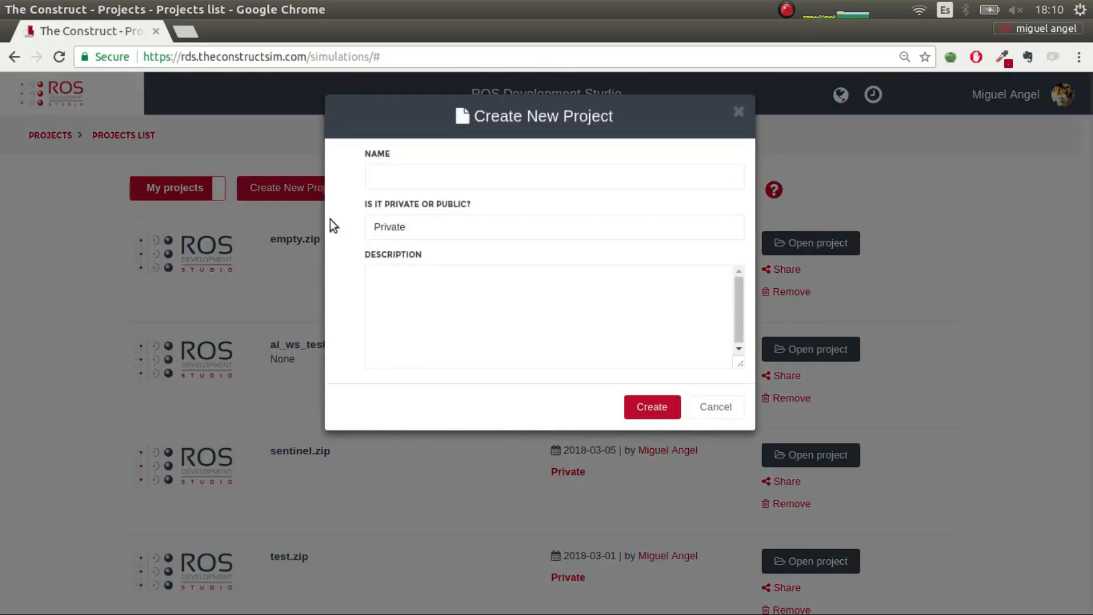
left_click(553, 176)
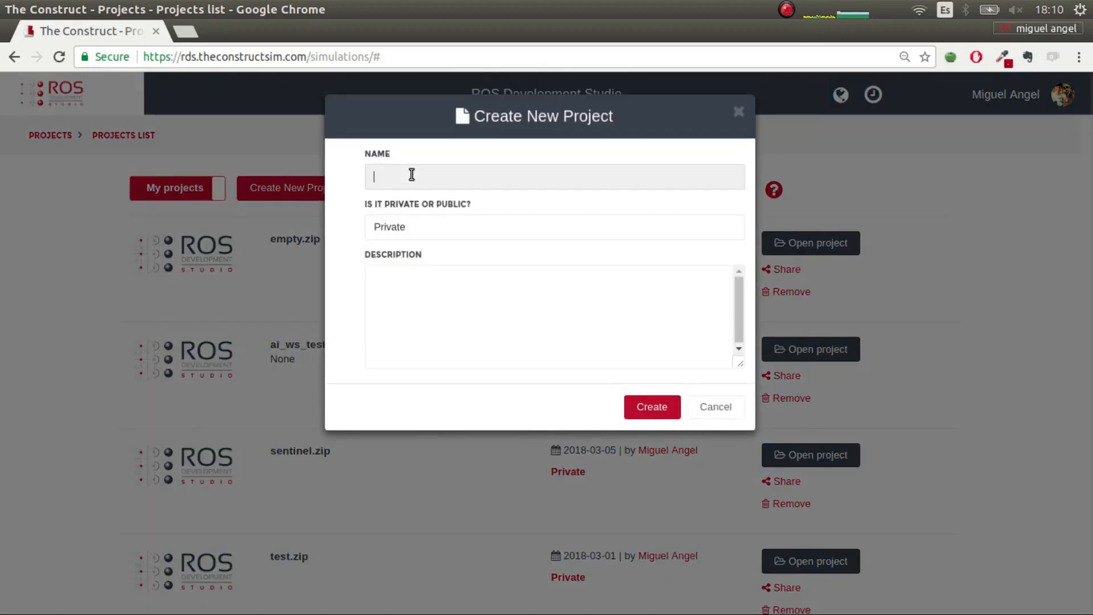
type("my_")
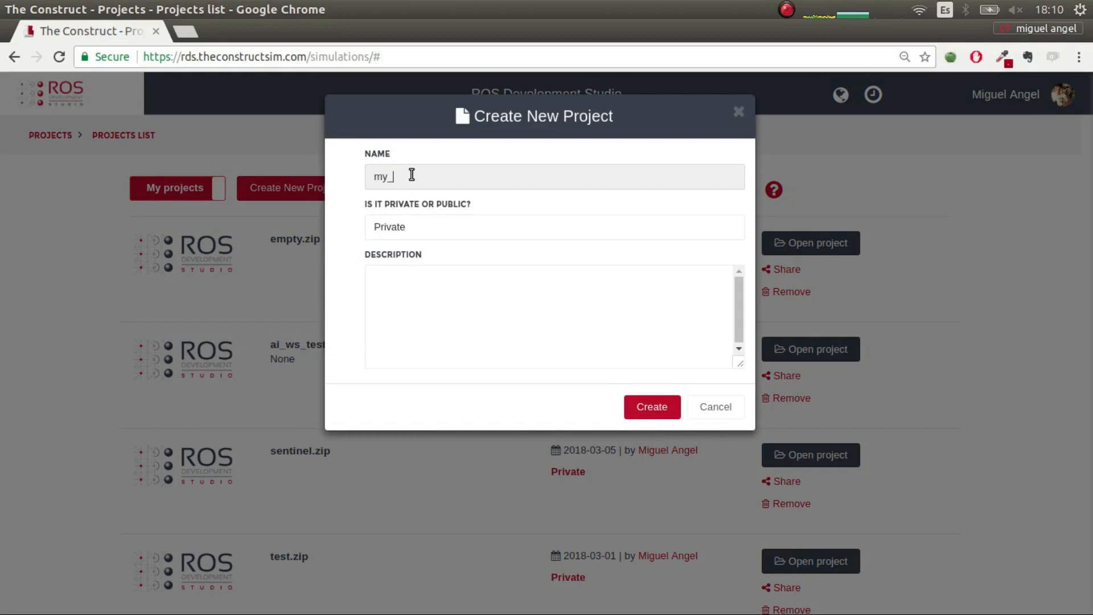
type("ai_")
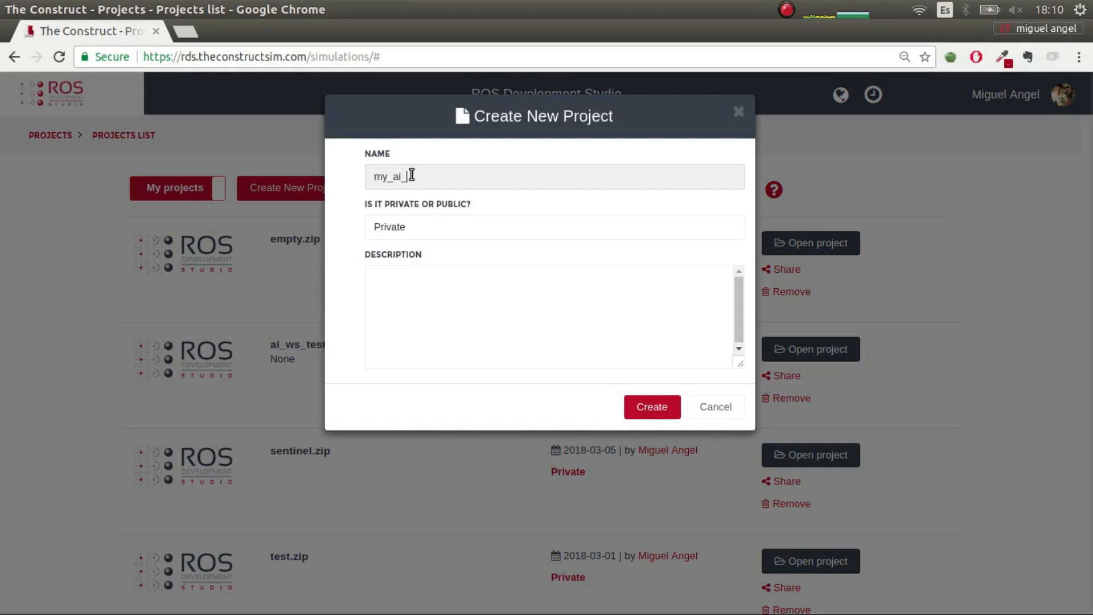
type("test")
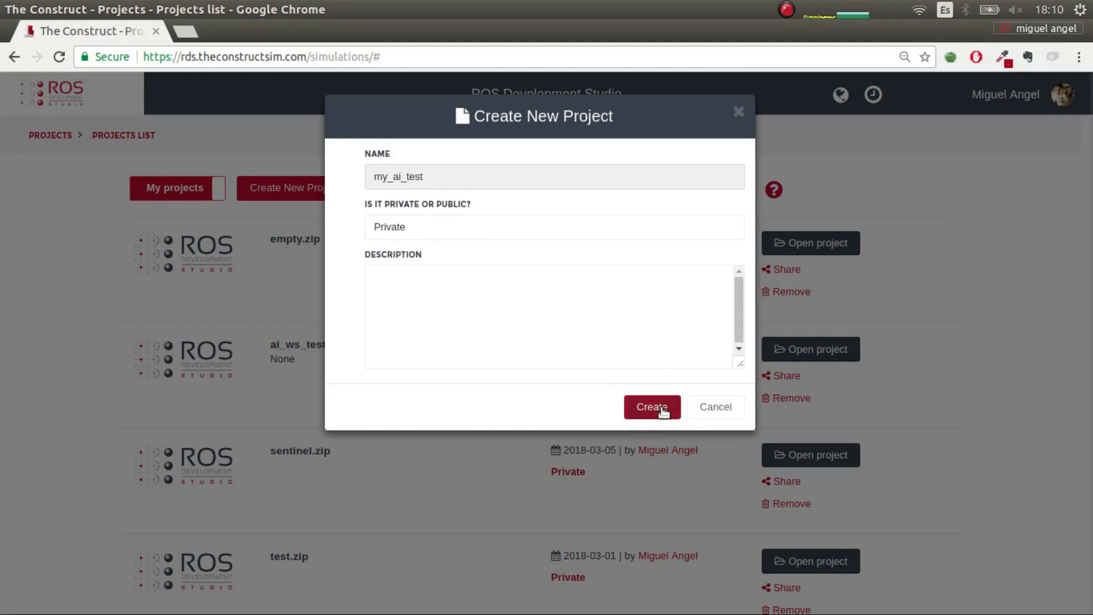
left_click(651, 407)
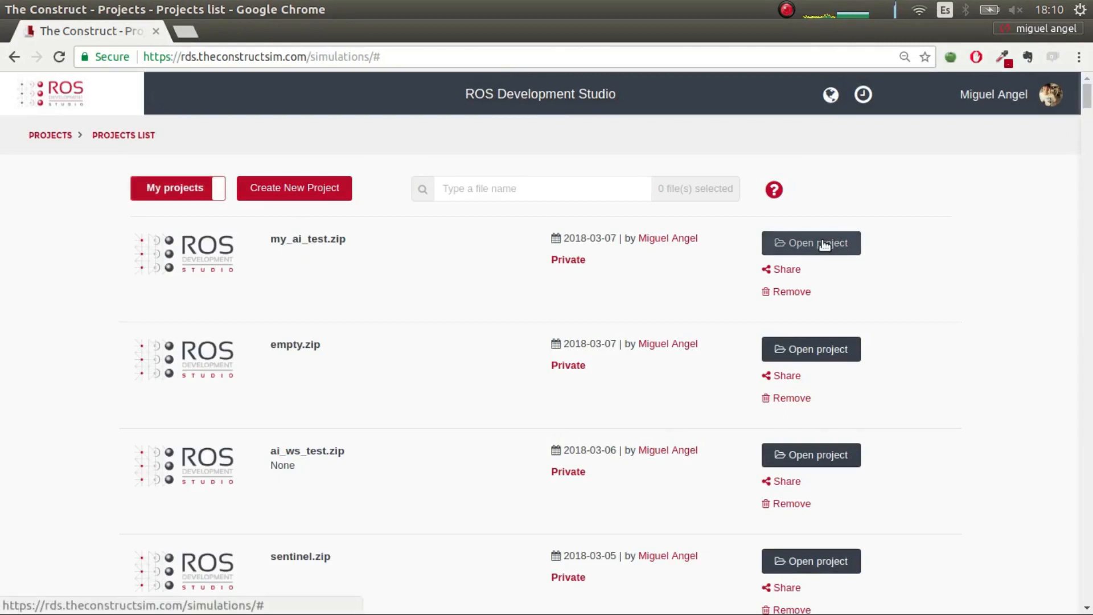
- Open my_ai_test, answer the restore-workspace prompt, and maximize the IDE
left_click(811, 242)
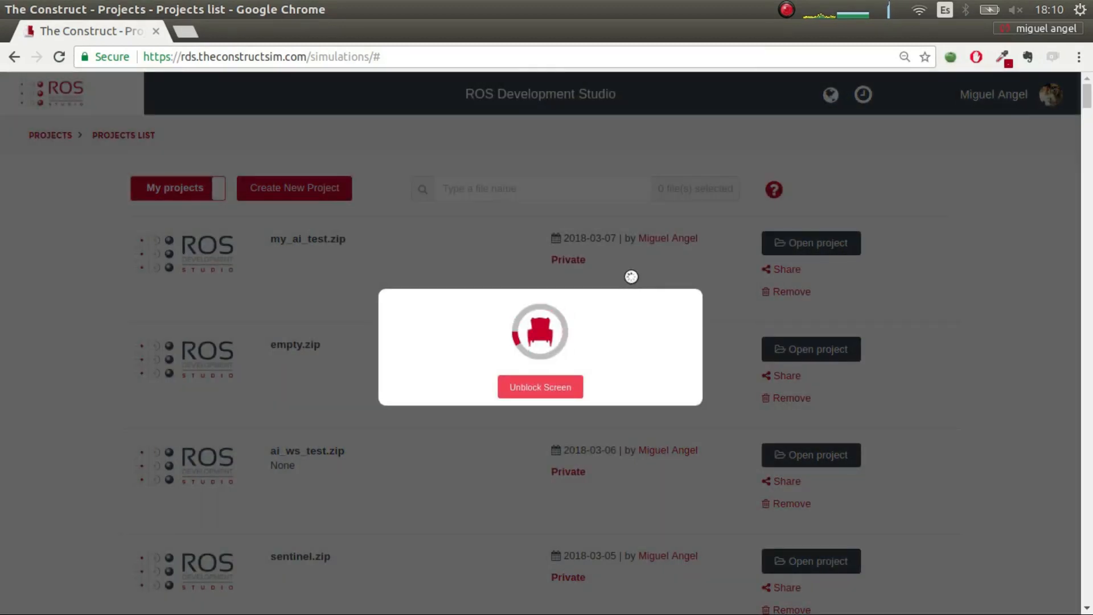
left_click(810, 243)
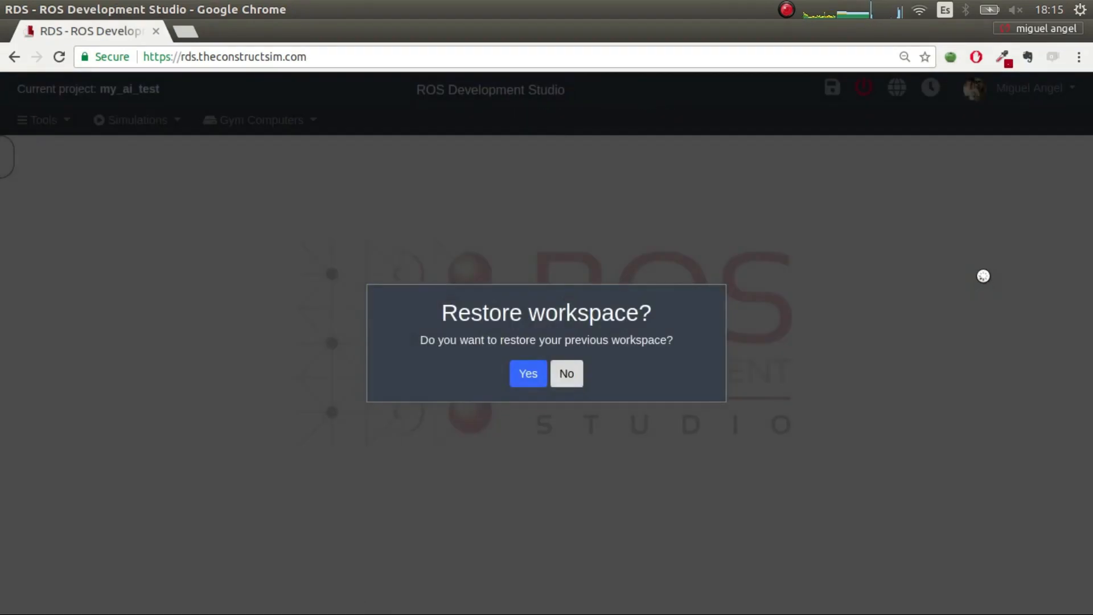
left_click(566, 373)
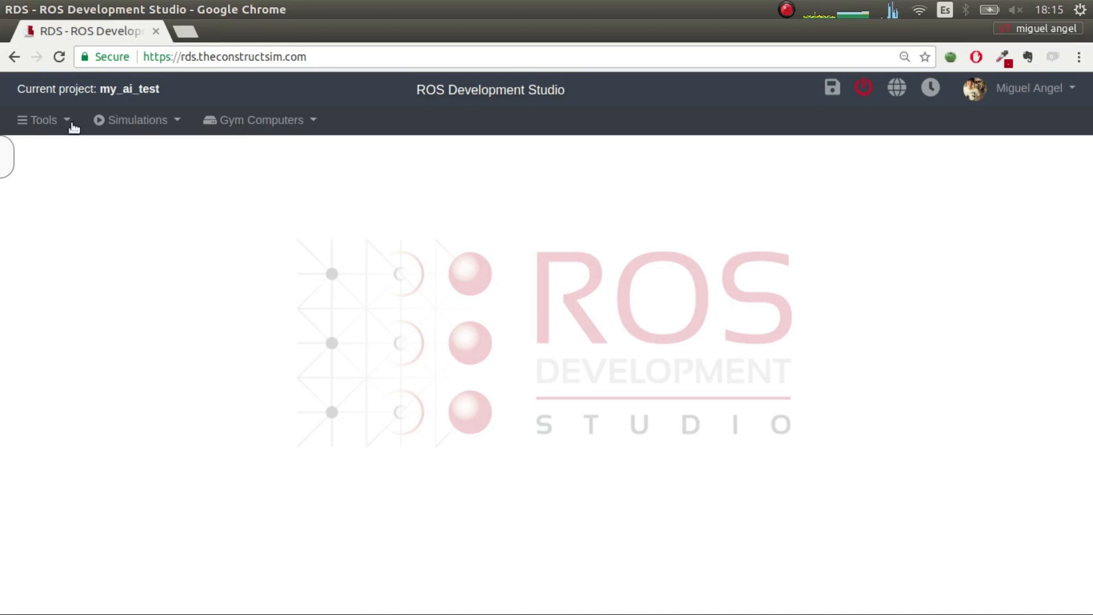
left_click(38, 119)
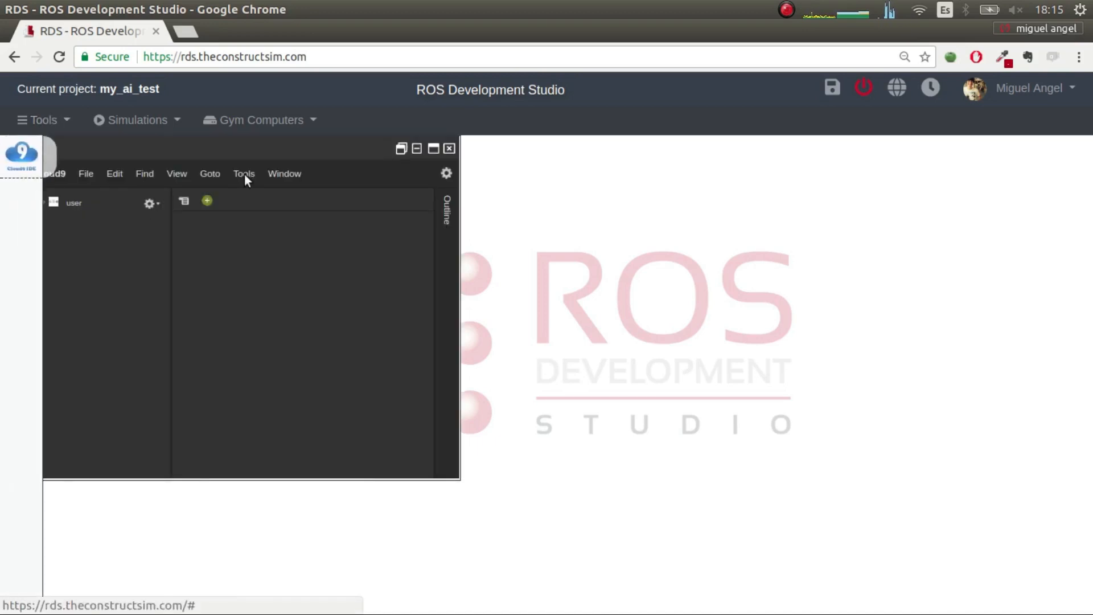
left_click(73, 202)
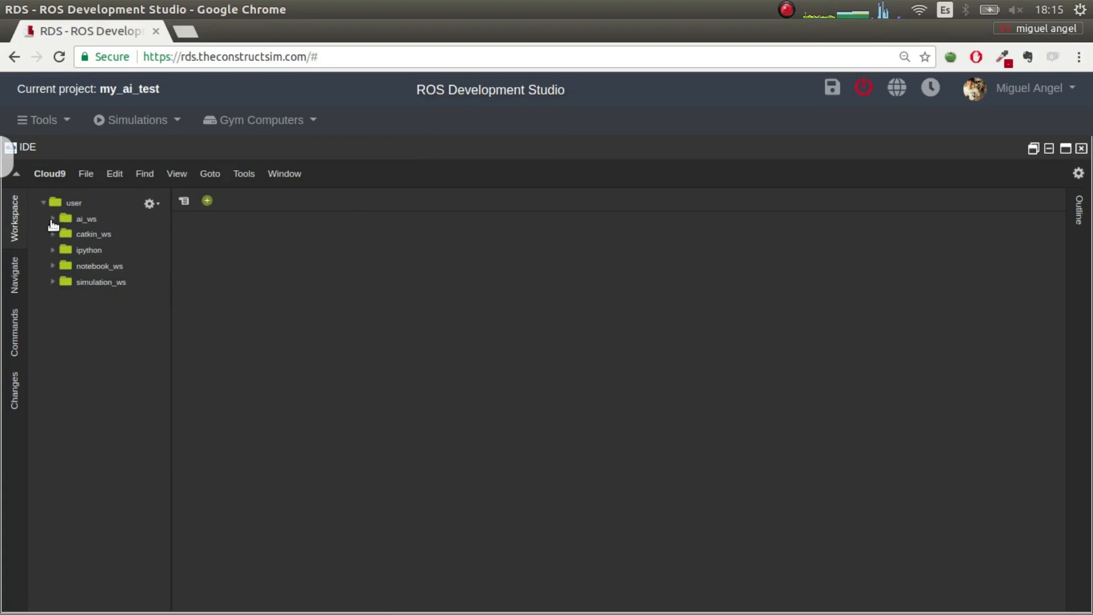
mouse_move(90, 219)
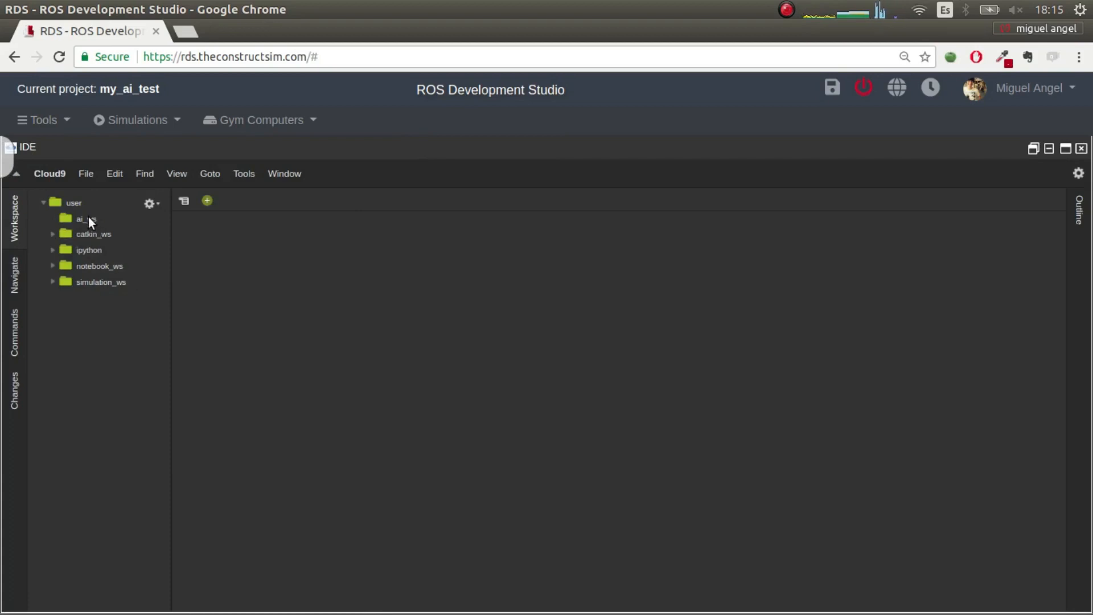
- Select the ai_ws folder and copy the repository's HTTPS clone address from Bitbucket
left_click(84, 218)
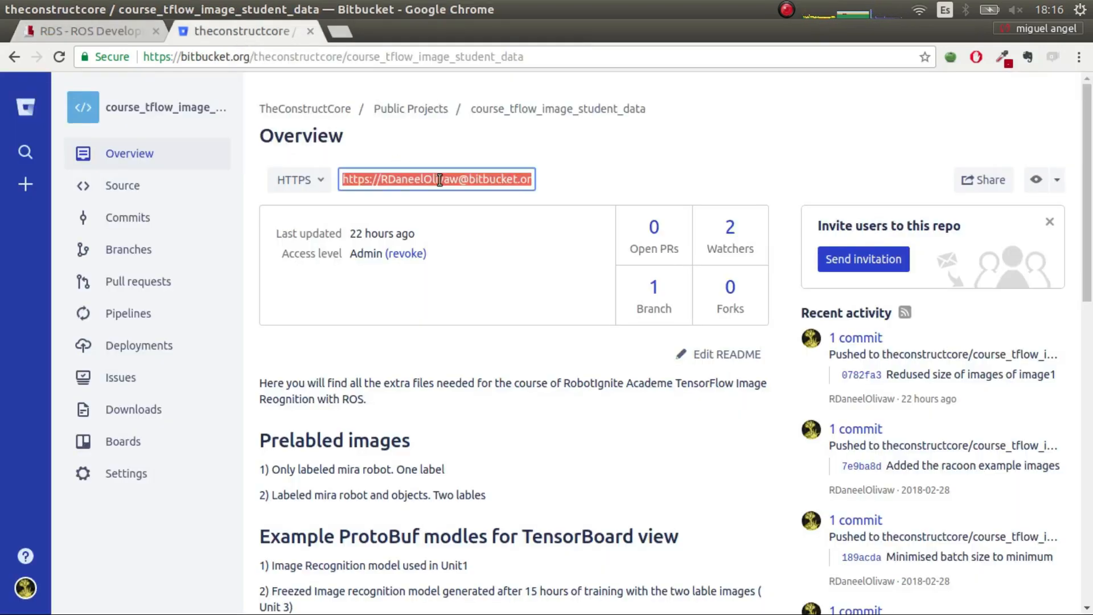
left_click(83, 31)
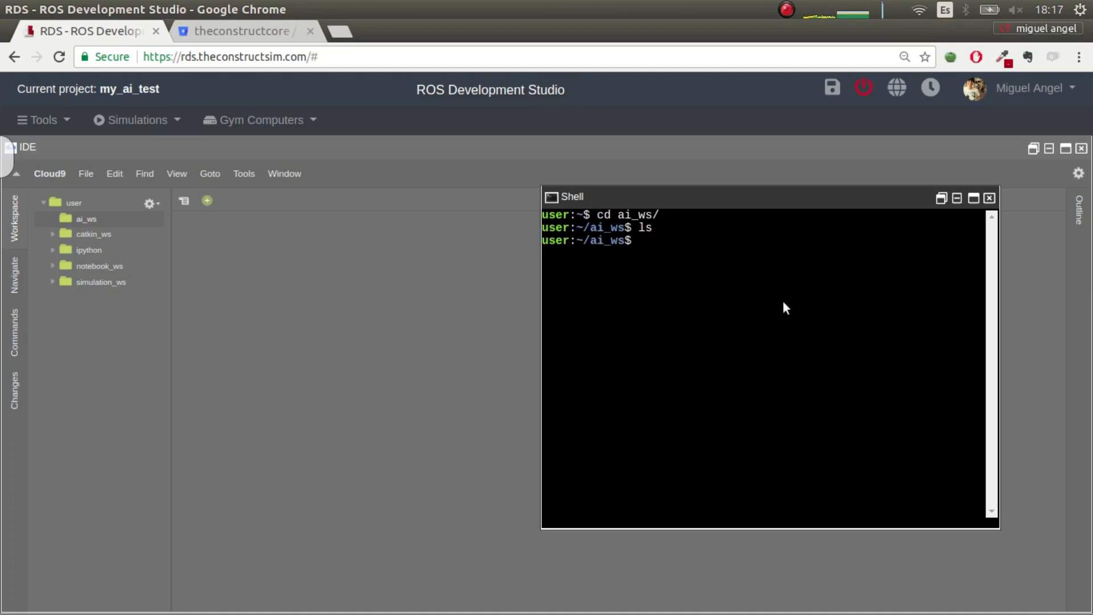
- Git clone course_tflow_image_student_data into ai_ws and list the folder
type("git clo")
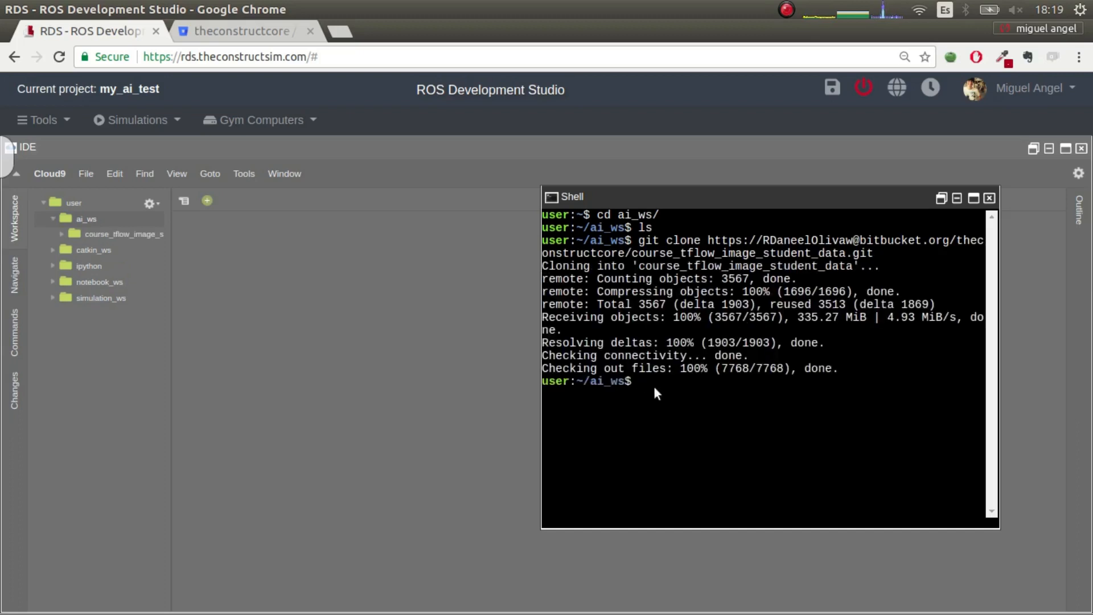
type("l")
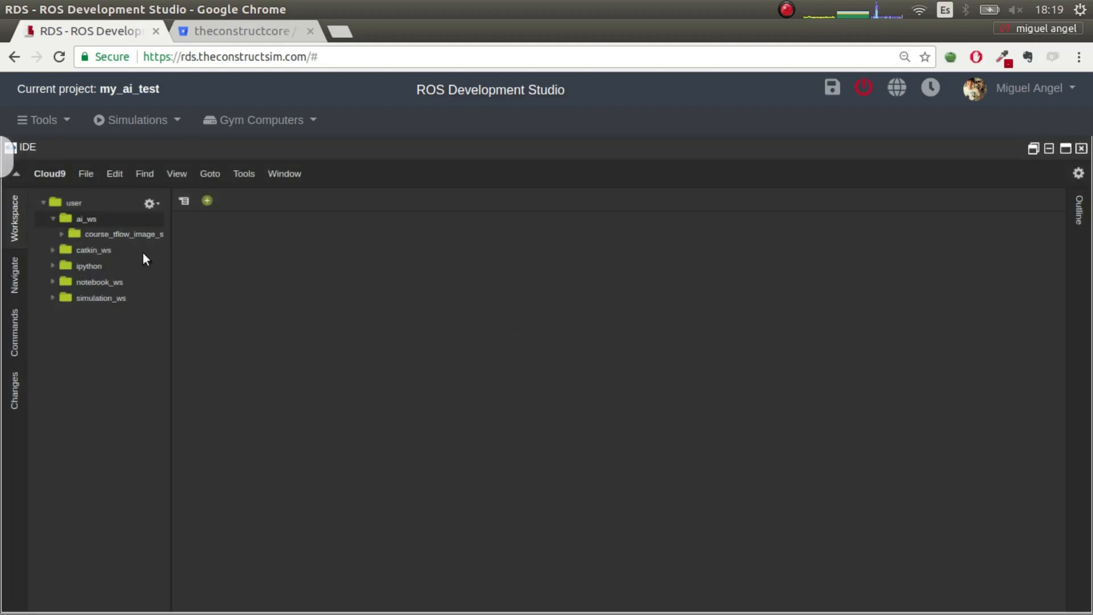
- Expand the cloned course folder and review images_1_labels and tf_models in ai_ws
left_click(123, 233)
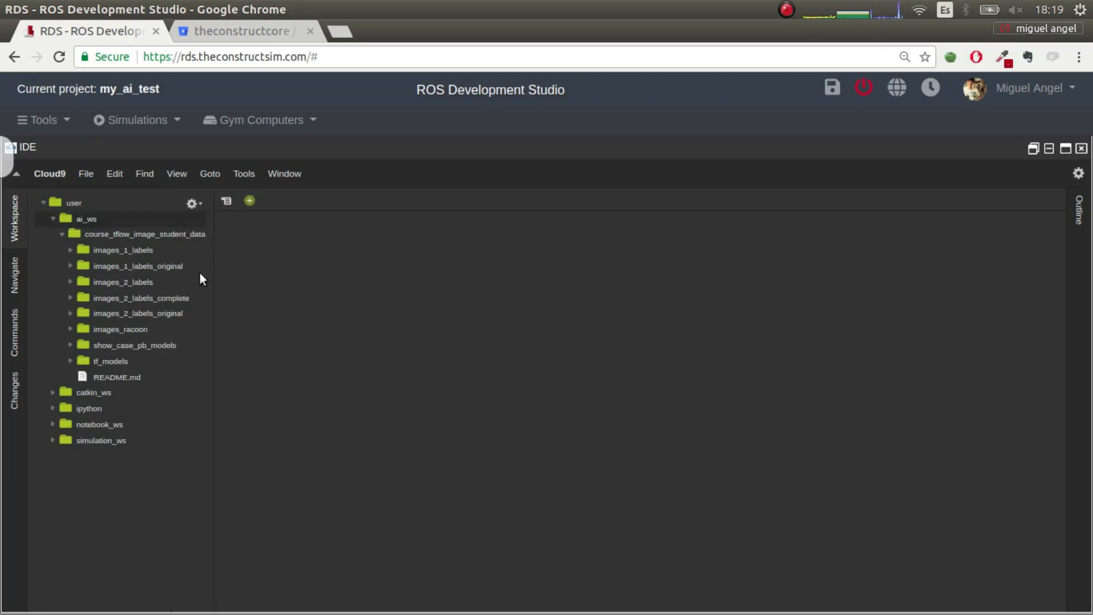
mouse_move(94, 355)
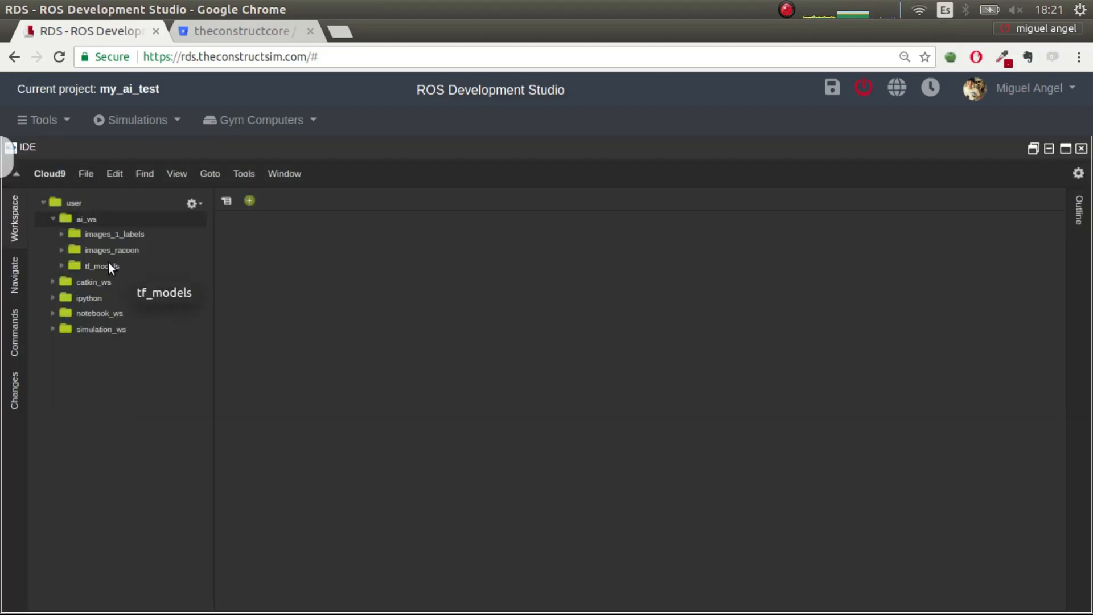
mouse_move(110, 248)
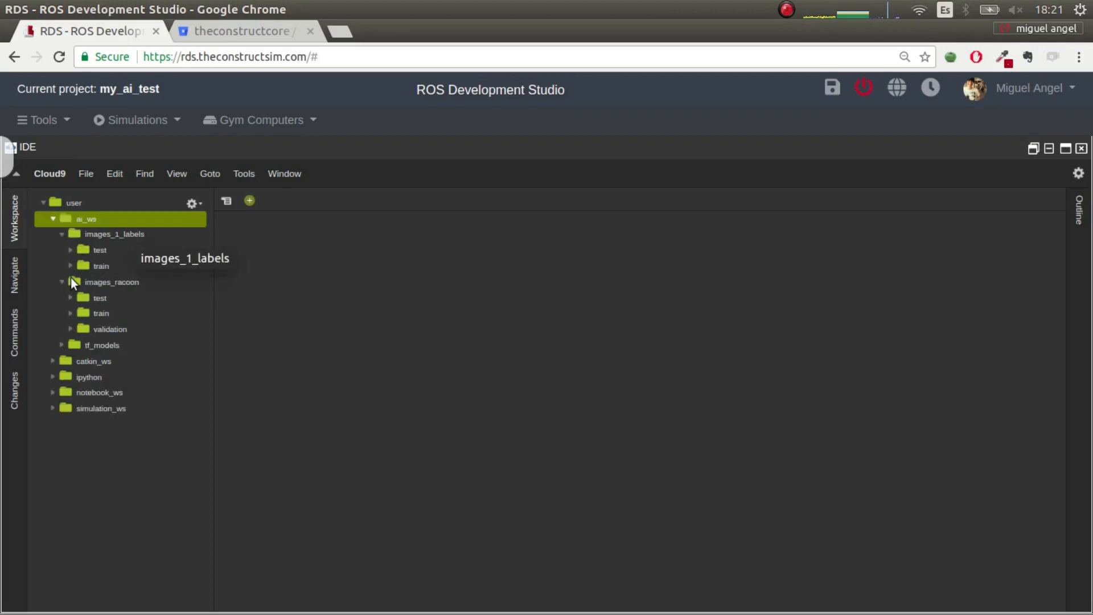
mouse_move(106, 301)
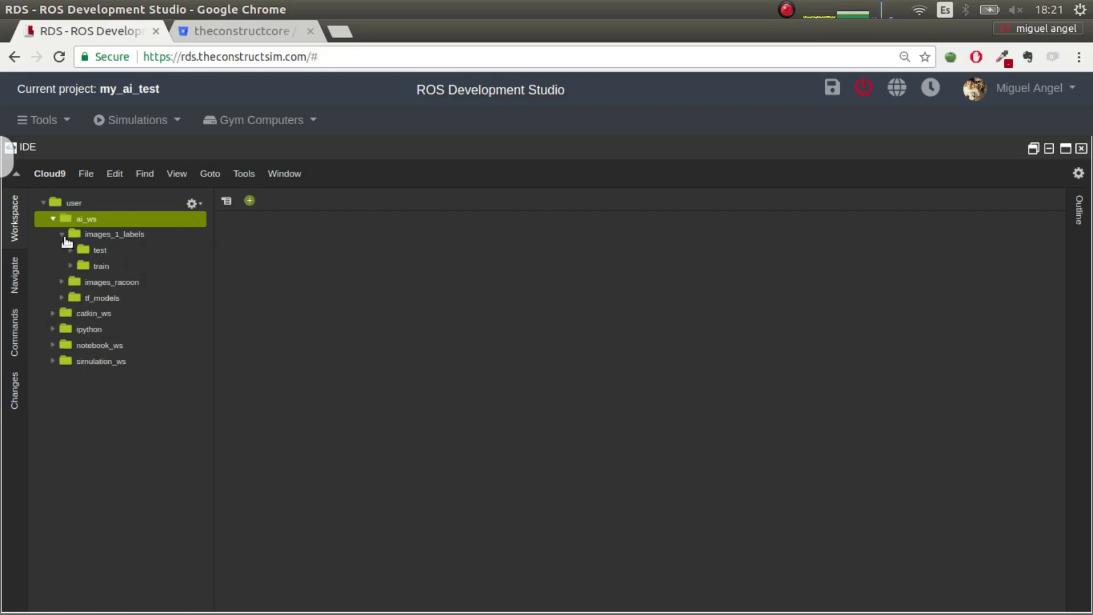
left_click(61, 234)
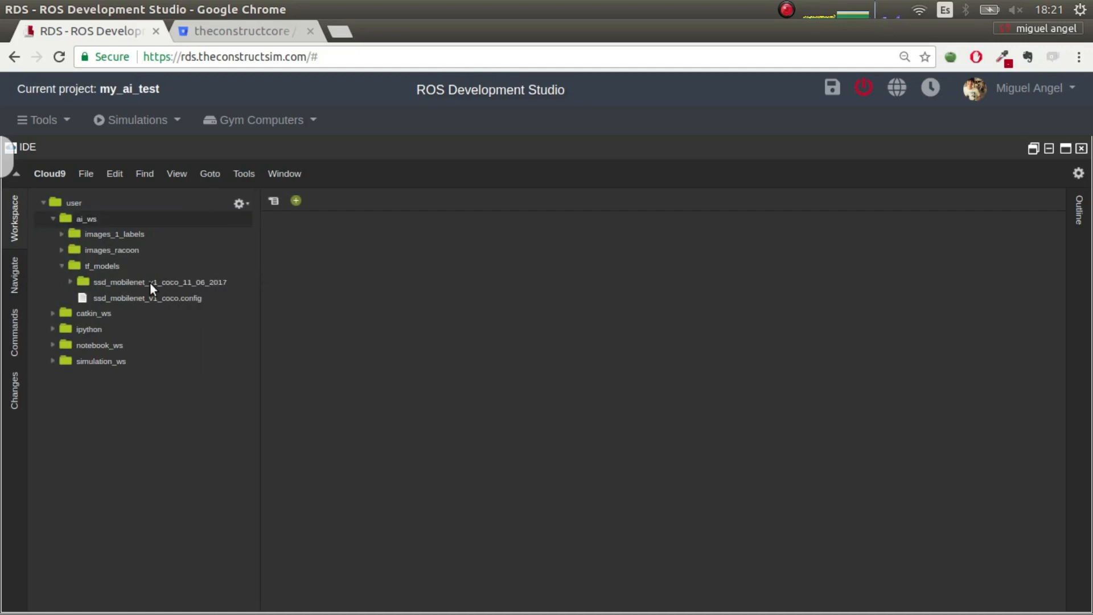
left_click(146, 298)
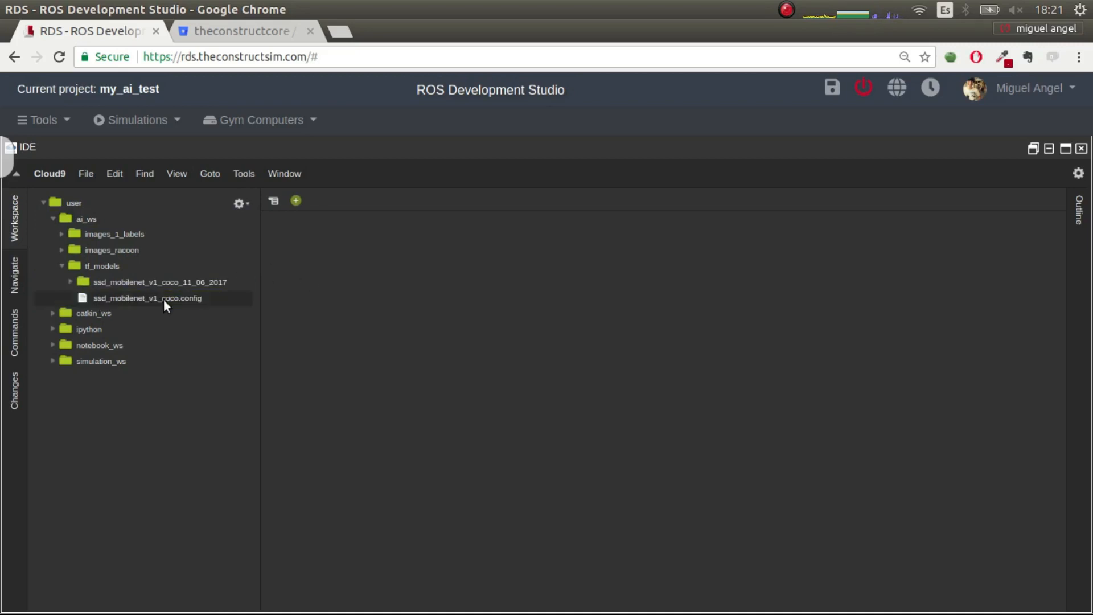
- Open ssd_mobilenet_v1_coco.config and search it for 'batch', finding four matches
double_click(147, 298)
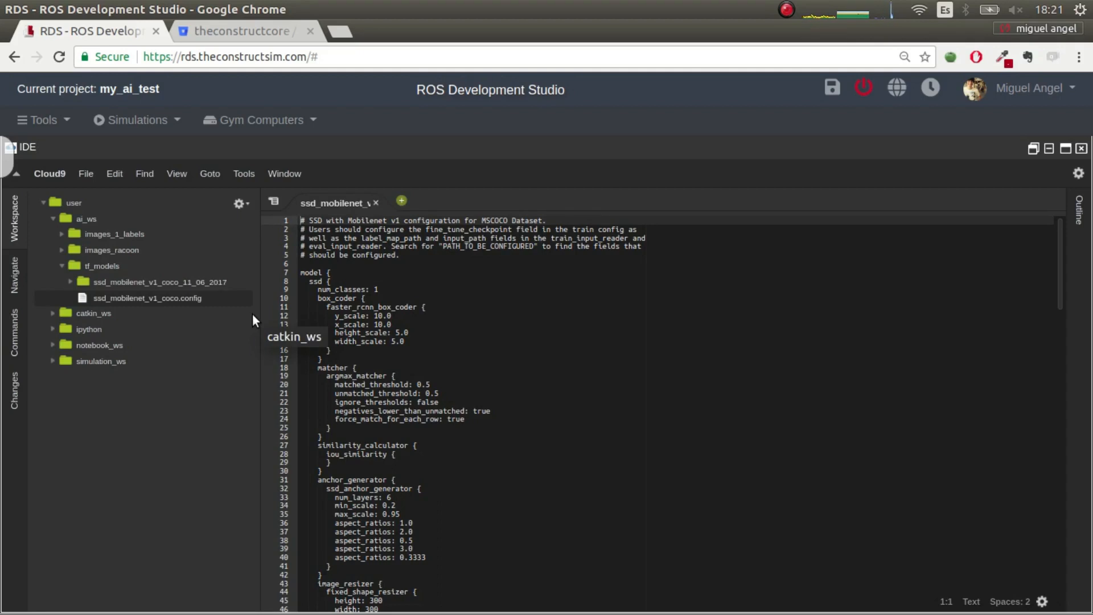
mouse_move(86, 173)
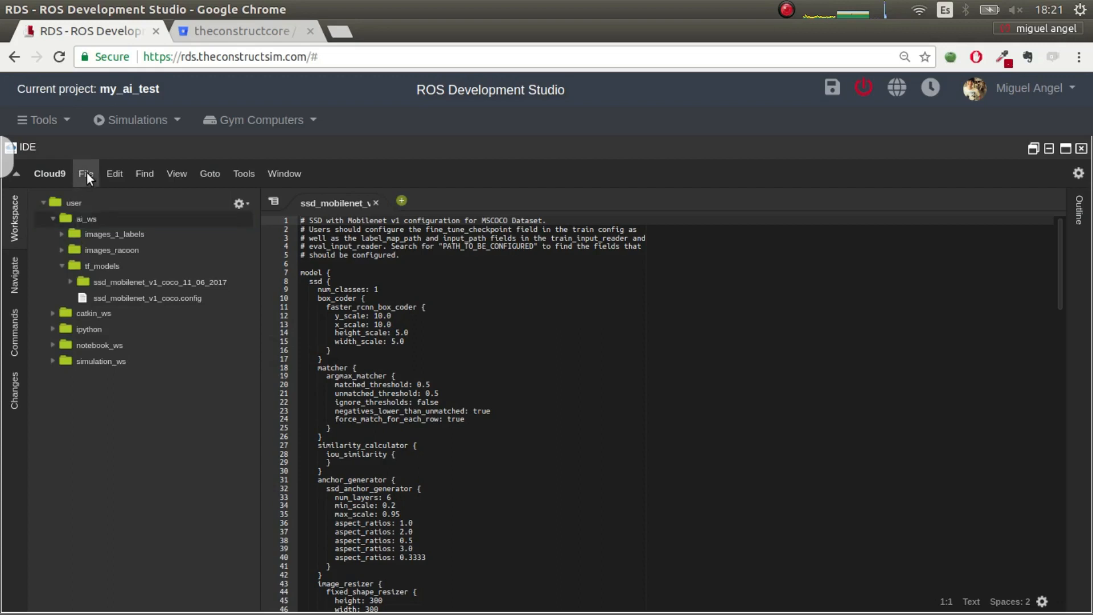
left_click(85, 173)
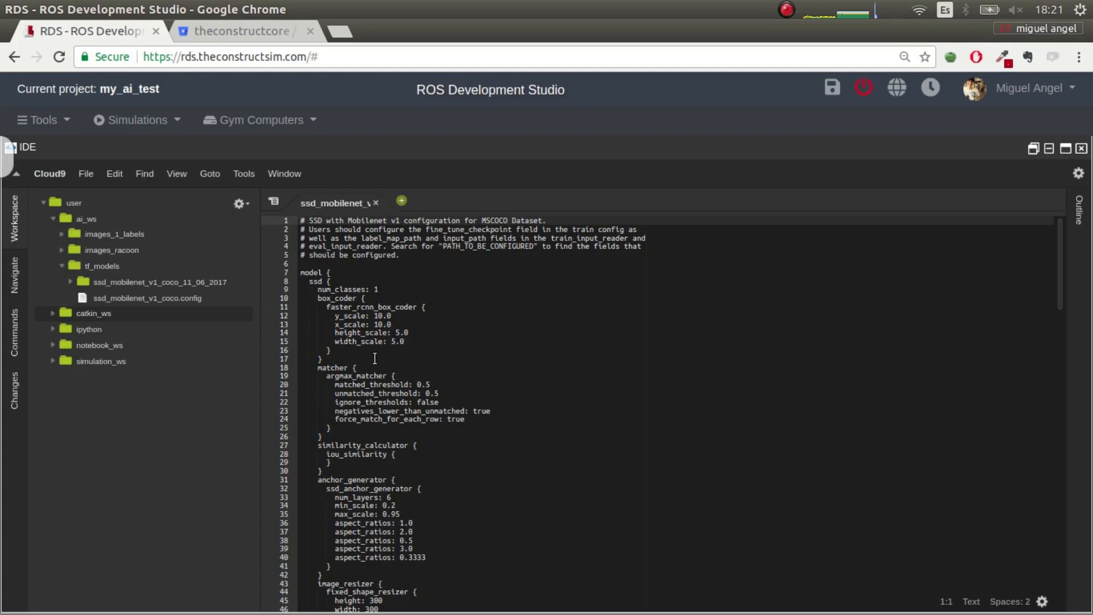
left_click(374, 358)
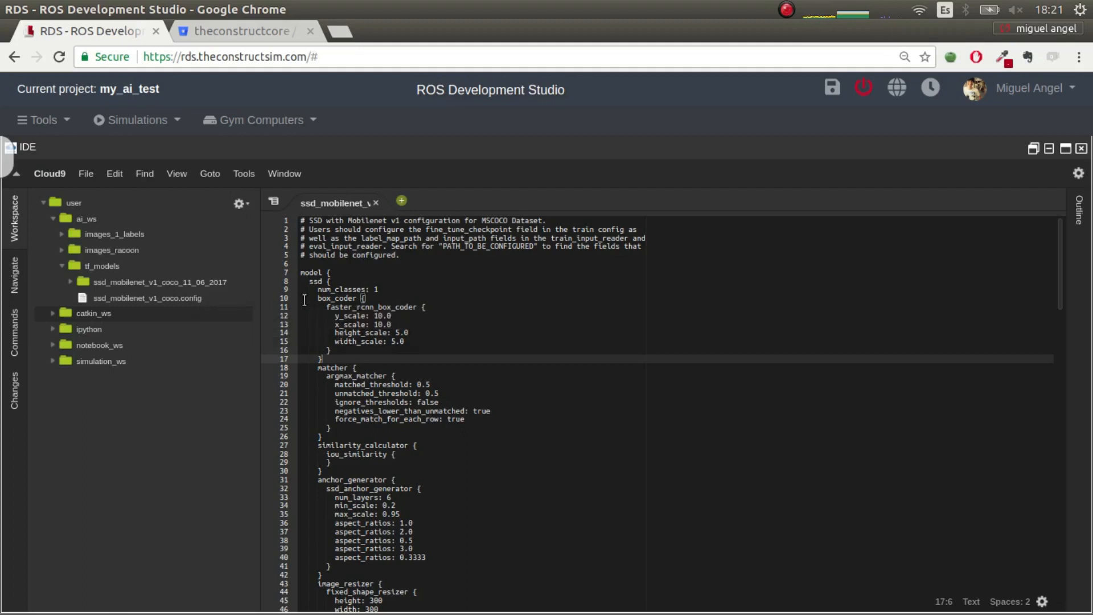
left_click(147, 298)
type("batch")
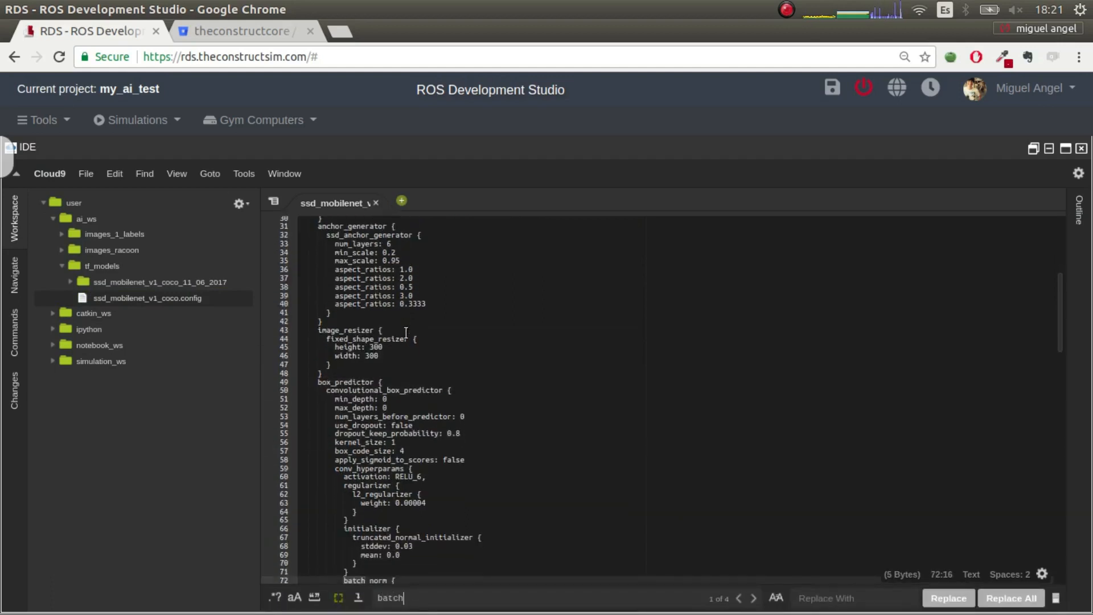
- Refine the search to batch_size, set its value to 2, and save
type("_si")
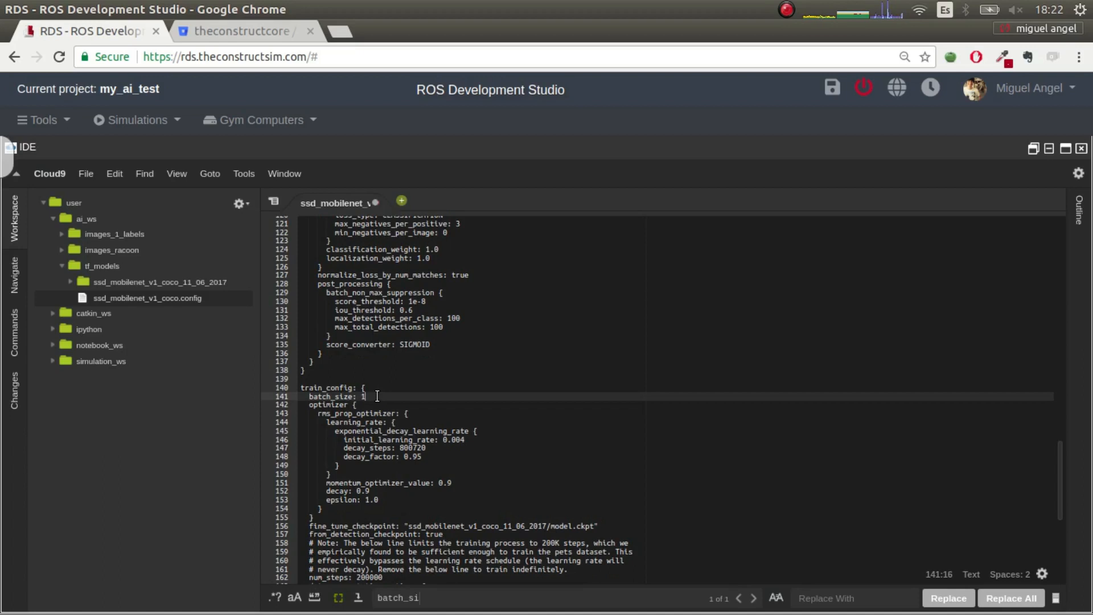
type("2")
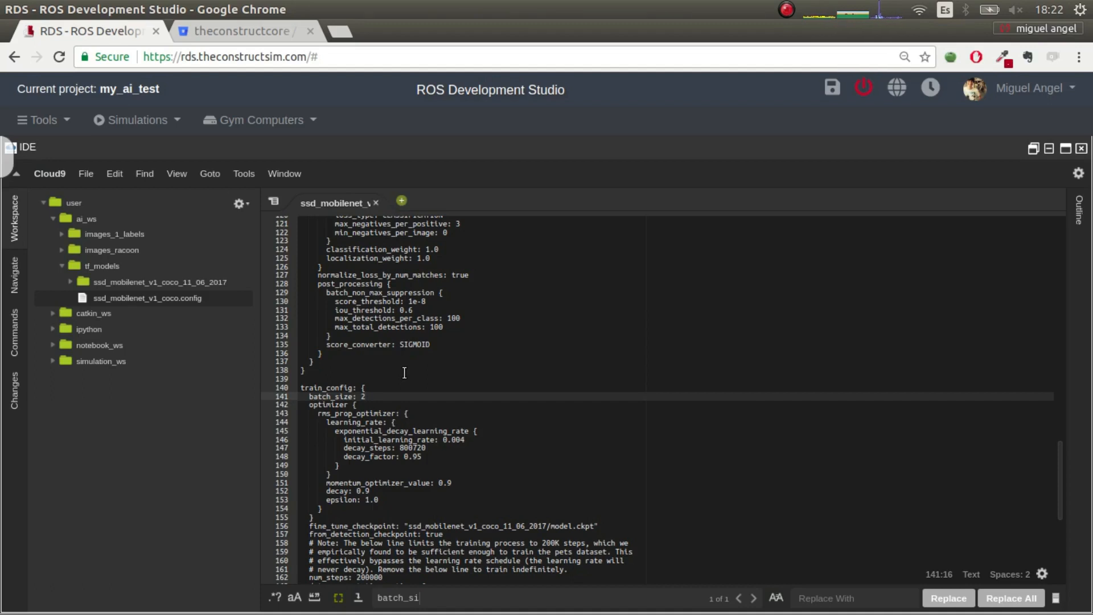
mouse_move(407, 378)
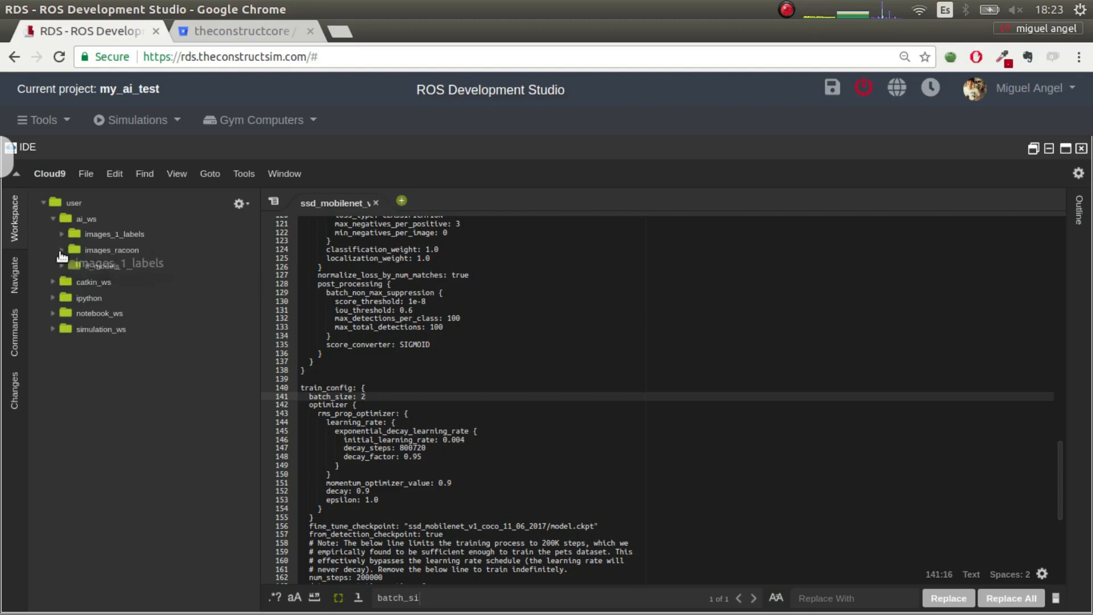
- Expand images_racoon > test, then preview and close raccoon-6.jpg
left_click(61, 249)
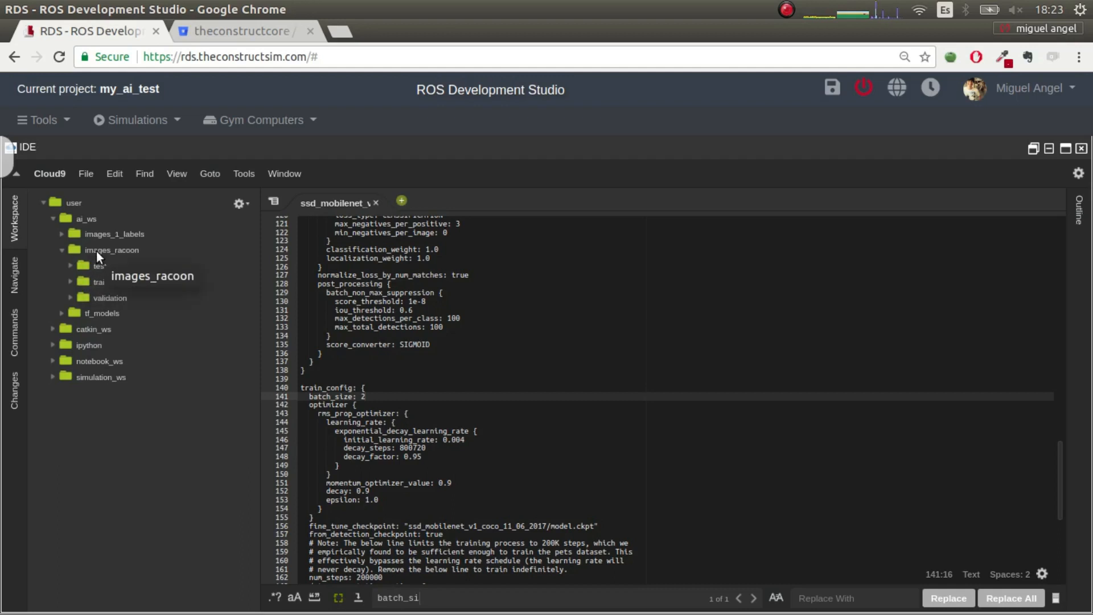
left_click(112, 249)
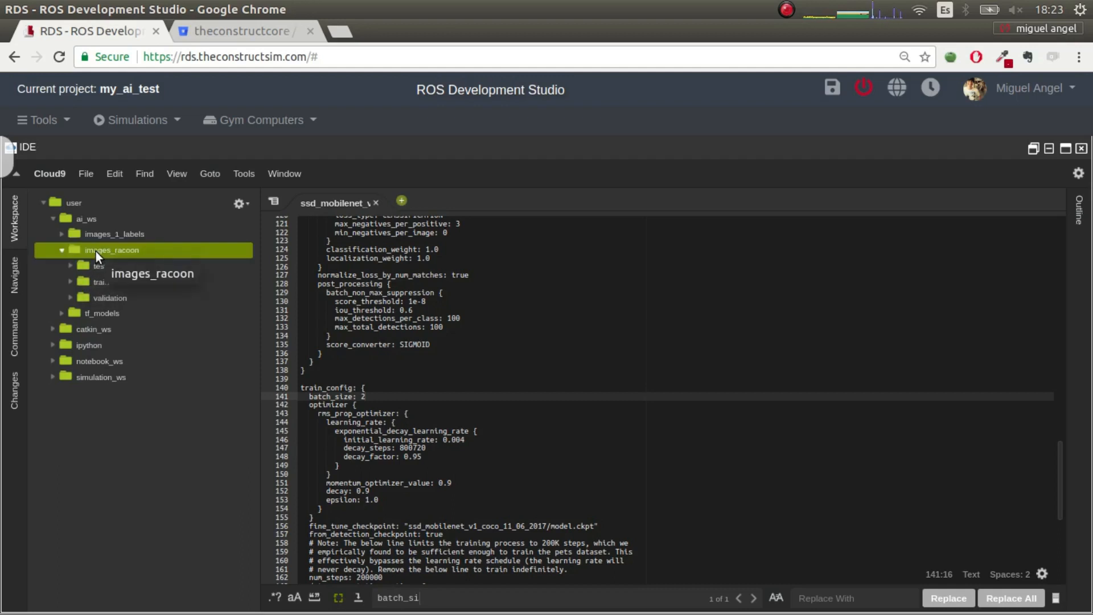
left_click(99, 265)
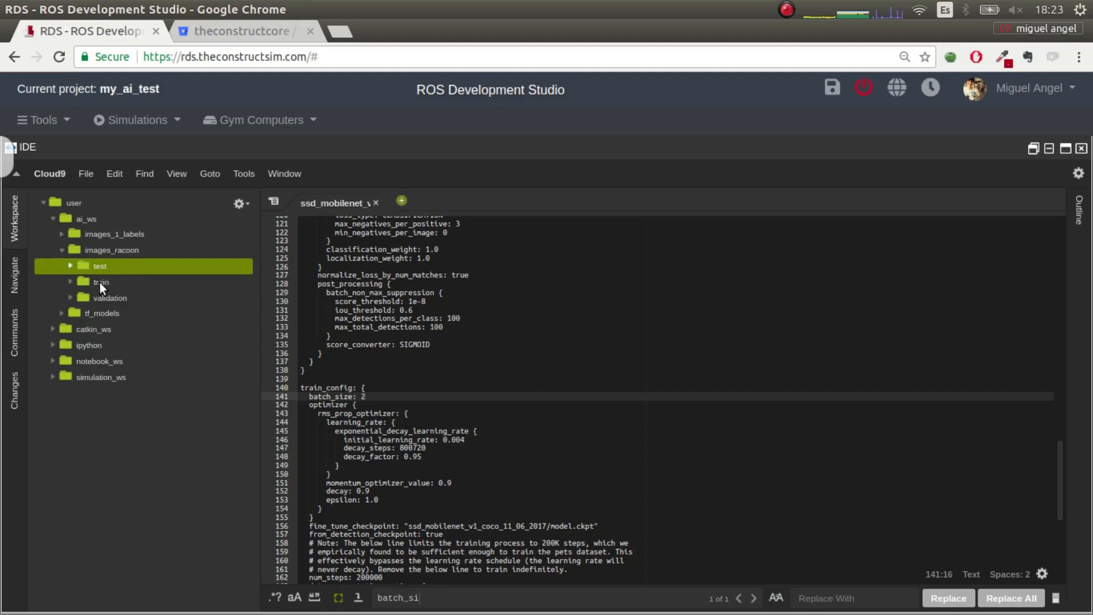
left_click(100, 266)
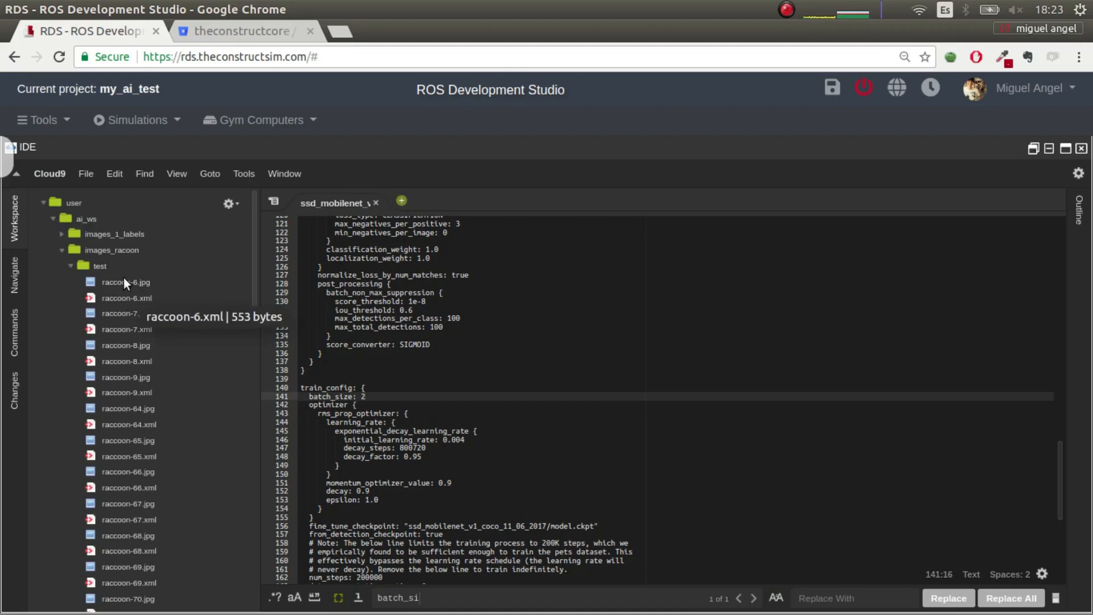
double_click(125, 282)
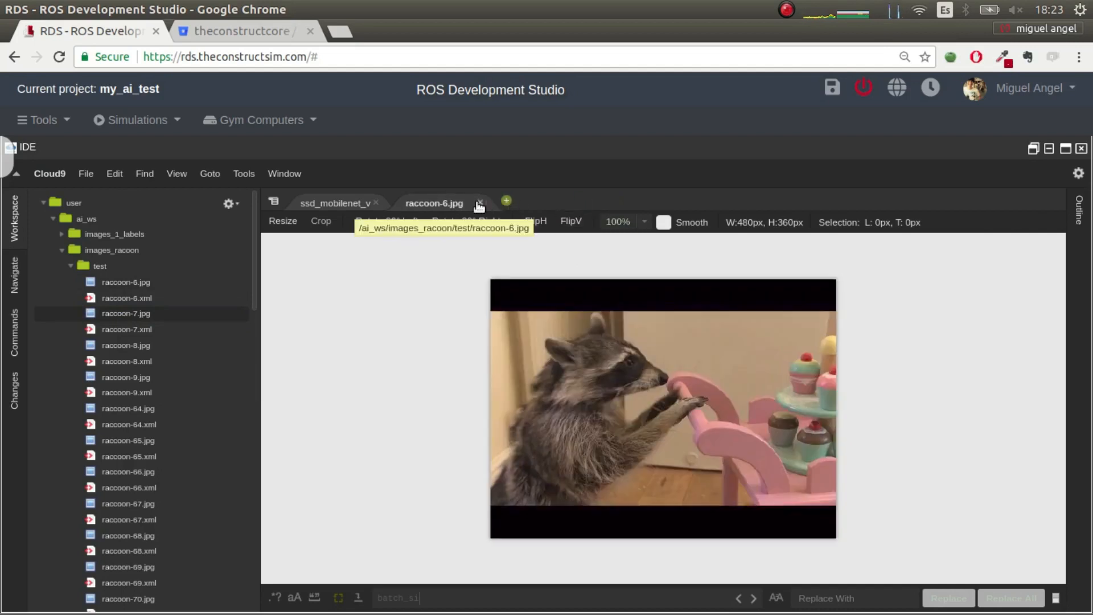
left_click(480, 202)
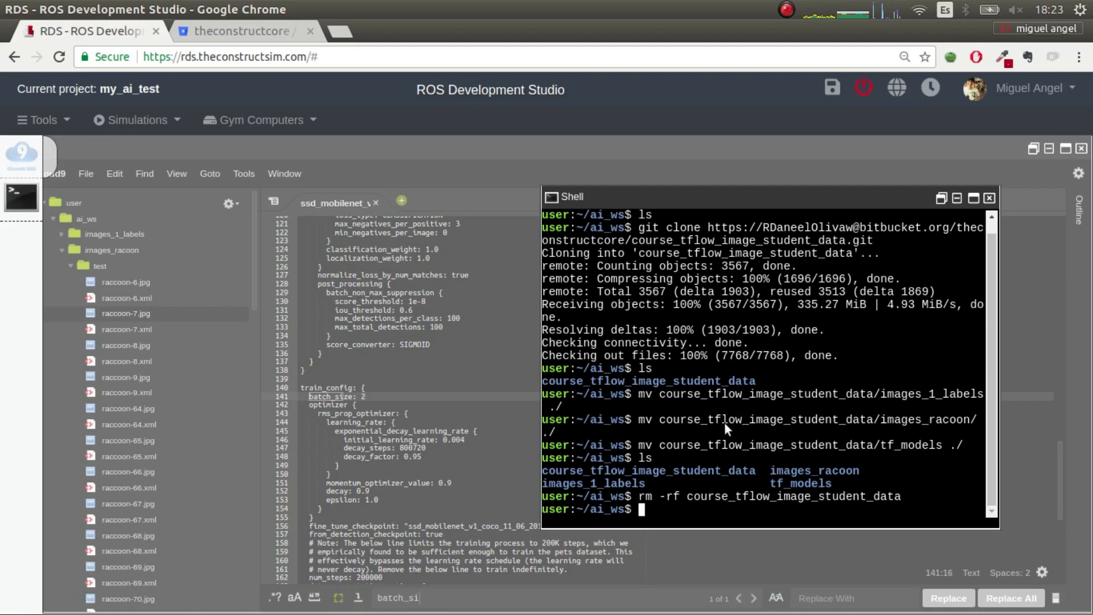
- Run labelImg from the shell and view it in Graphical Tools
type("labelImg")
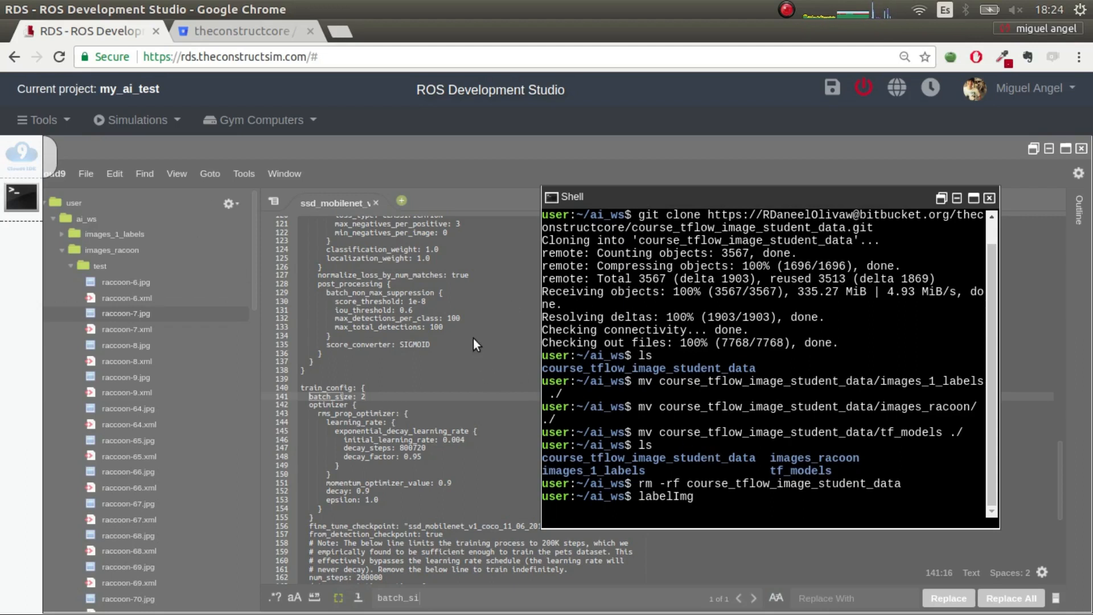
left_click(39, 119)
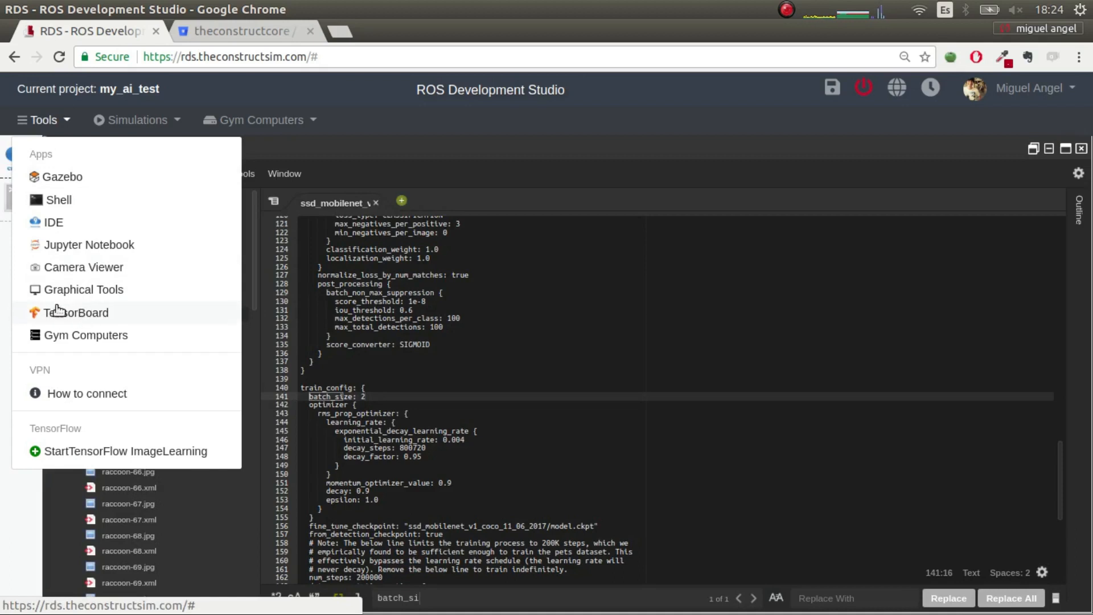
left_click(83, 289)
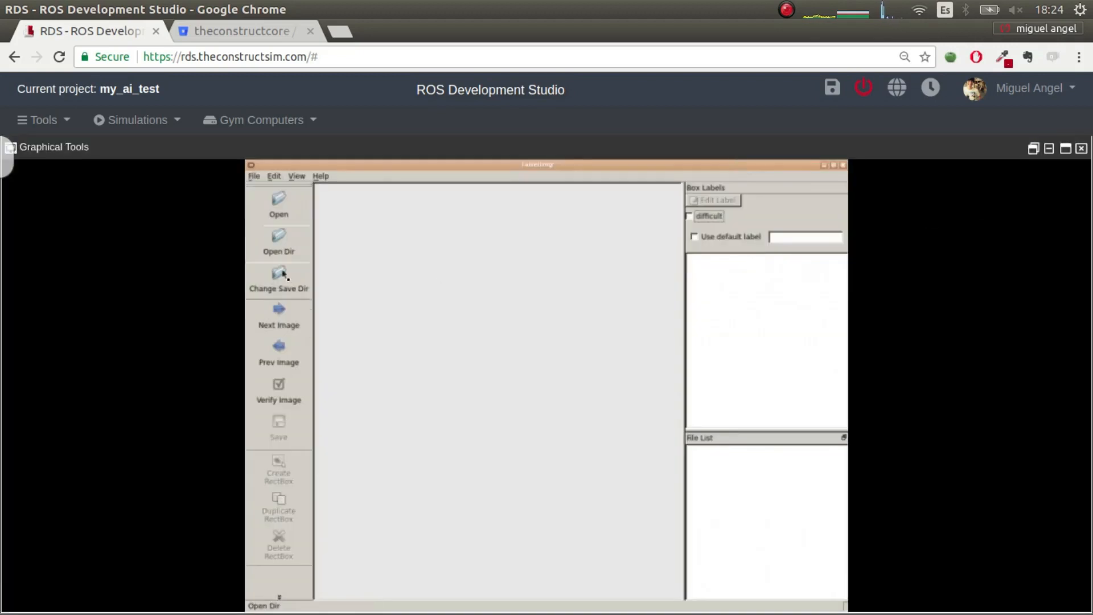
- Open the images_racoon test folder in labelImg, cancelling the stray label popup
left_click(279, 240)
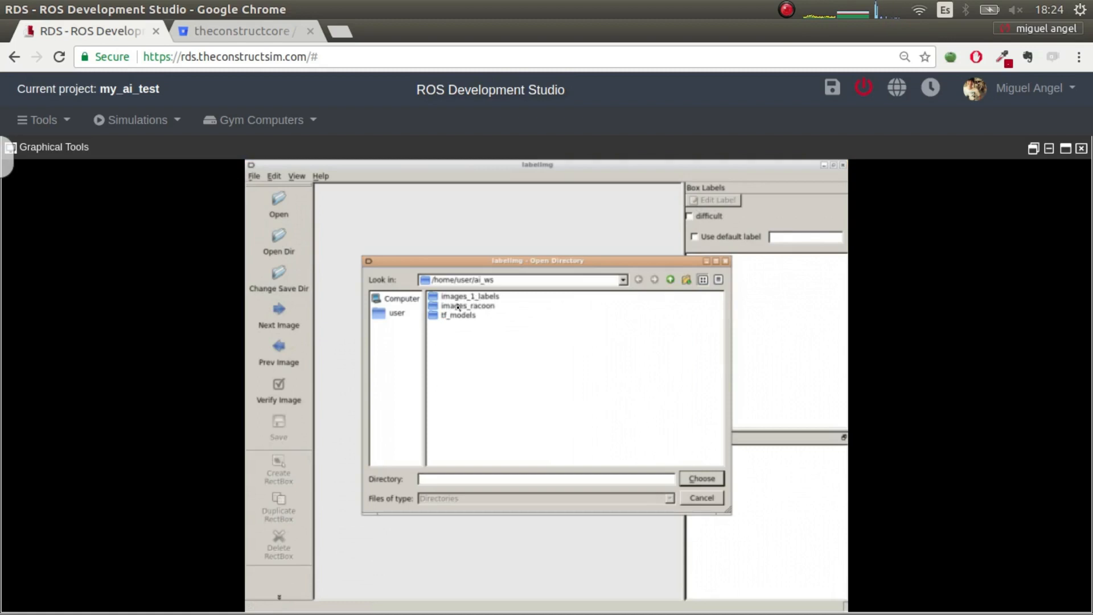
double_click(468, 305)
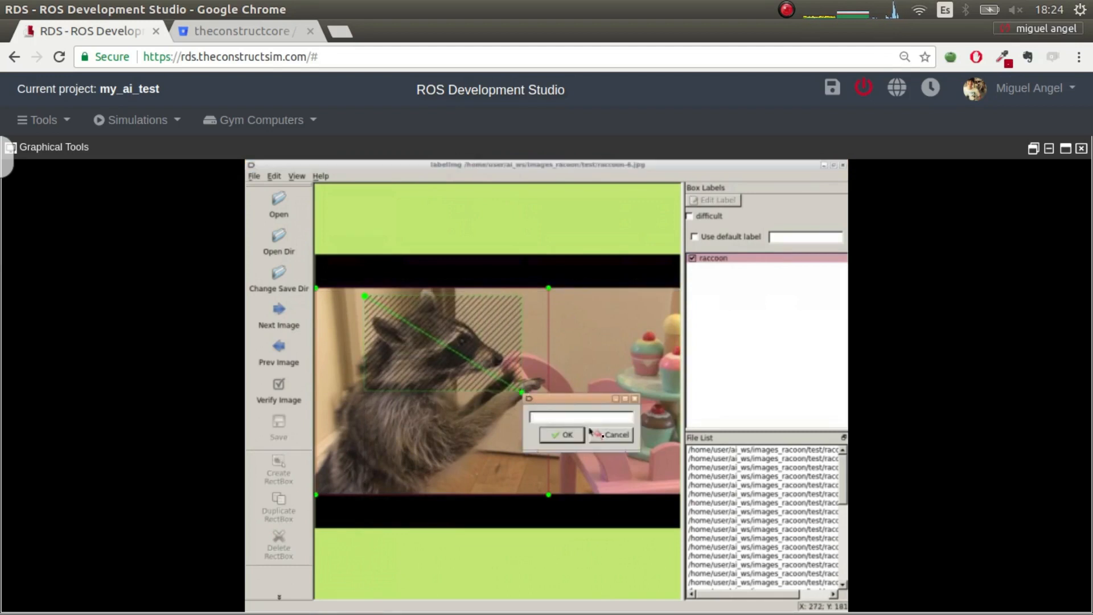
left_click(614, 434)
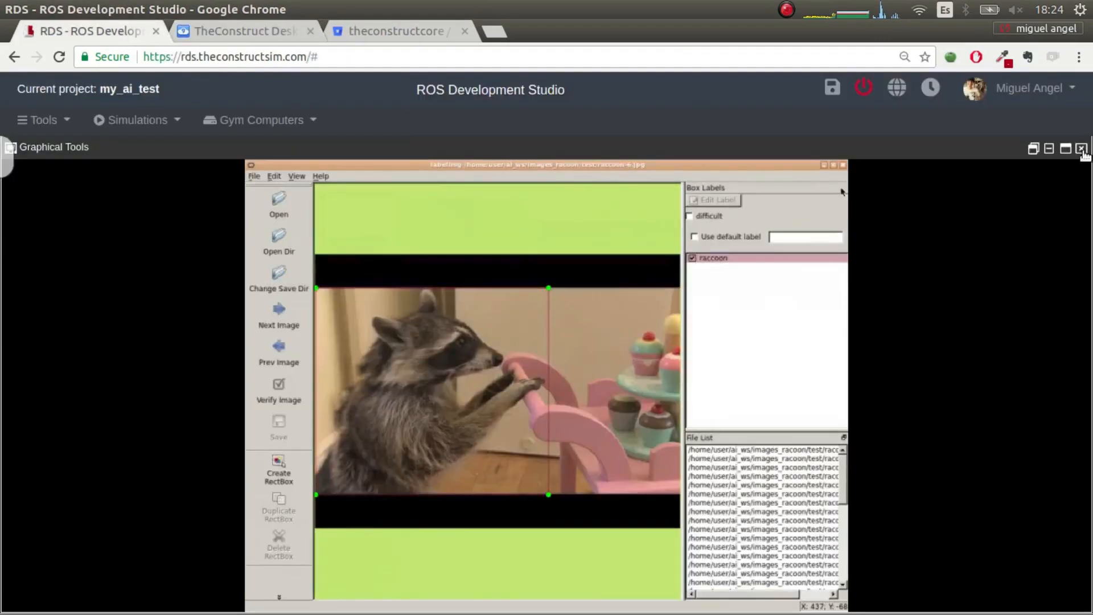
- In labelImg, replace raccoon-6.jpg's box with a head box labelled 'racoon' and dismiss the warning
left_click(244, 31)
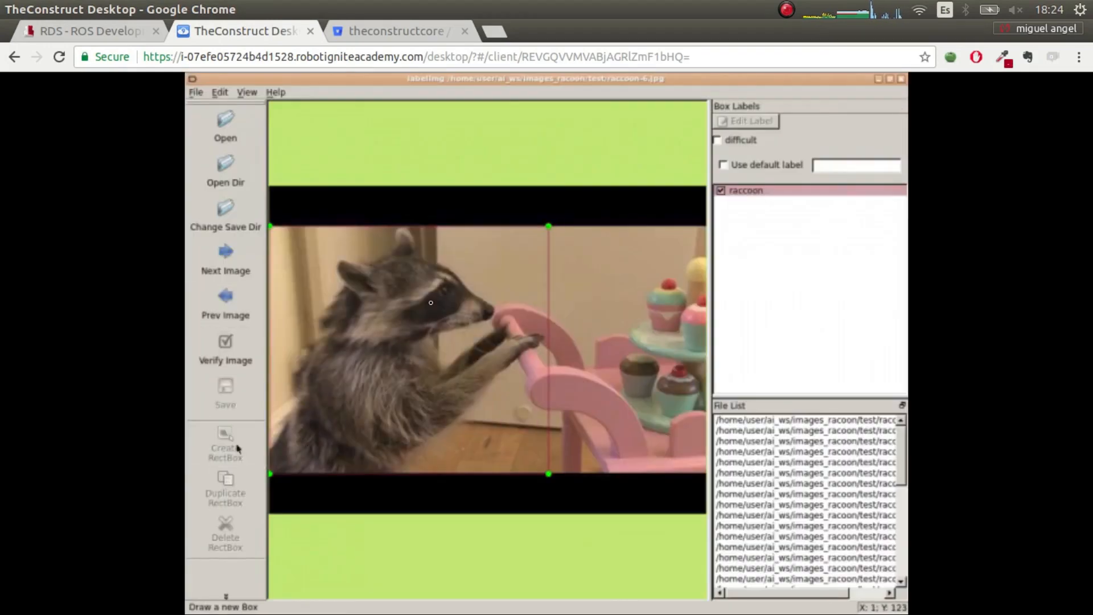
mouse_move(396, 282)
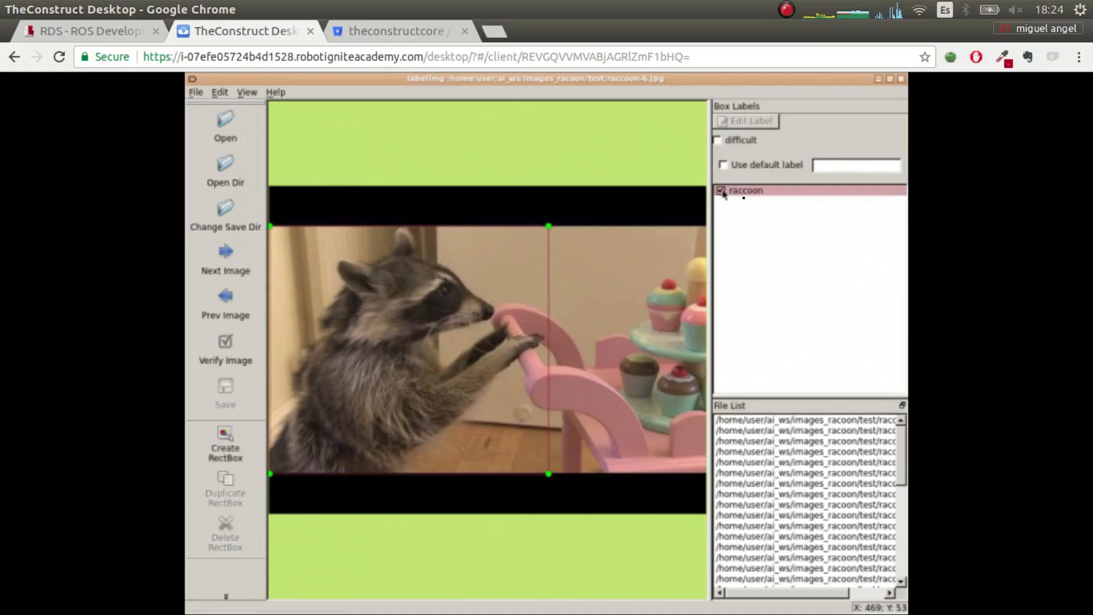
left_click(746, 189)
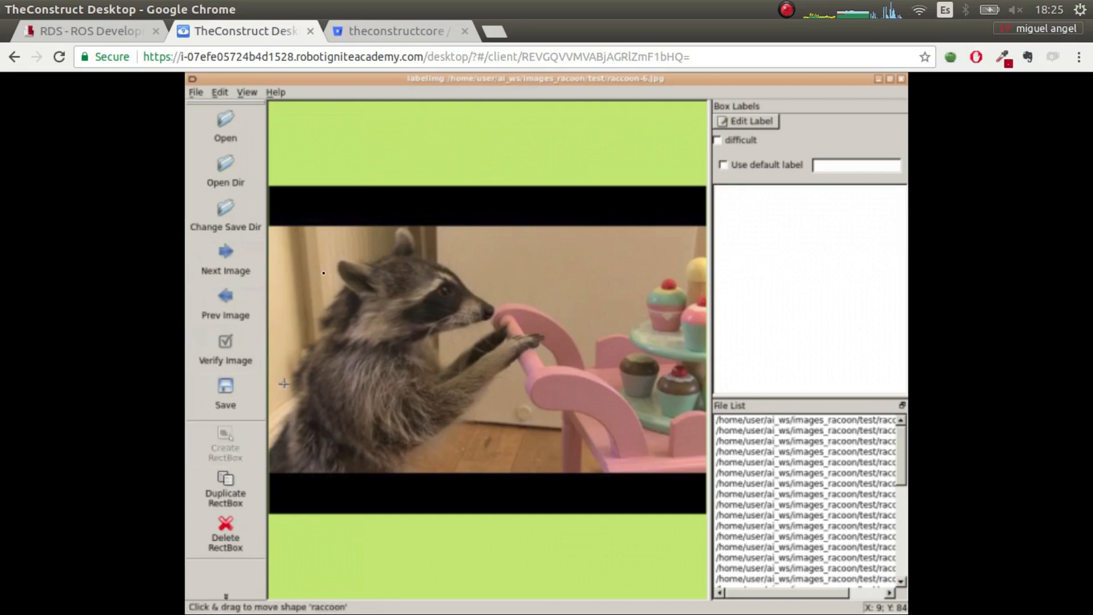
left_click_drag(321, 235, 511, 355)
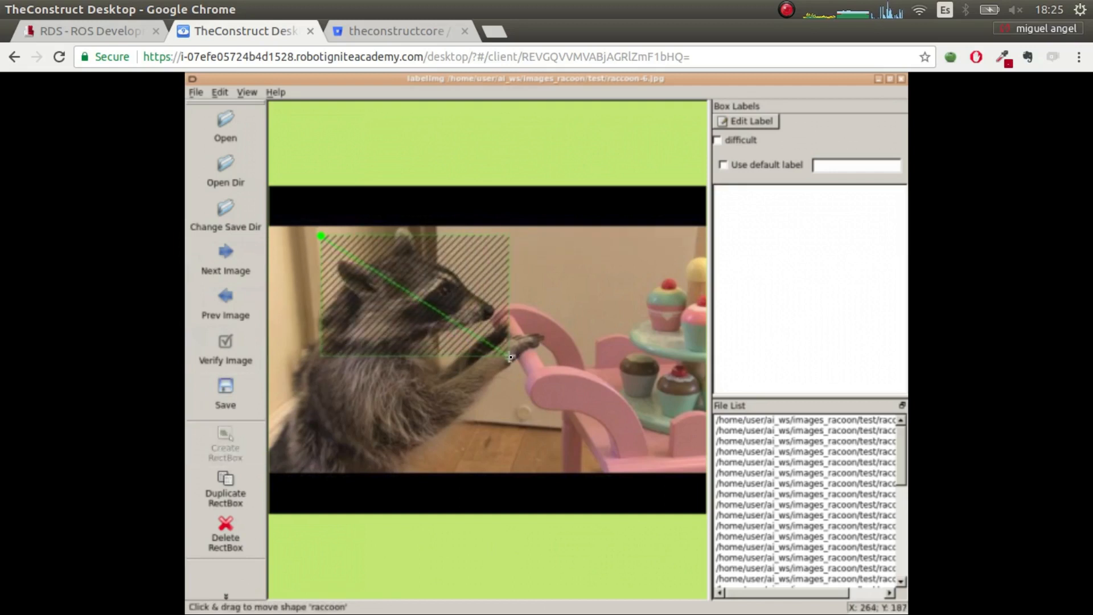
type("ra")
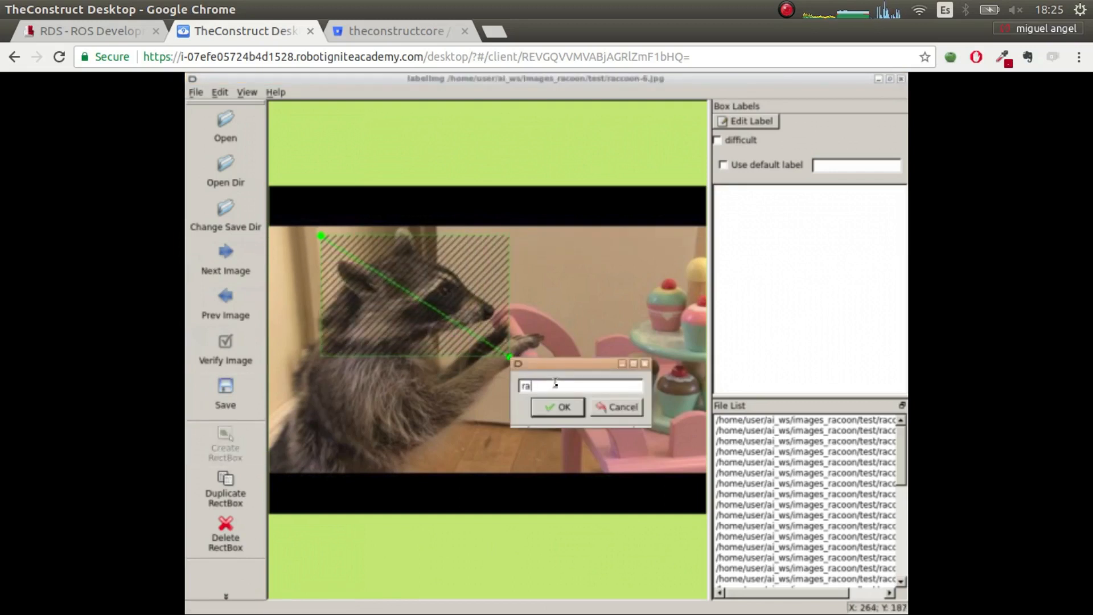
type("coon")
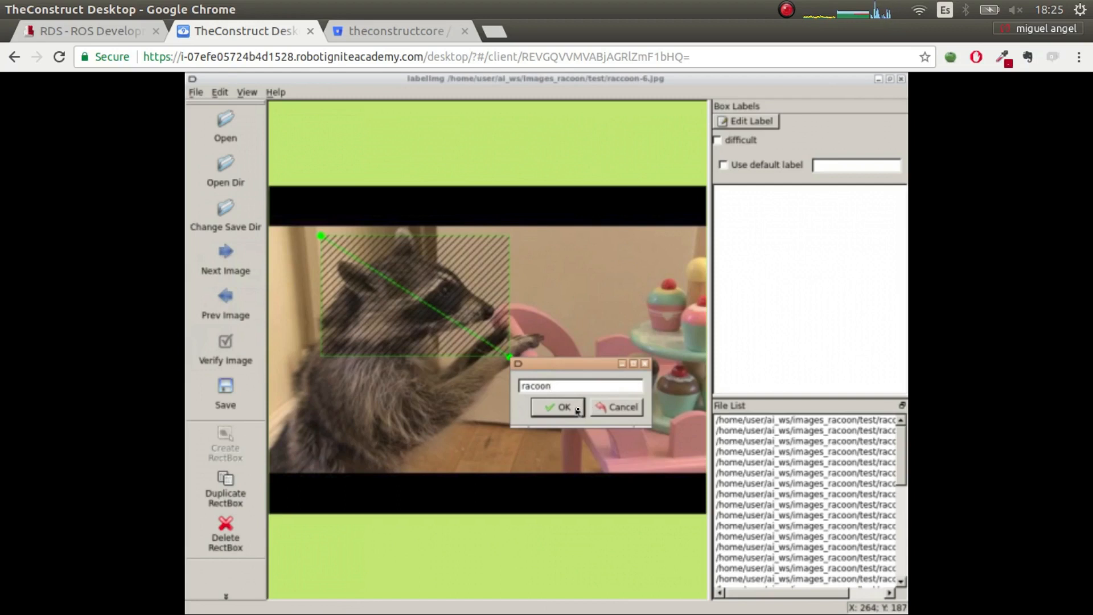
left_click(558, 407)
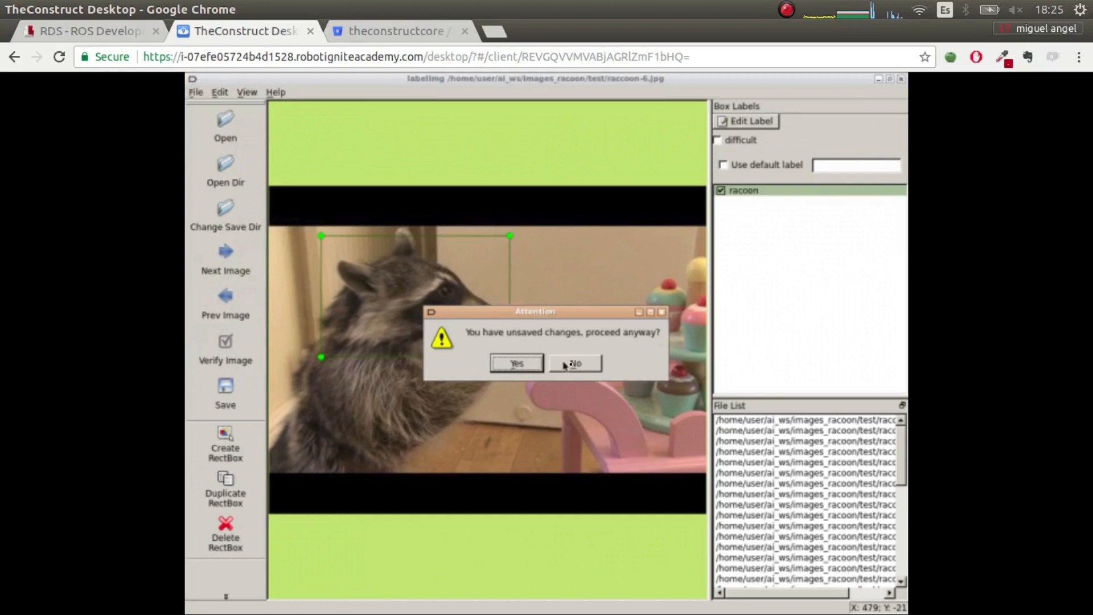
left_click(84, 31)
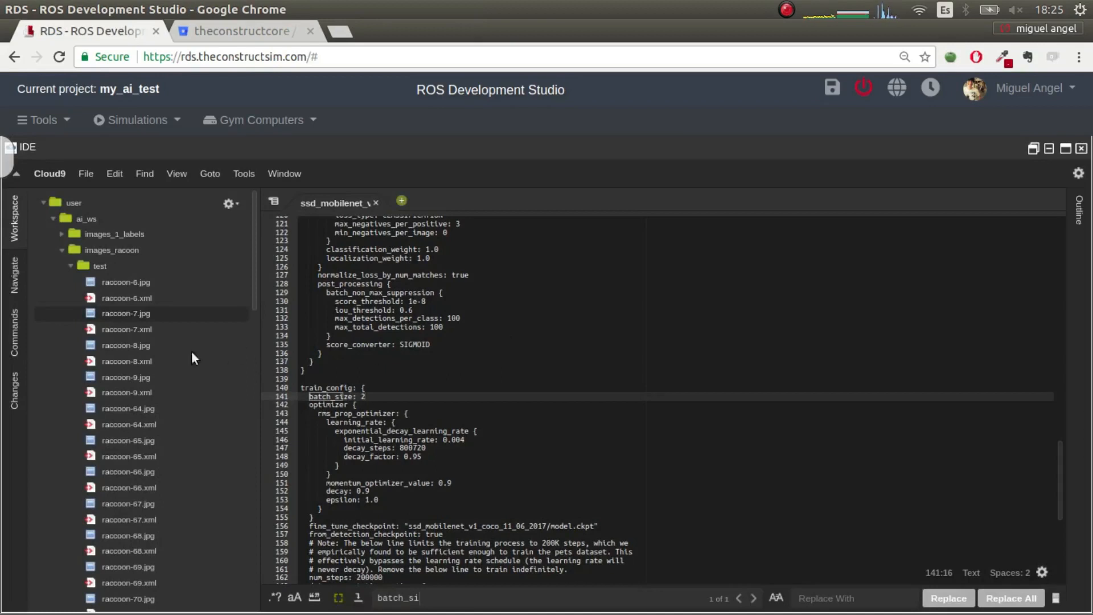
- Collapse images_racoon, expand tf_models, and collapse the ssd_mobilenet_v1_coco_11_06_2017 folder
left_click(70, 266)
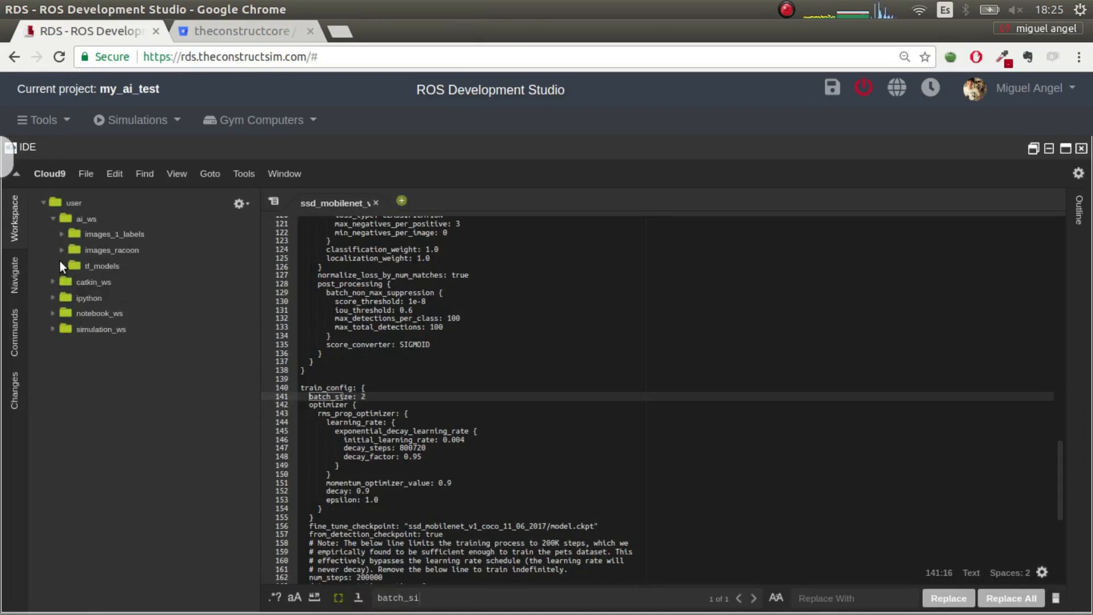
left_click(102, 266)
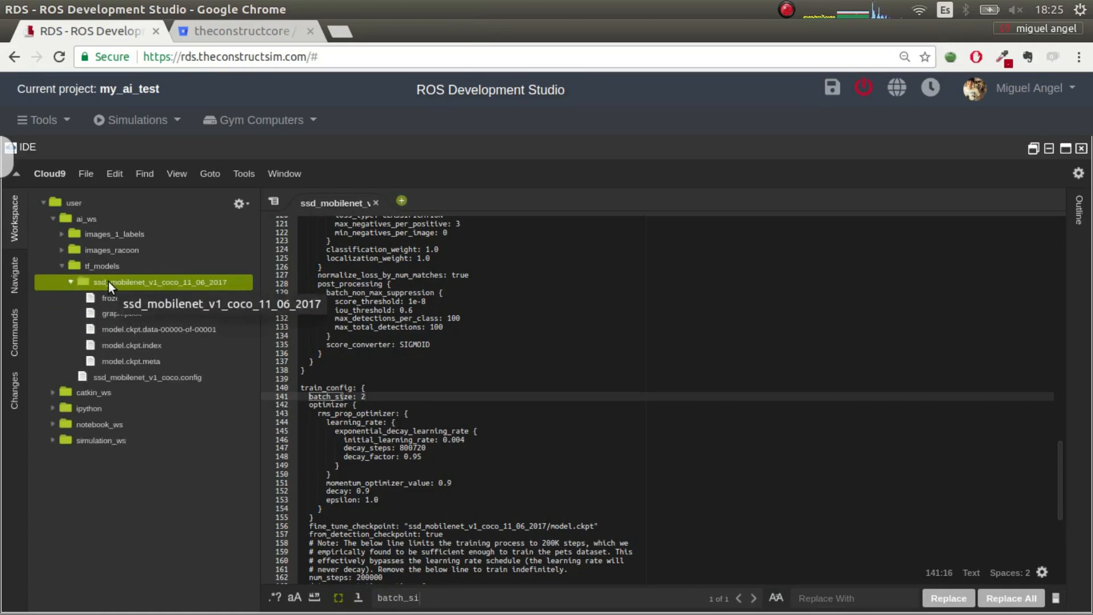
mouse_move(125, 317)
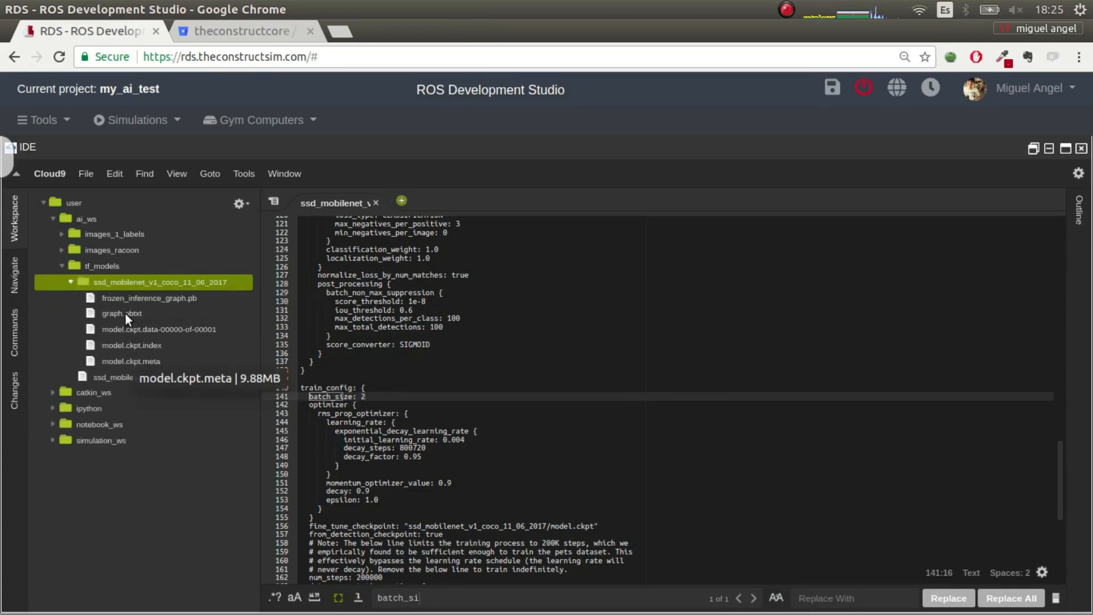
left_click(122, 313)
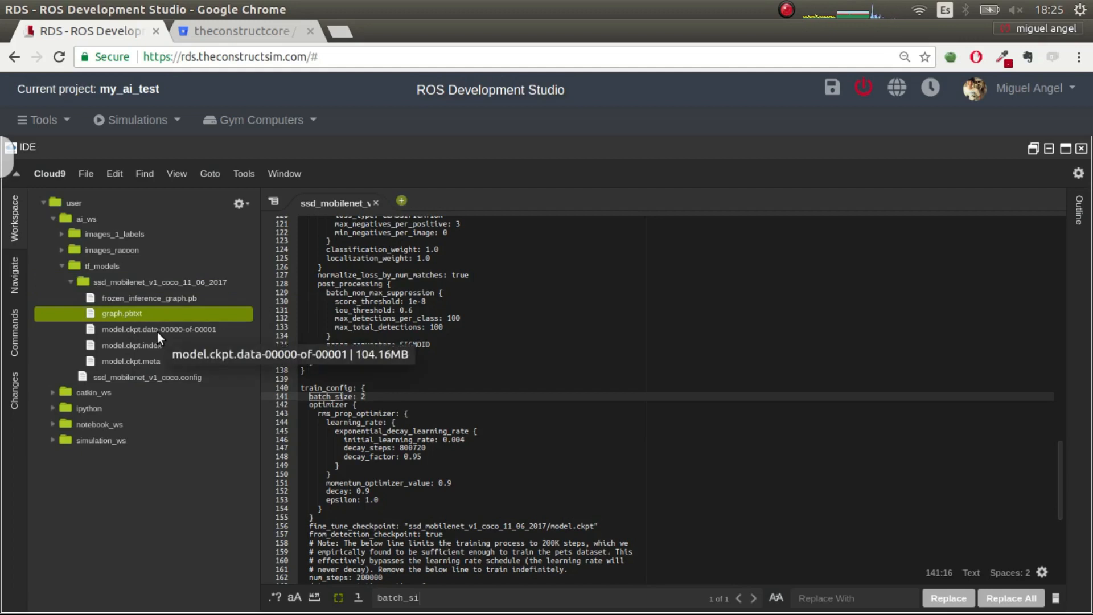
left_click(69, 282)
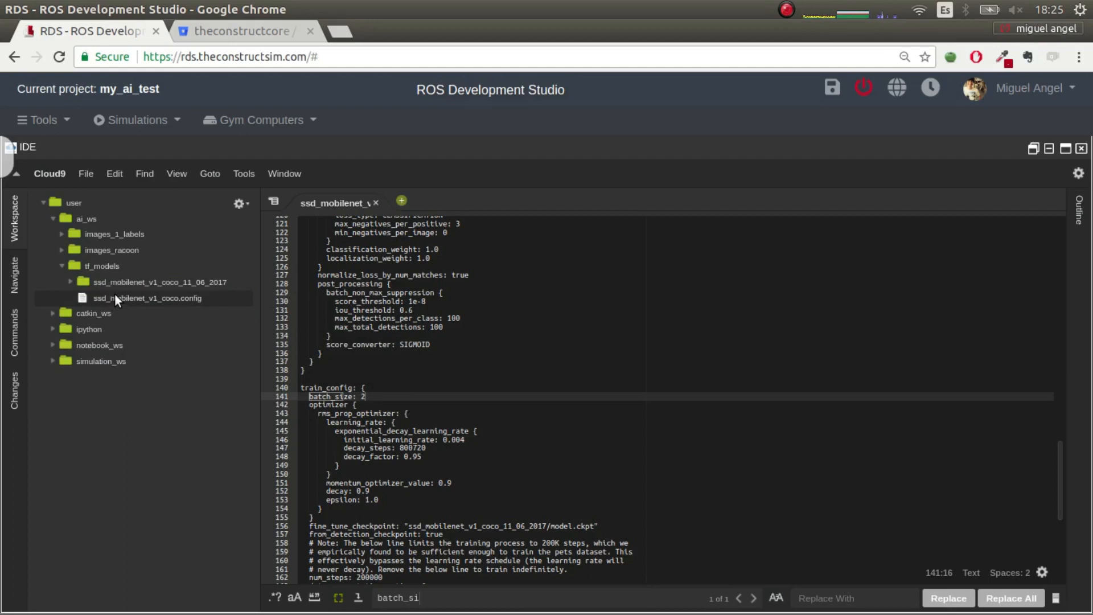
mouse_move(143, 317)
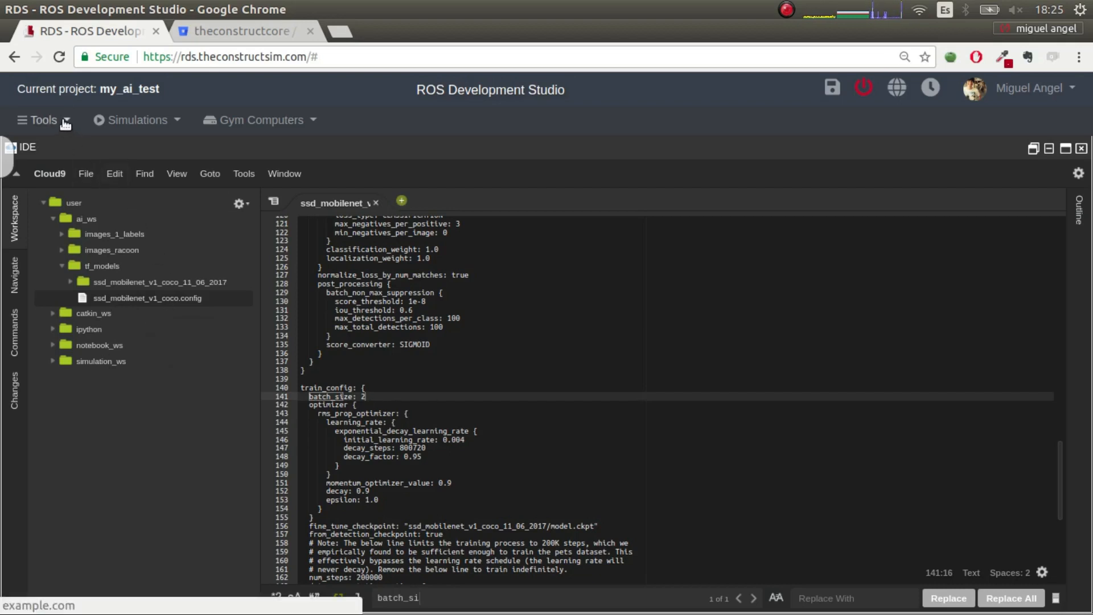
- Start TensorFlow ImageLearning with images_racoon, the ssd_mobilenet model folder and ssd_mobilenet_v1_coco.config
left_click(41, 119)
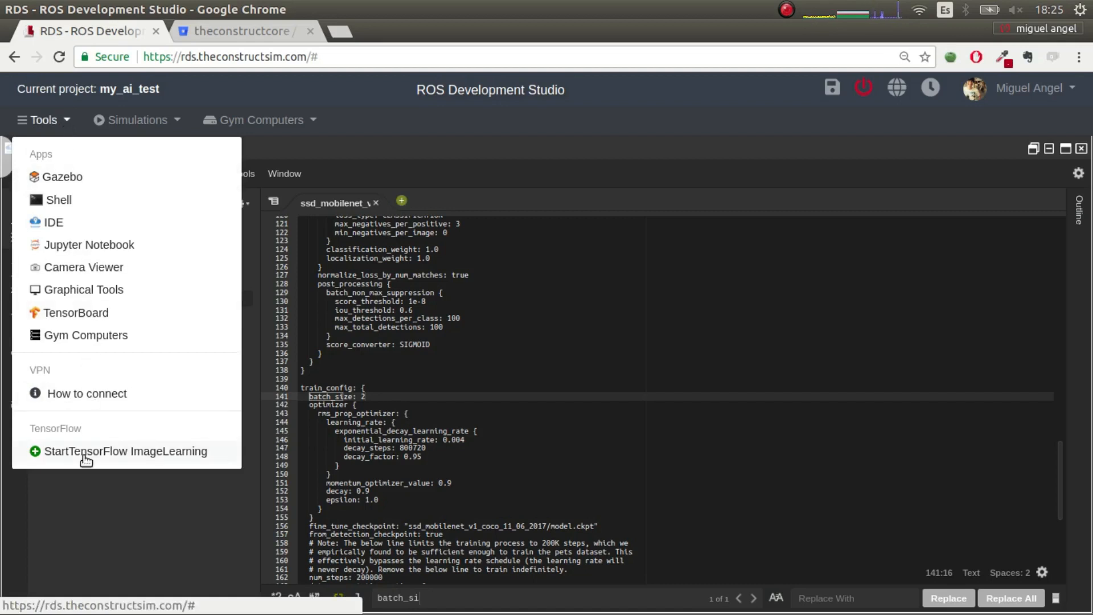
mouse_move(162, 456)
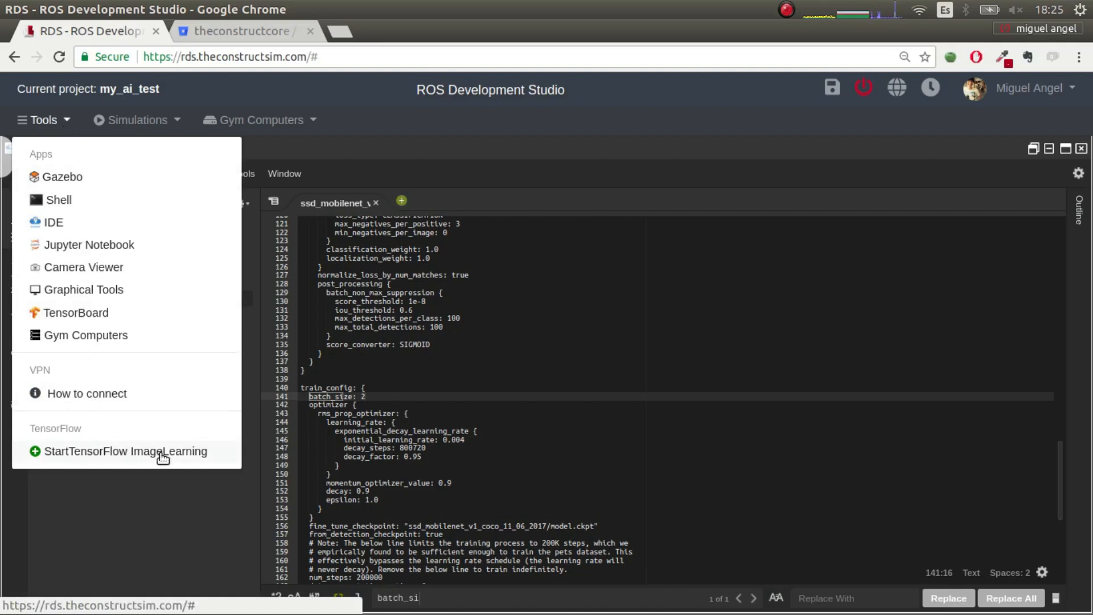
left_click(125, 450)
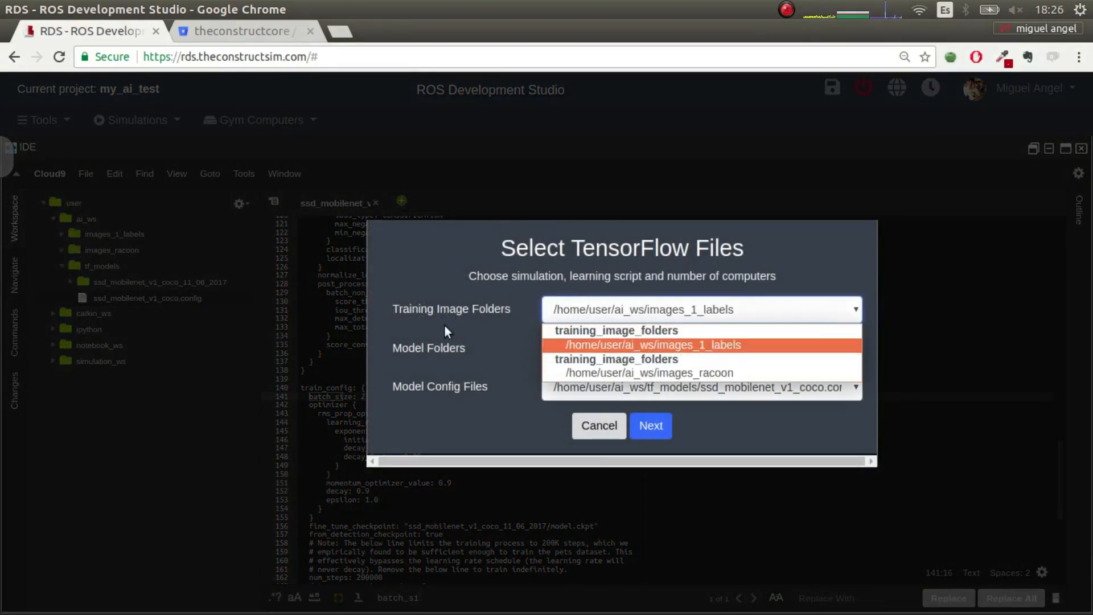
mouse_move(676, 352)
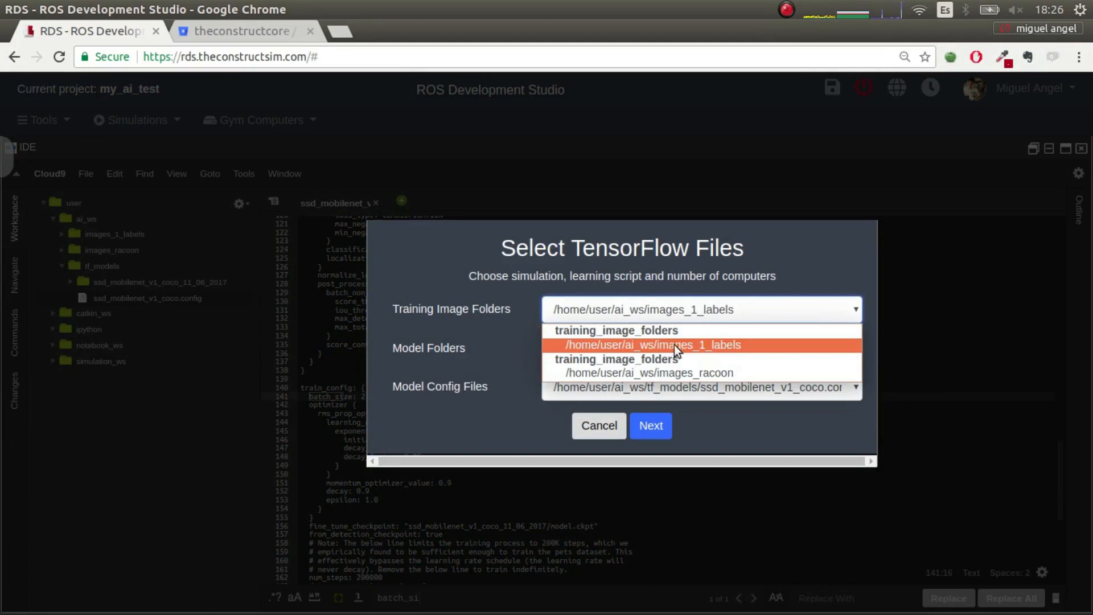
mouse_move(675, 379)
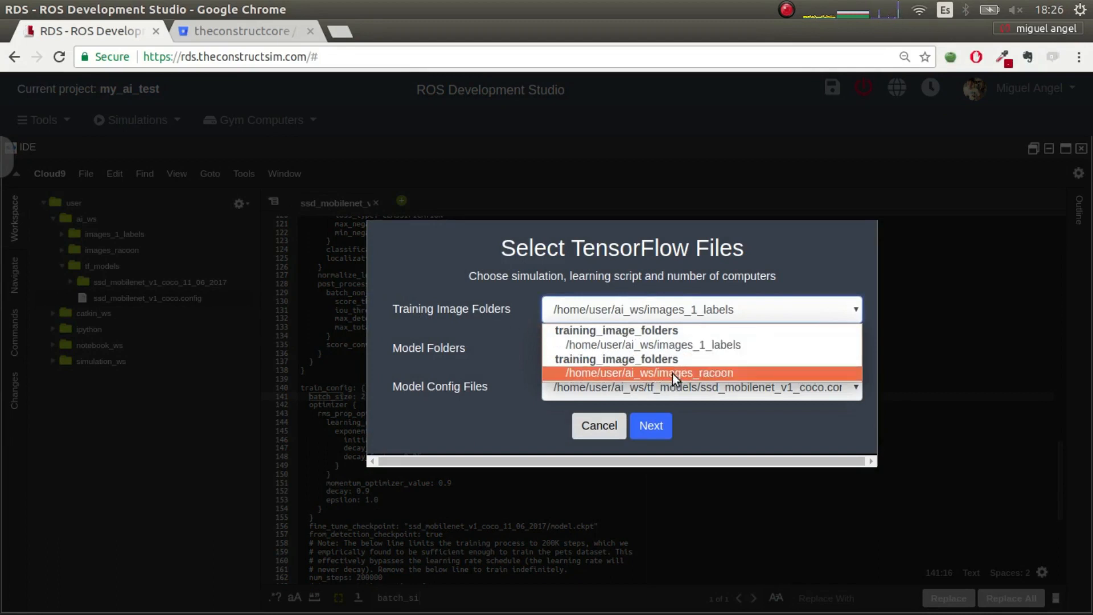
mouse_move(683, 347)
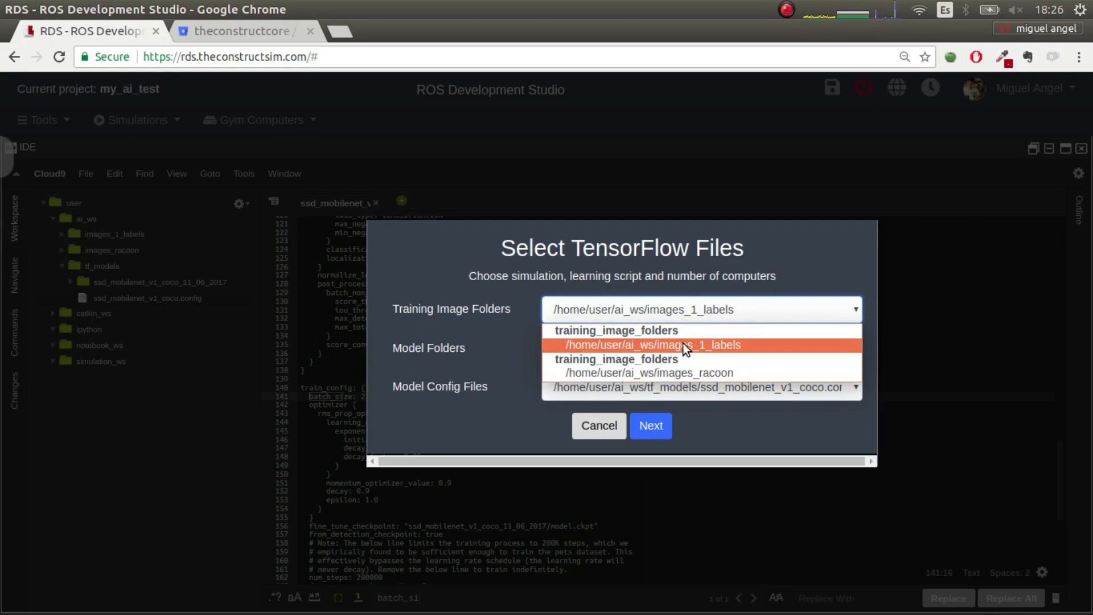
mouse_move(689, 373)
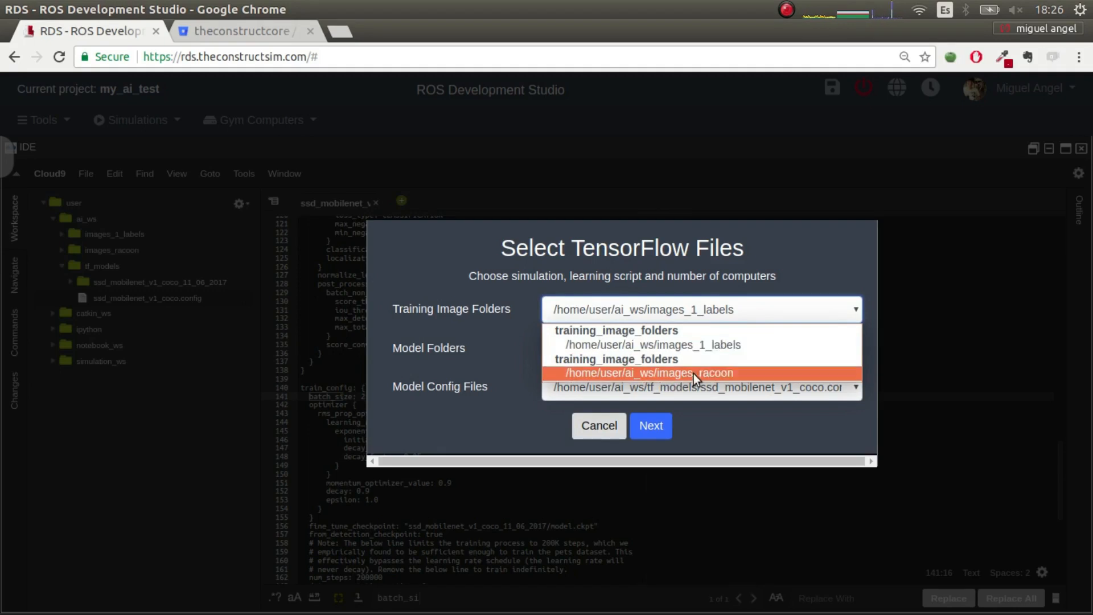
left_click(646, 372)
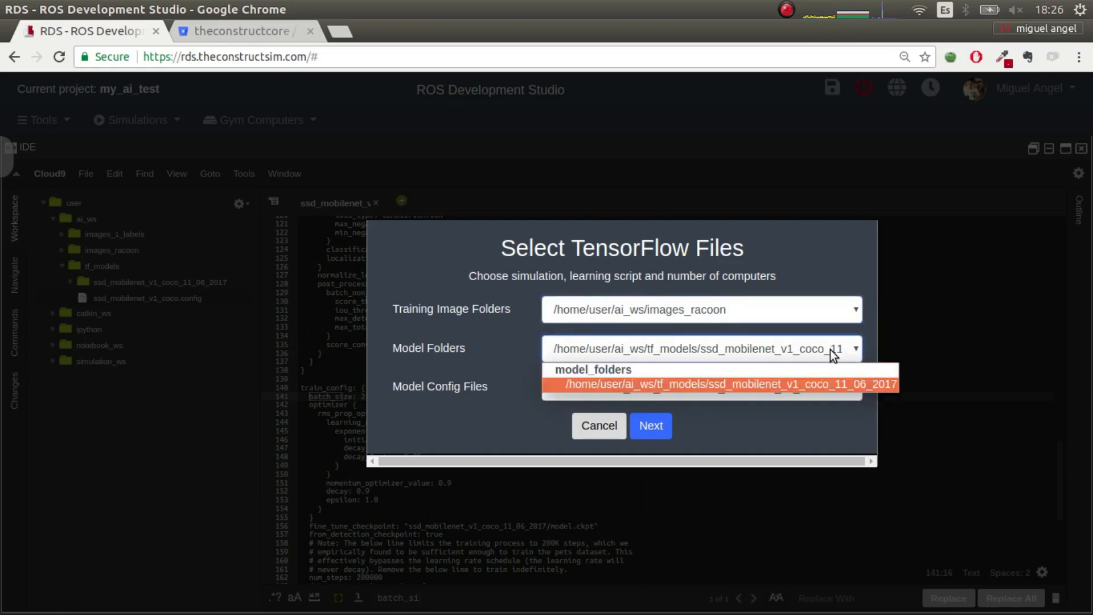
left_click(727, 384)
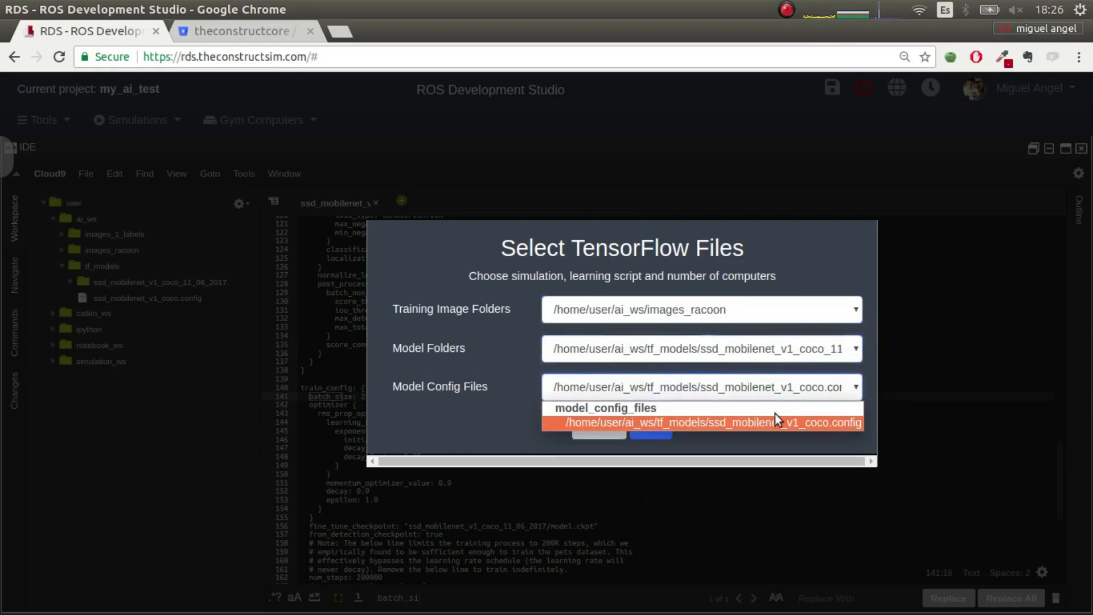
left_click(701, 422)
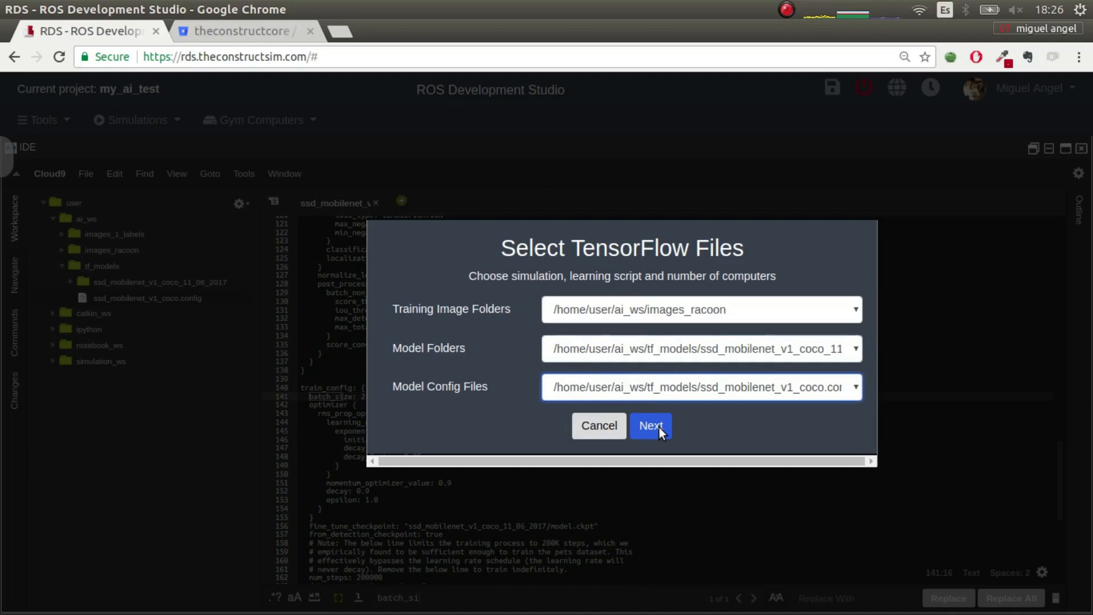
left_click(649, 425)
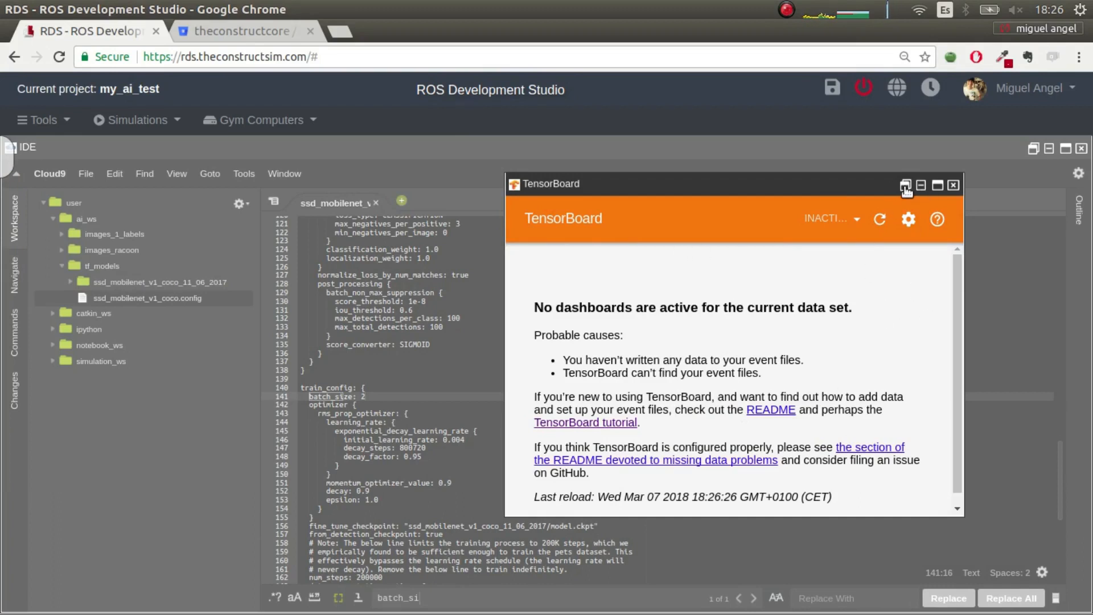
- Pop TensorBoard out into its own browser tab
left_click(906, 184)
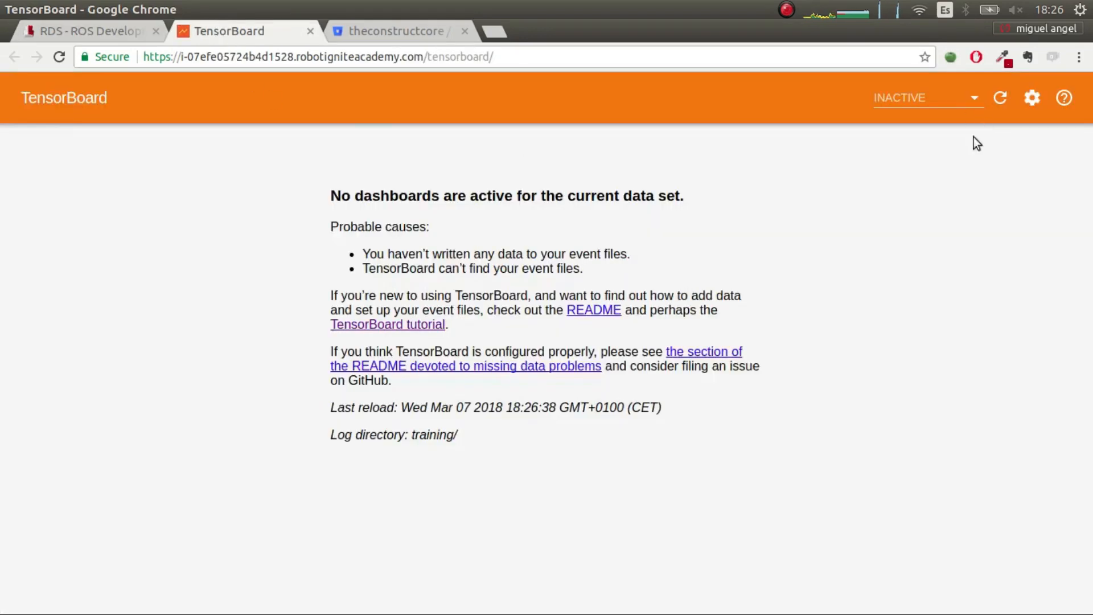
mouse_move(518, 334)
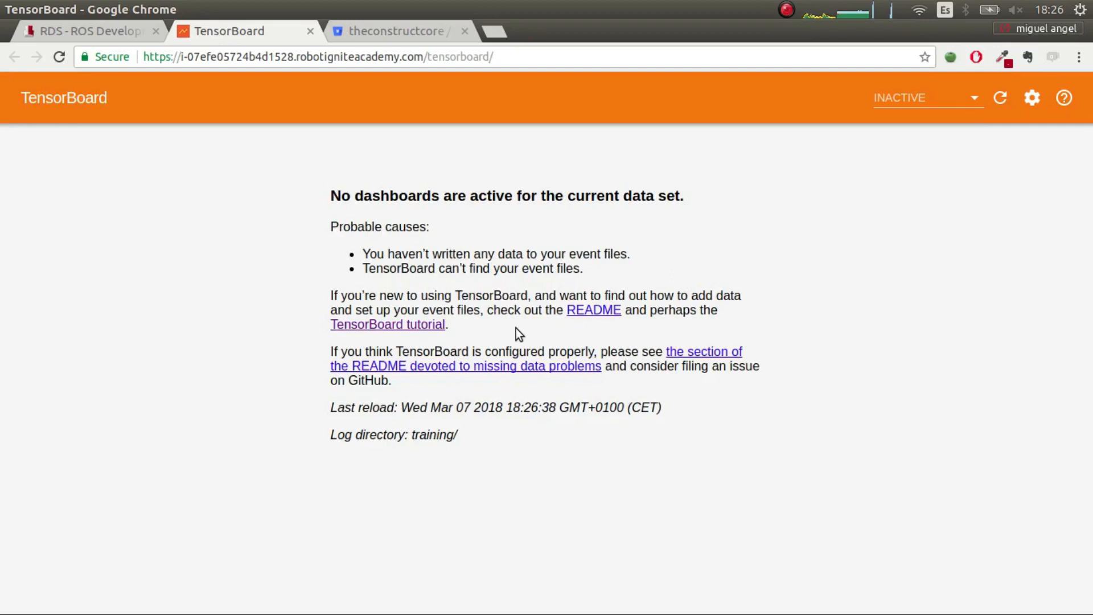
mouse_move(454, 231)
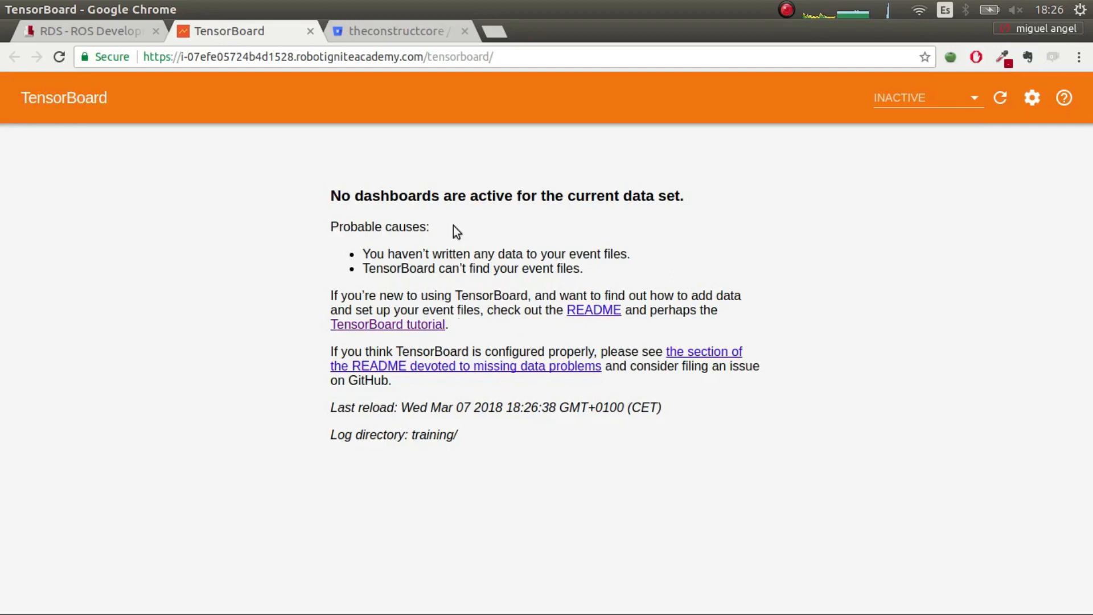
mouse_move(360, 302)
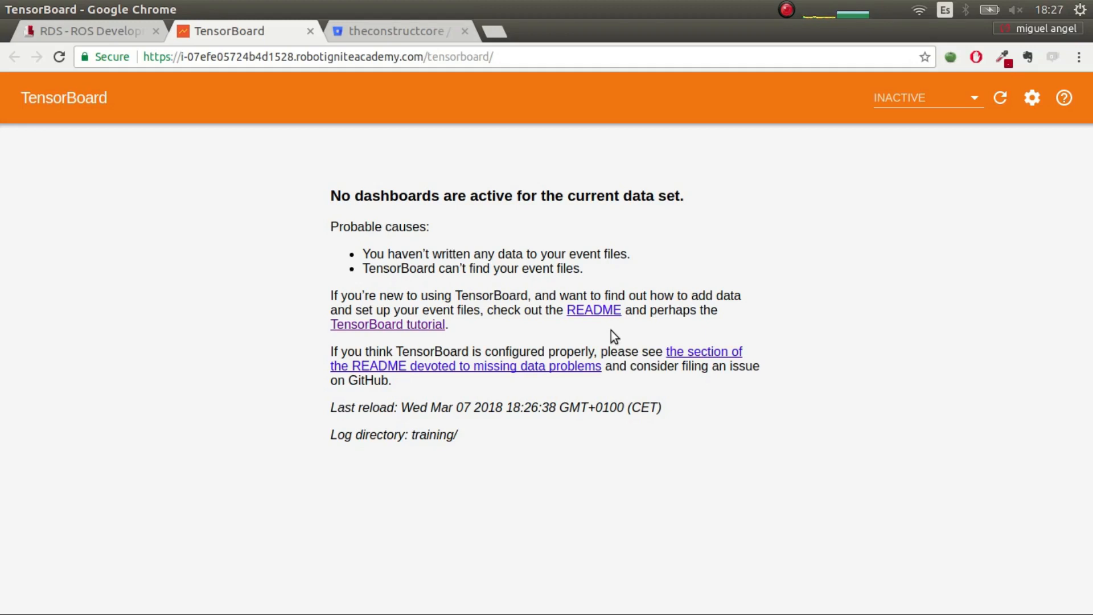
mouse_move(612, 348)
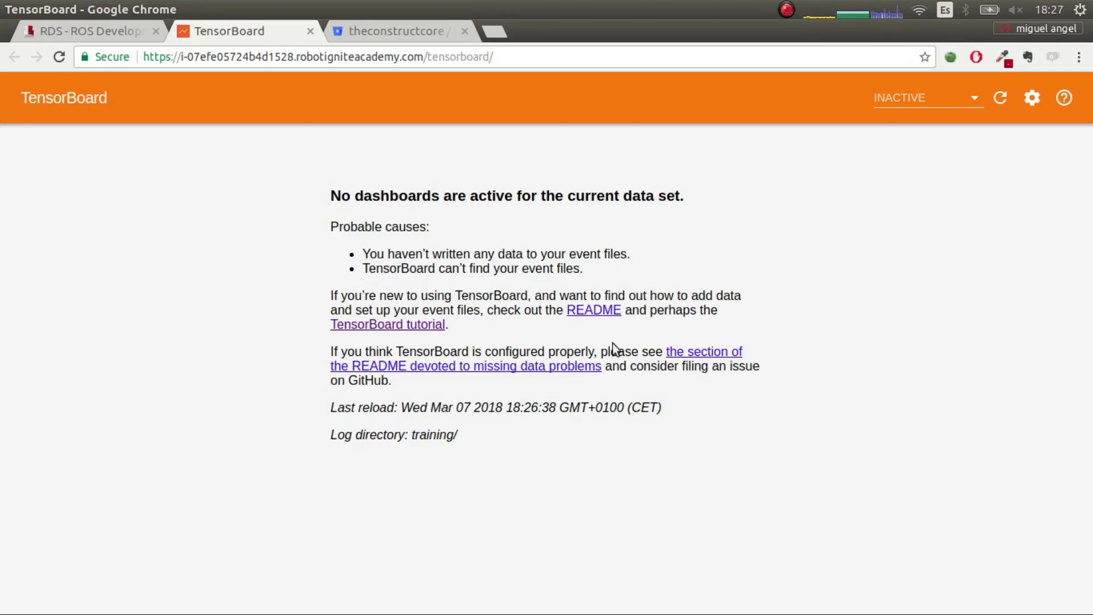
mouse_move(679, 260)
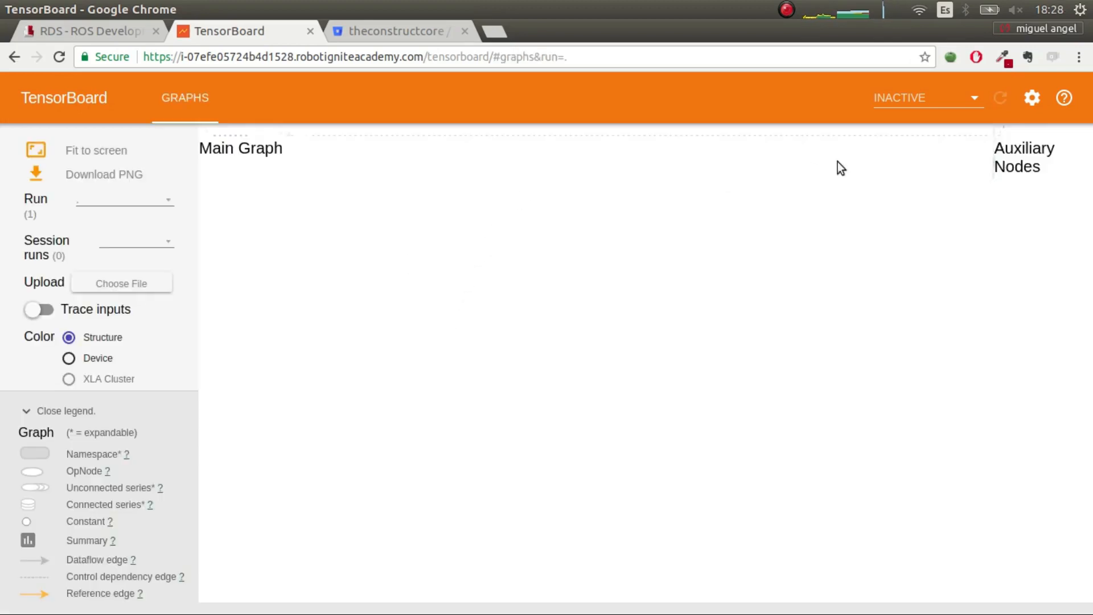
mouse_move(245, 165)
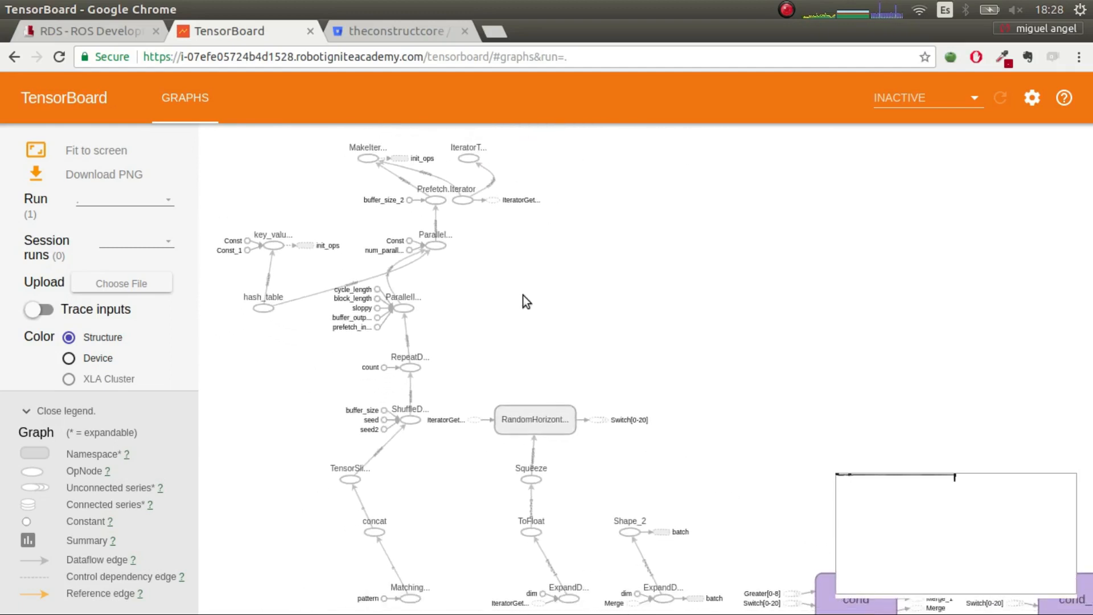
- Open TensorBoard's dashboard dropdown from the Graphs view
left_click(927, 98)
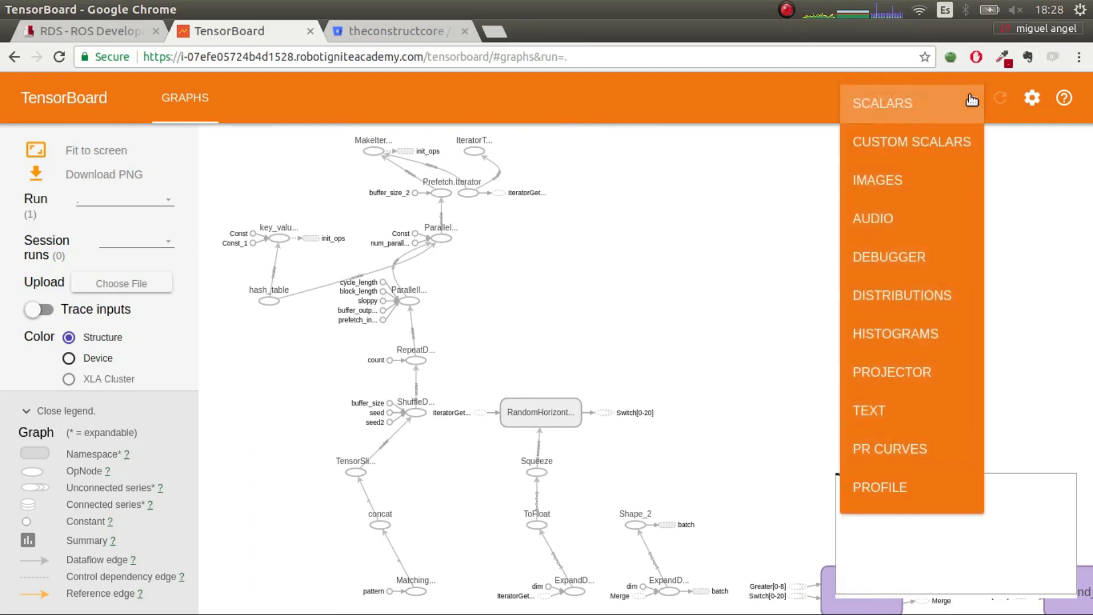
- Switch to SCALARS and fold the global_step and ExponentialDecay_1 chart groups
left_click(882, 103)
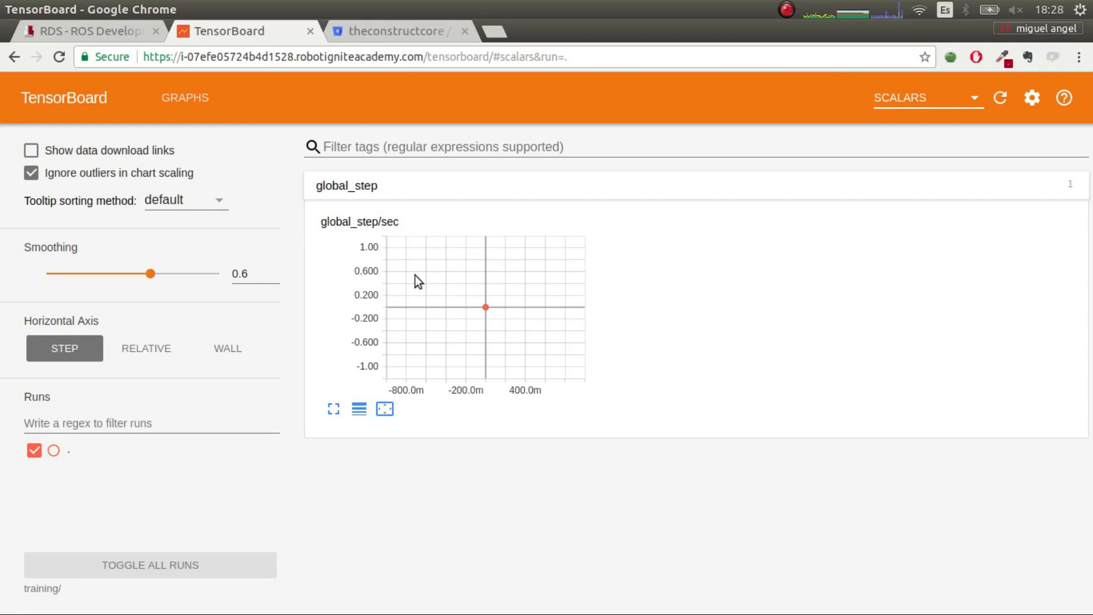
mouse_move(486, 307)
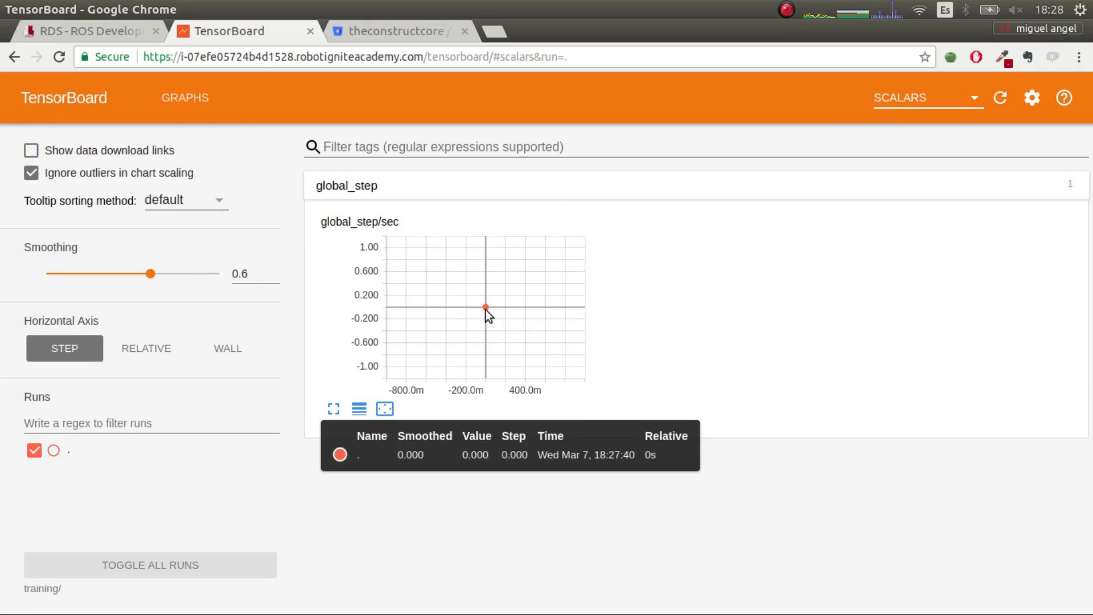
mouse_move(517, 314)
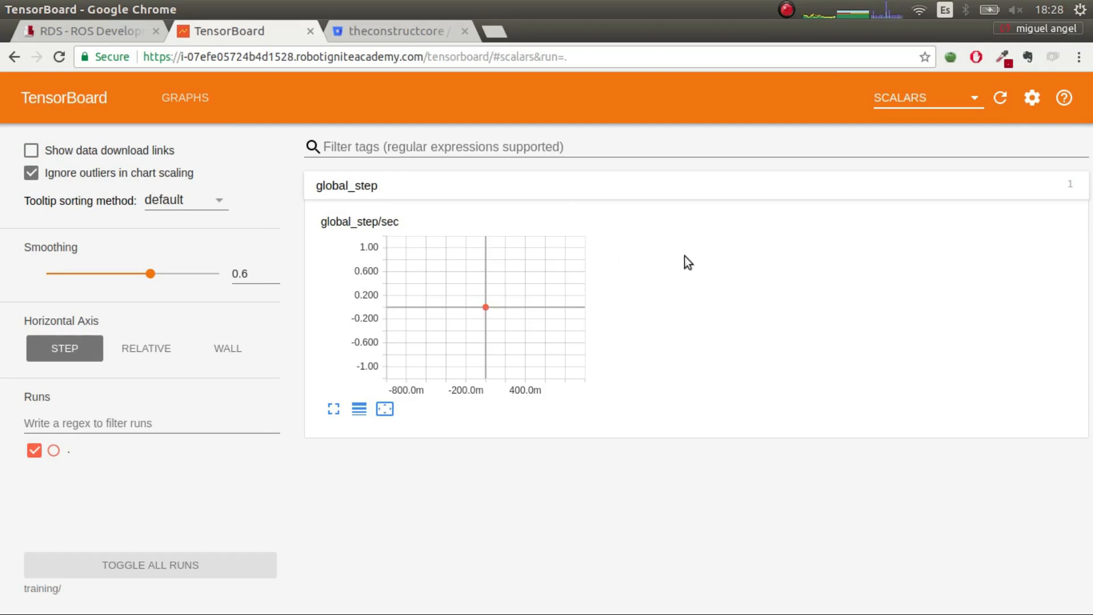
mouse_move(372, 183)
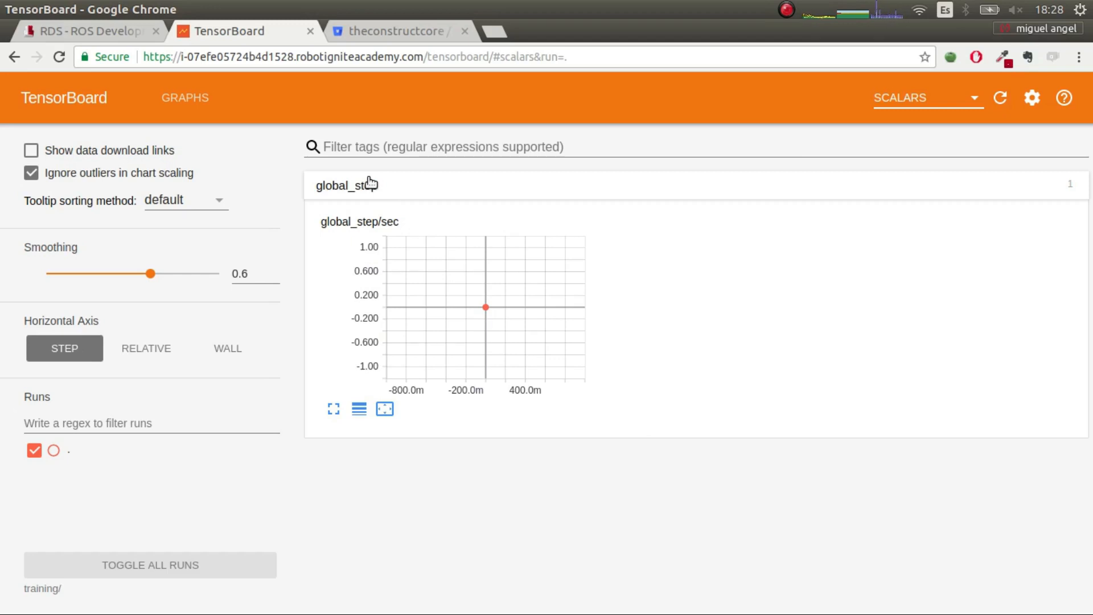
left_click(186, 97)
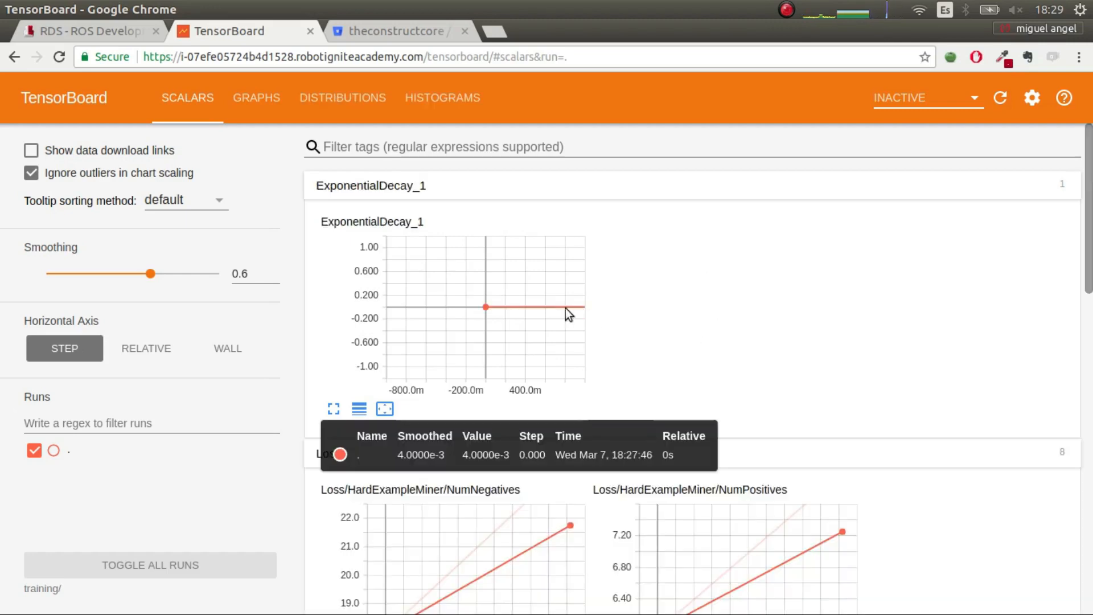
mouse_move(370, 209)
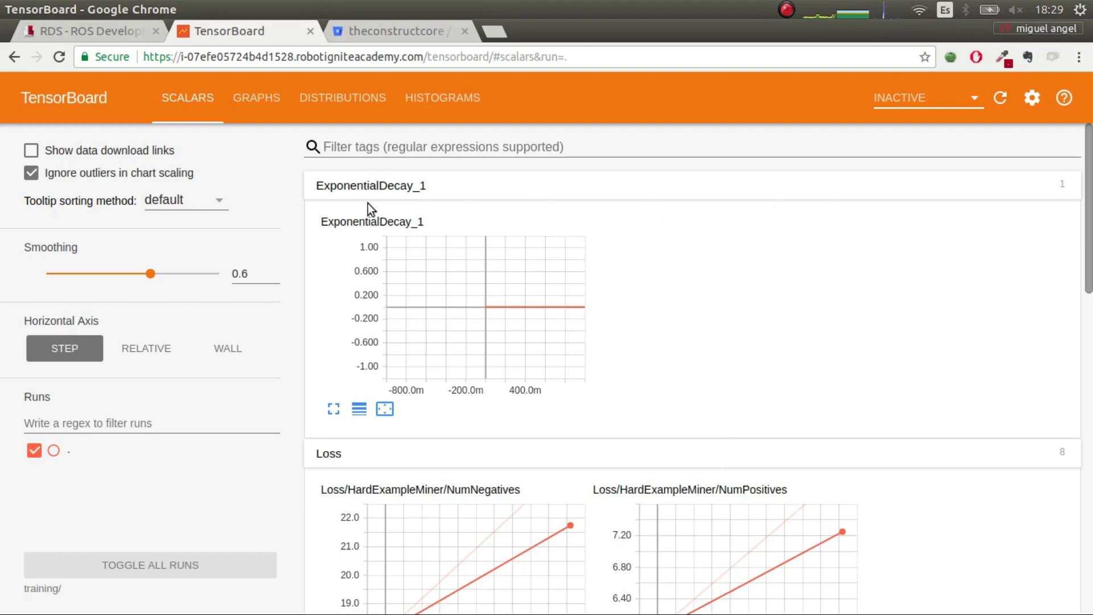
left_click(371, 185)
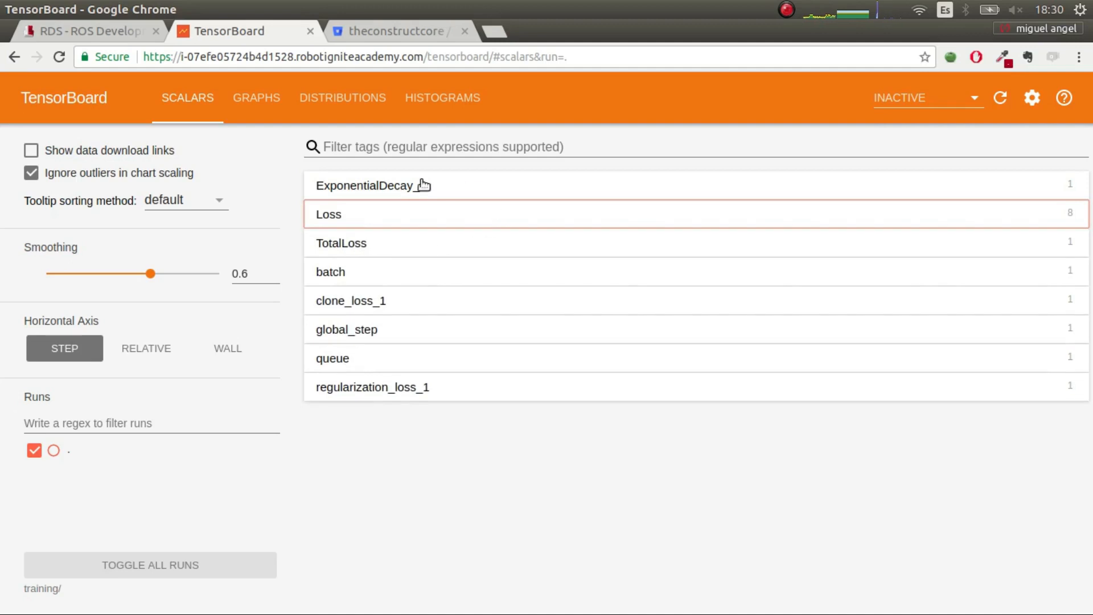
- Enlarge the TotalLoss chart to inspect the loss curve
left_click(341, 242)
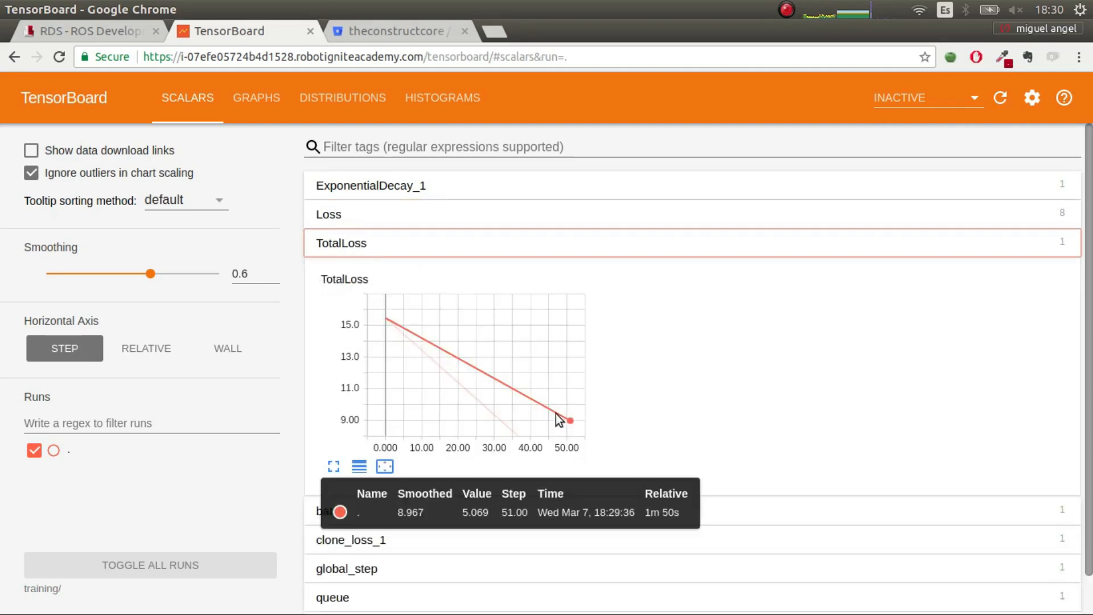
mouse_move(560, 389)
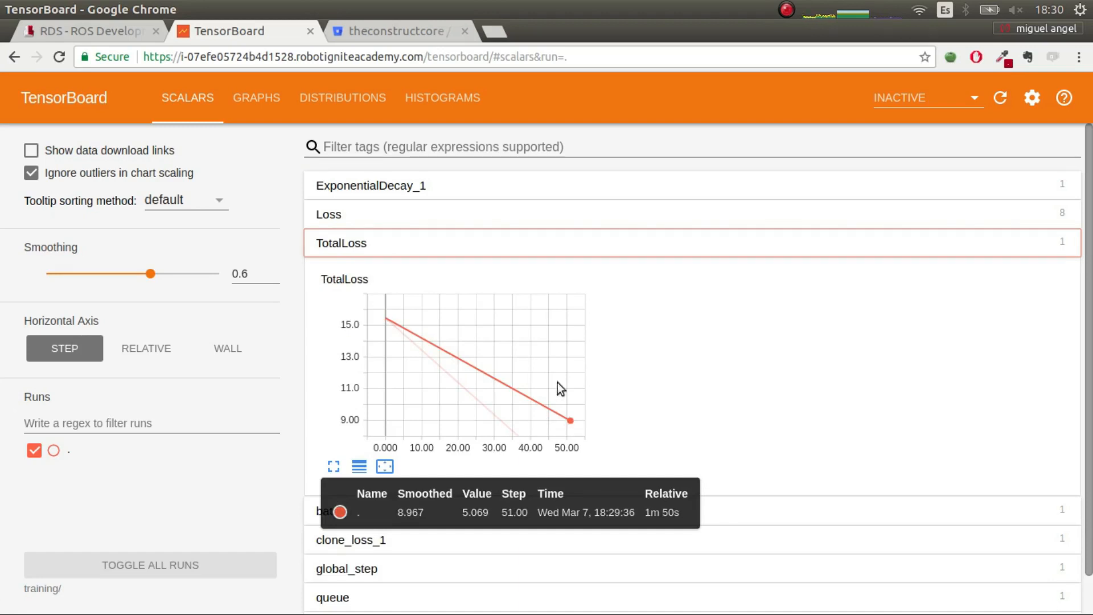
scroll("down", 3)
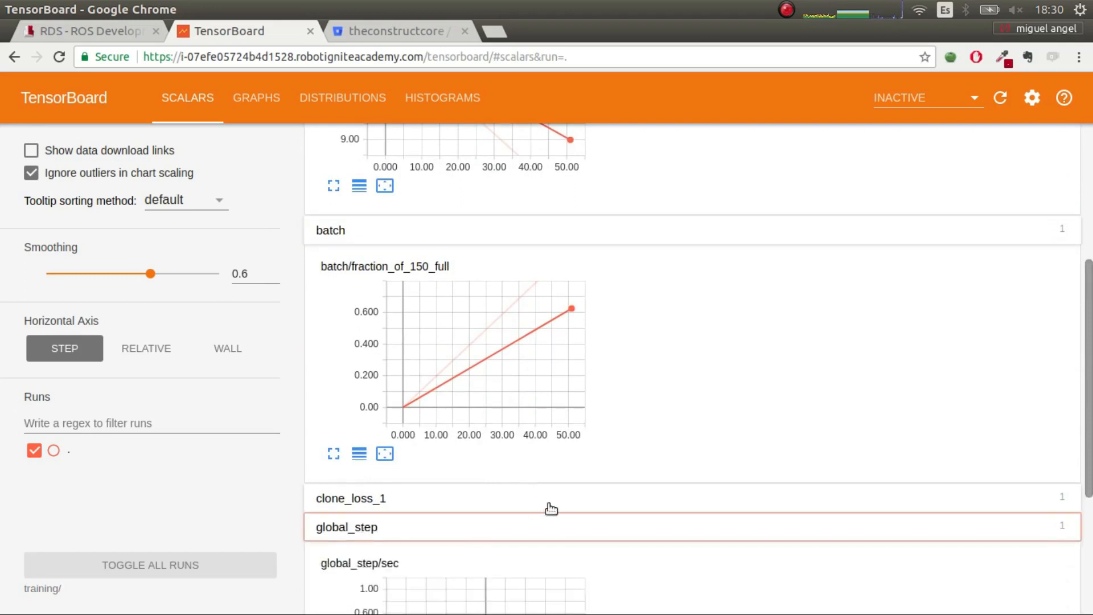
scroll("down", 3)
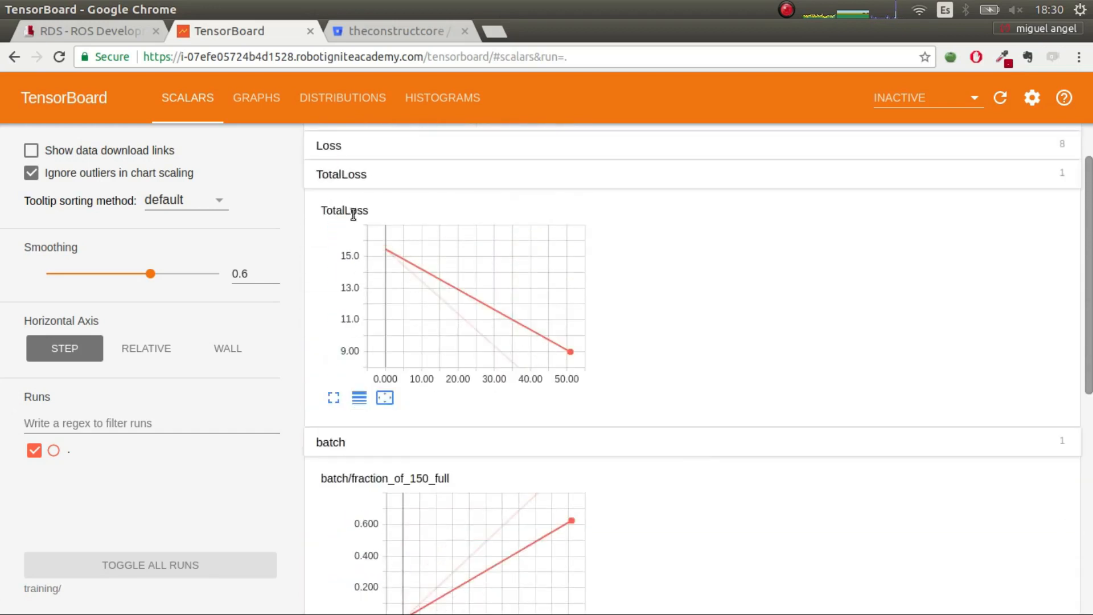
left_click(330, 442)
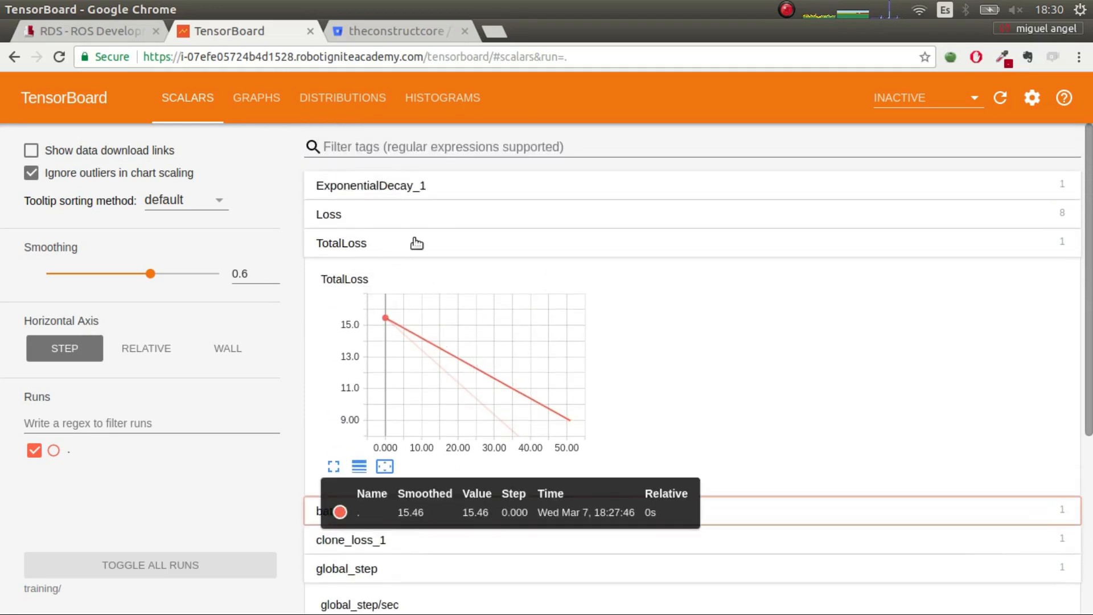
mouse_move(98, 446)
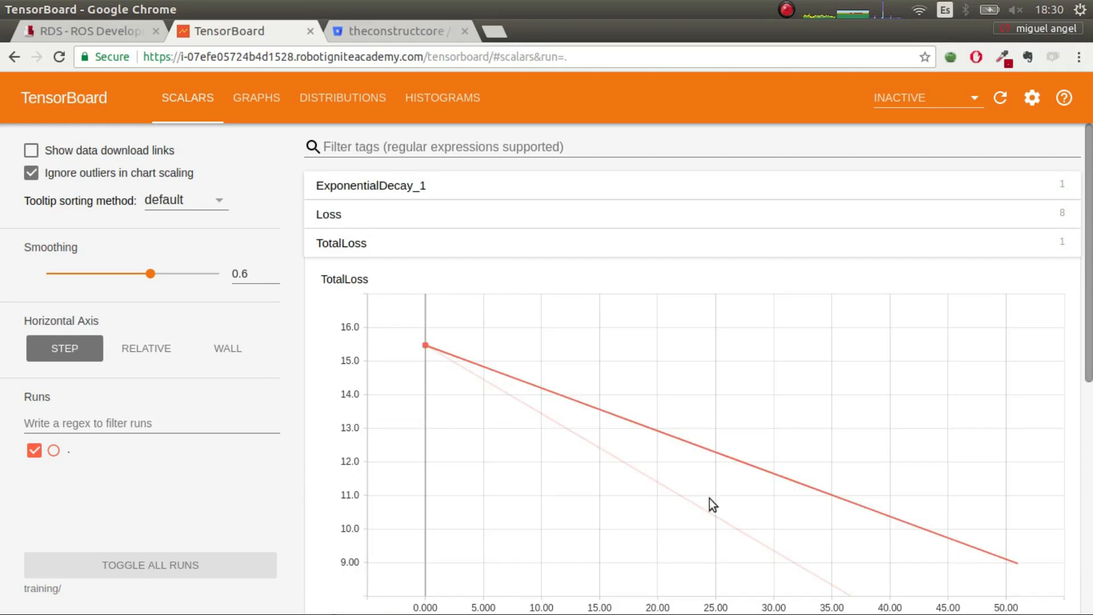
- Set the TotalLoss chart's horizontal axis to WALL time
scroll("down", 3)
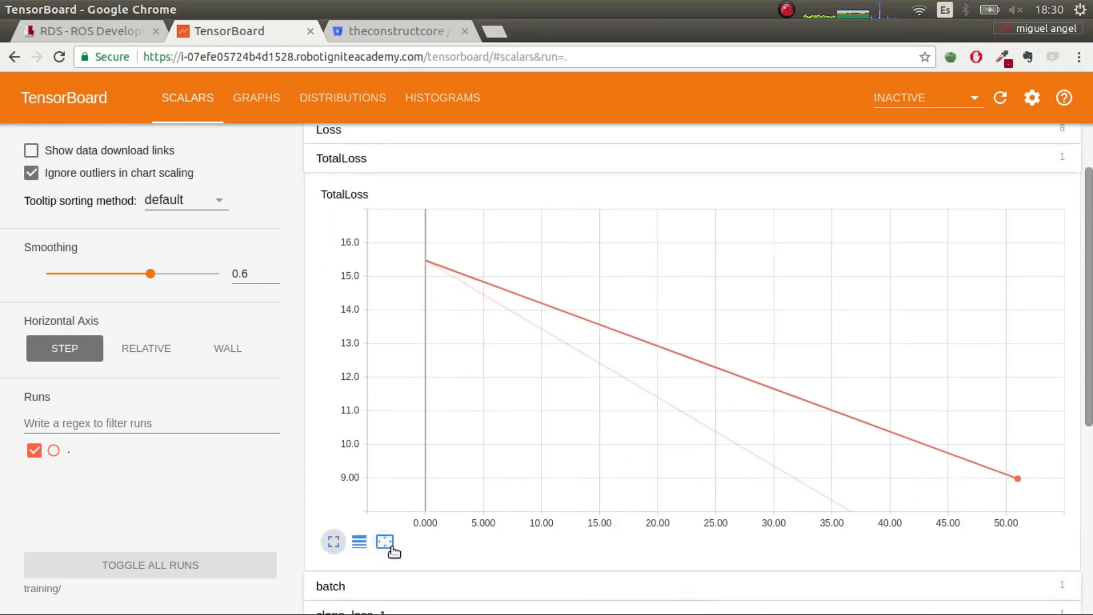
left_click(227, 348)
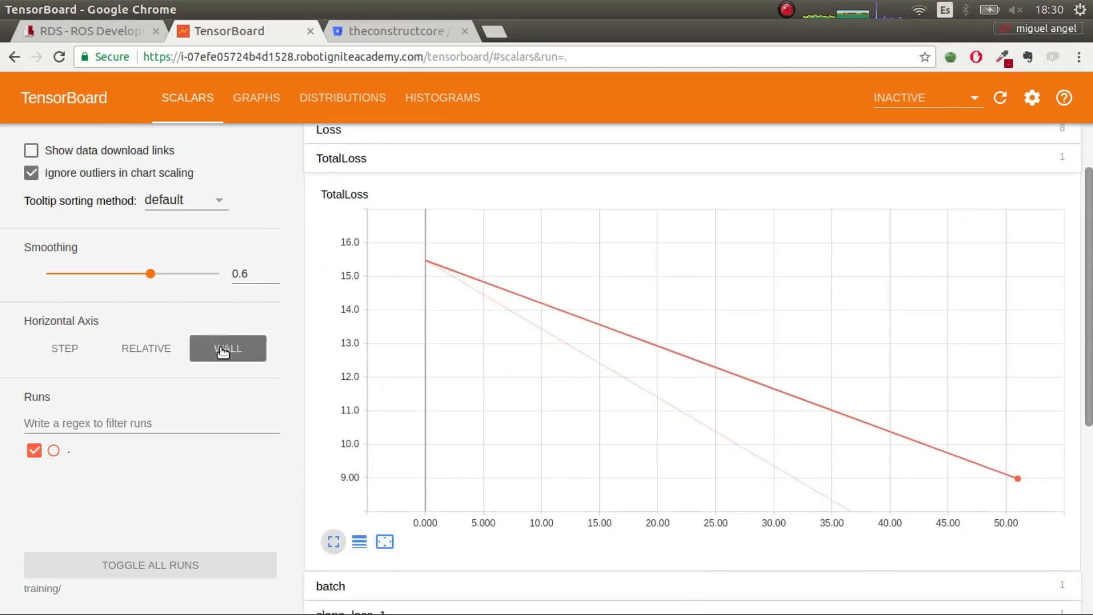
left_click(227, 348)
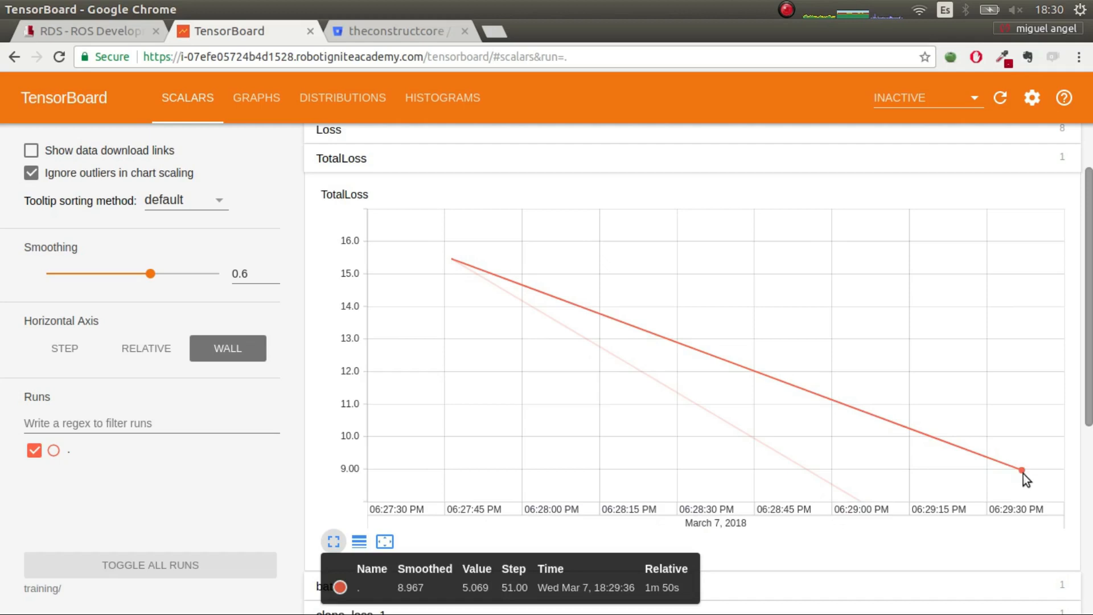
mouse_move(1032, 480)
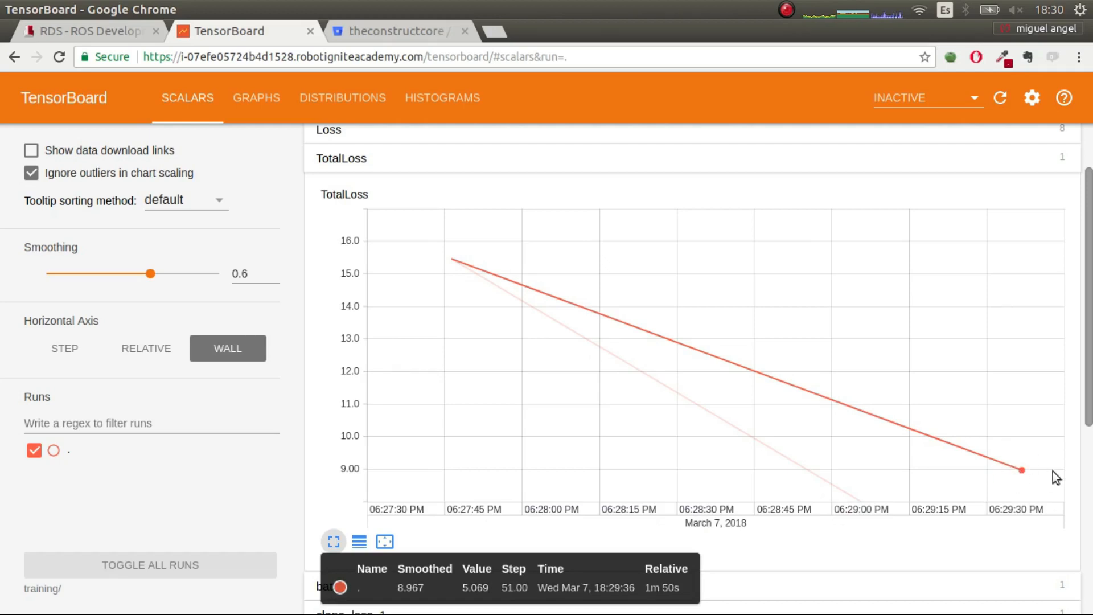
mouse_move(493, 478)
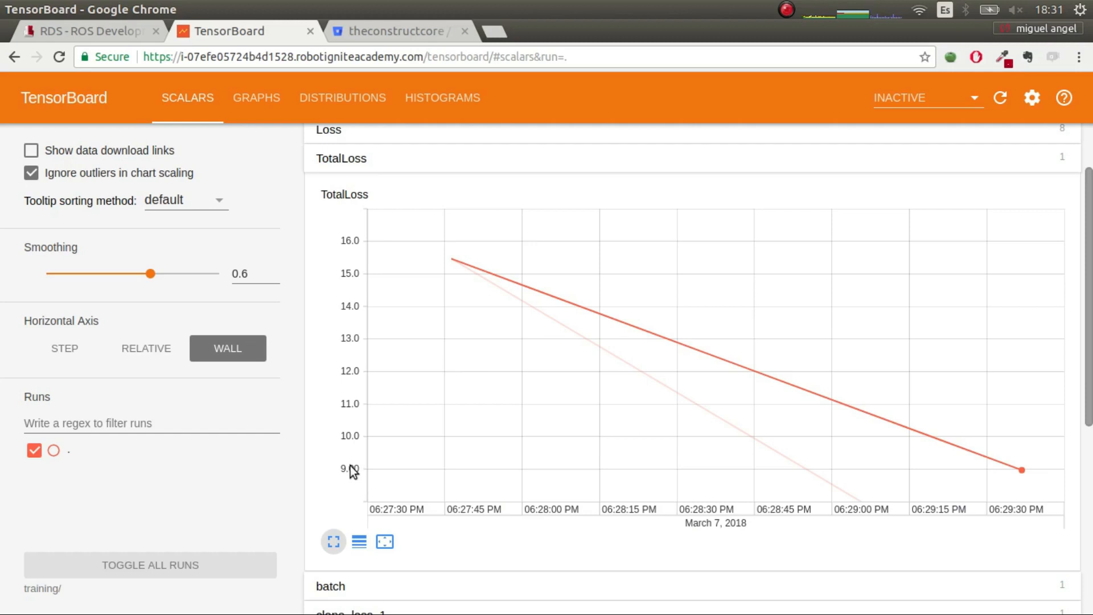
mouse_move(376, 491)
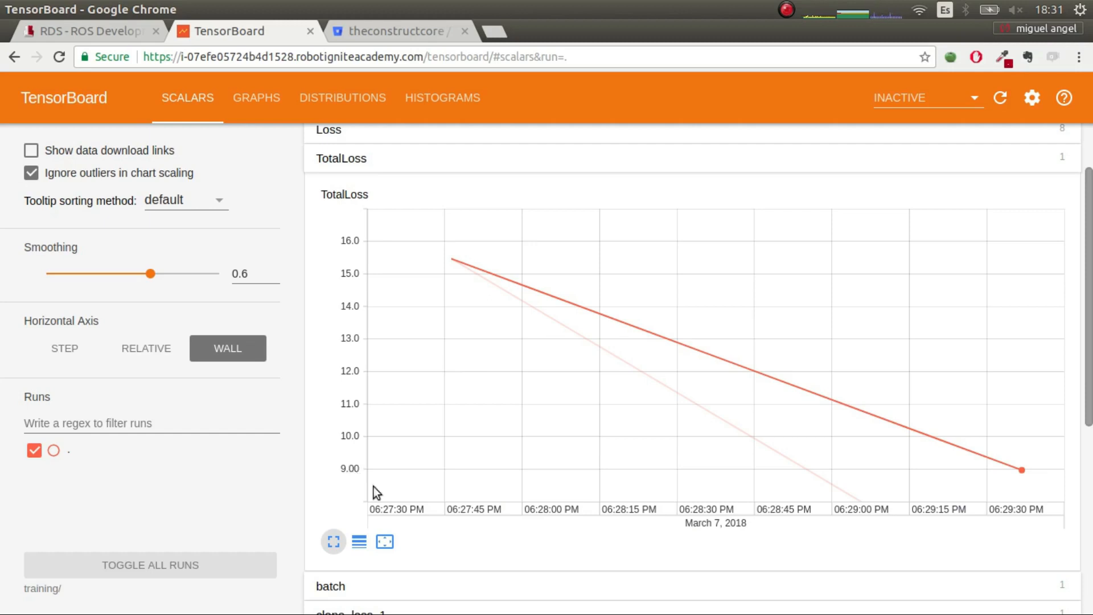
mouse_move(785, 388)
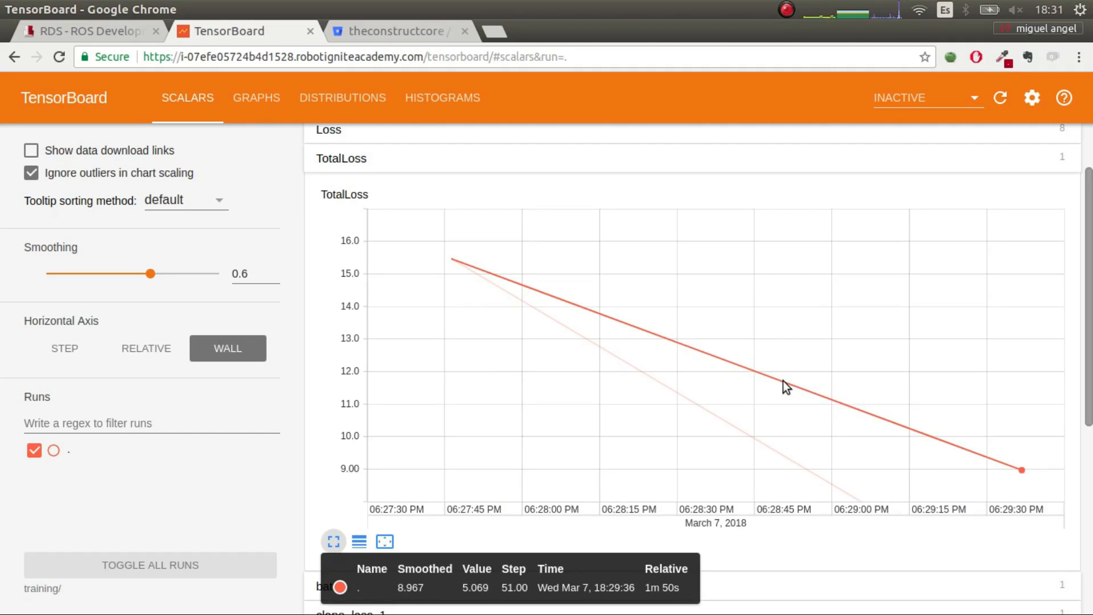
mouse_move(747, 225)
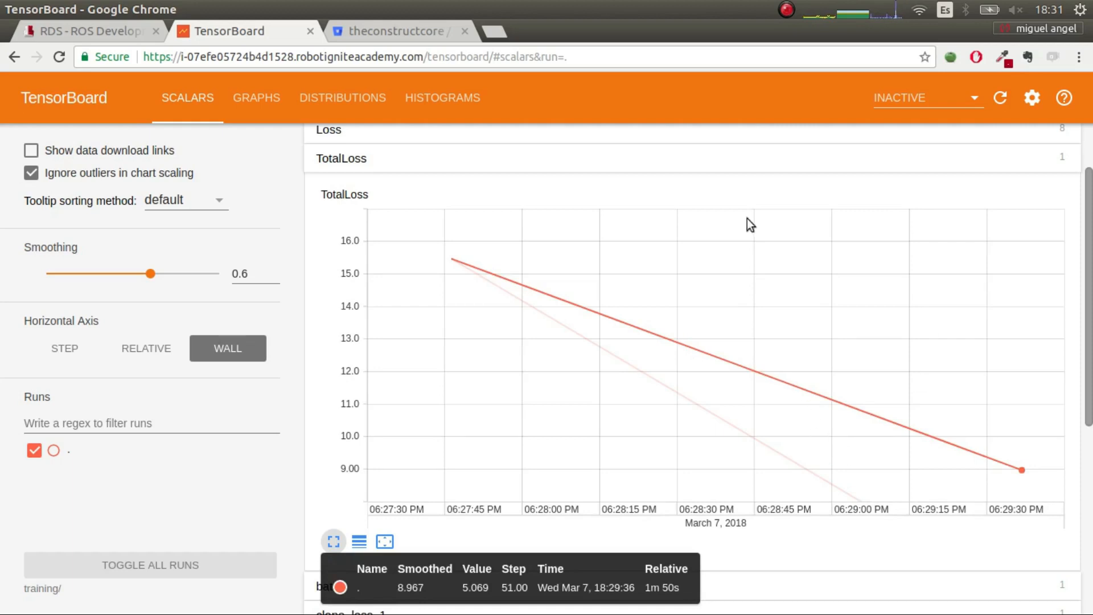
mouse_move(1024, 471)
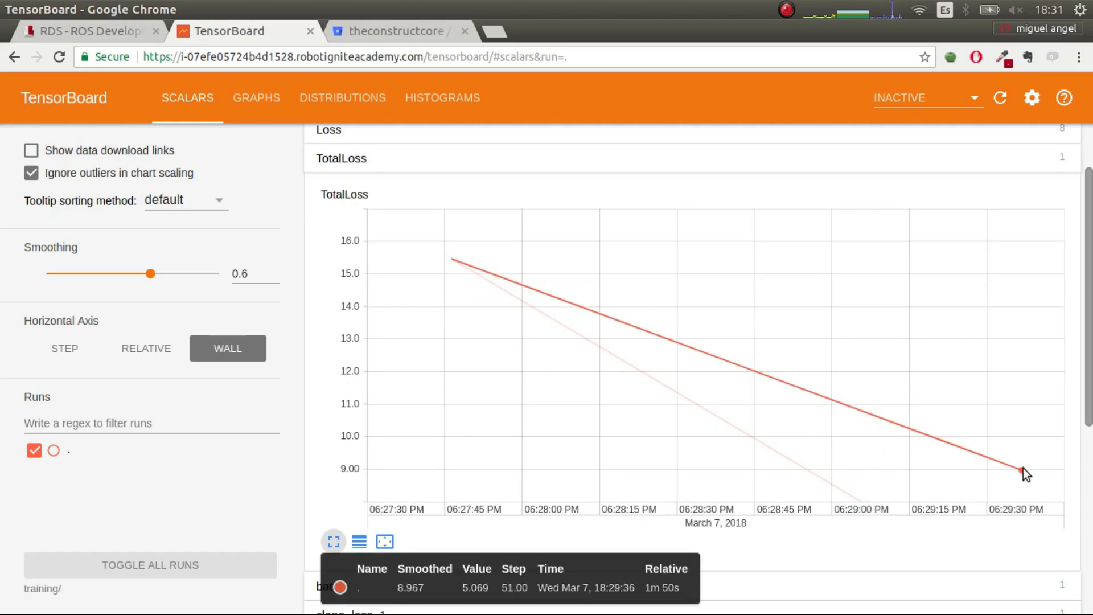
mouse_move(930, 447)
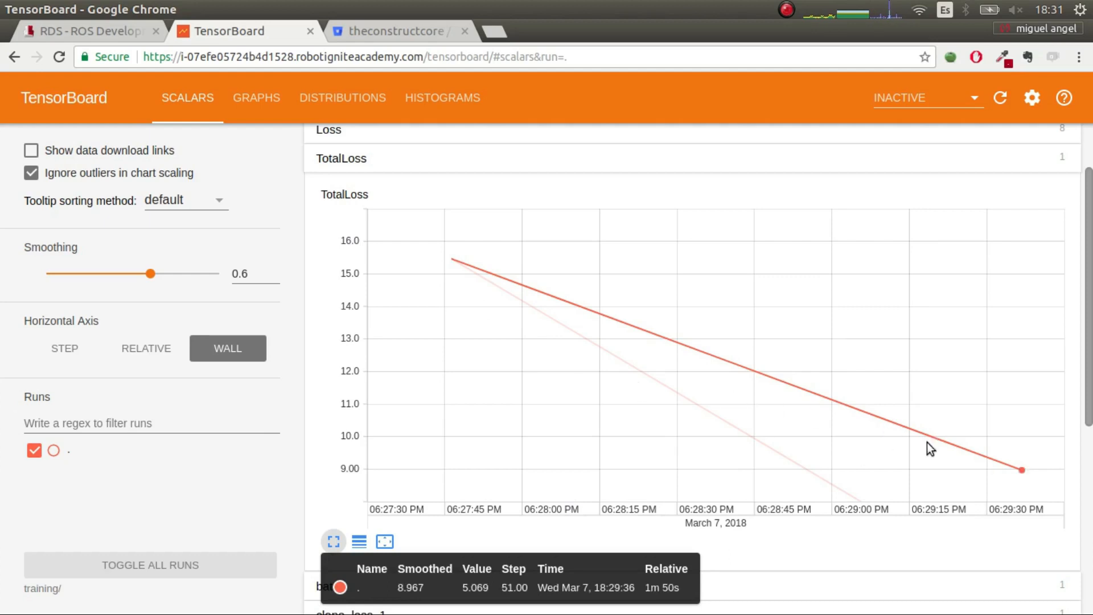
mouse_move(897, 477)
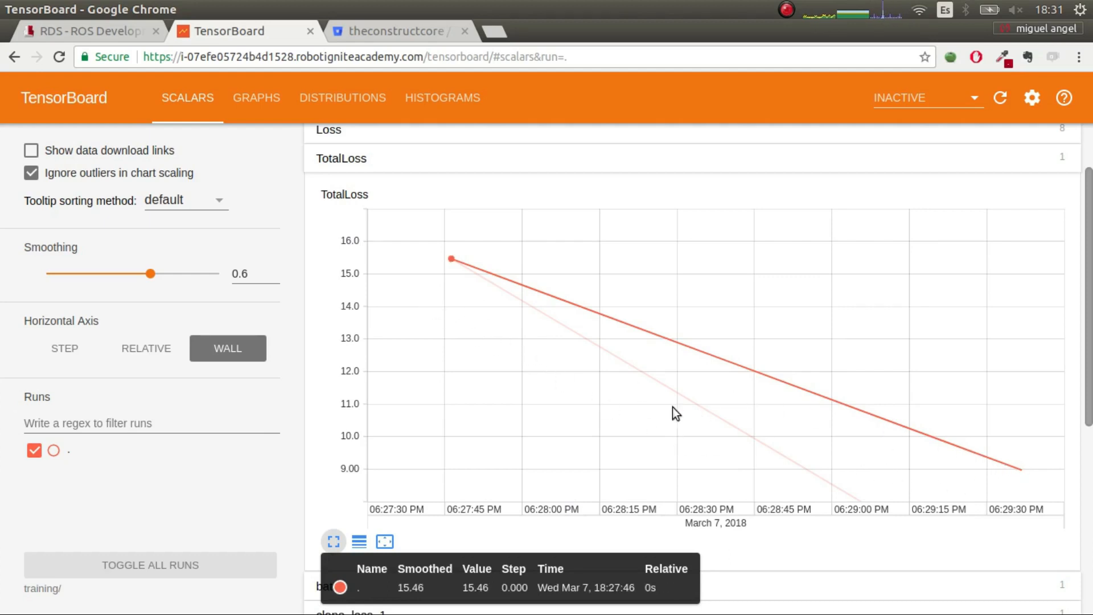
- Return to the RDS project and open its Tools list
left_click(87, 30)
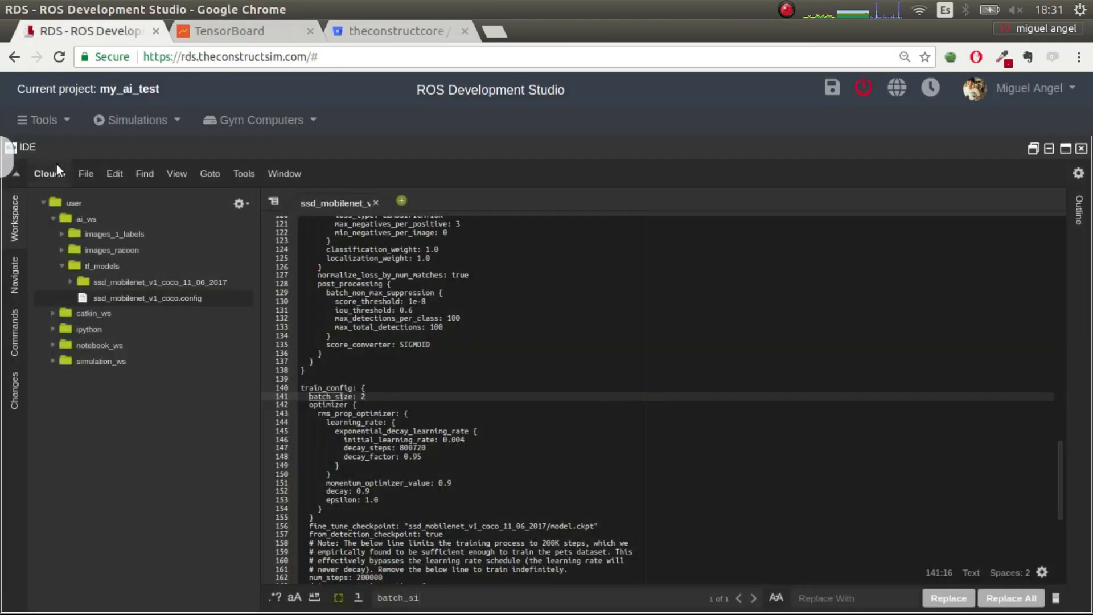
left_click(43, 119)
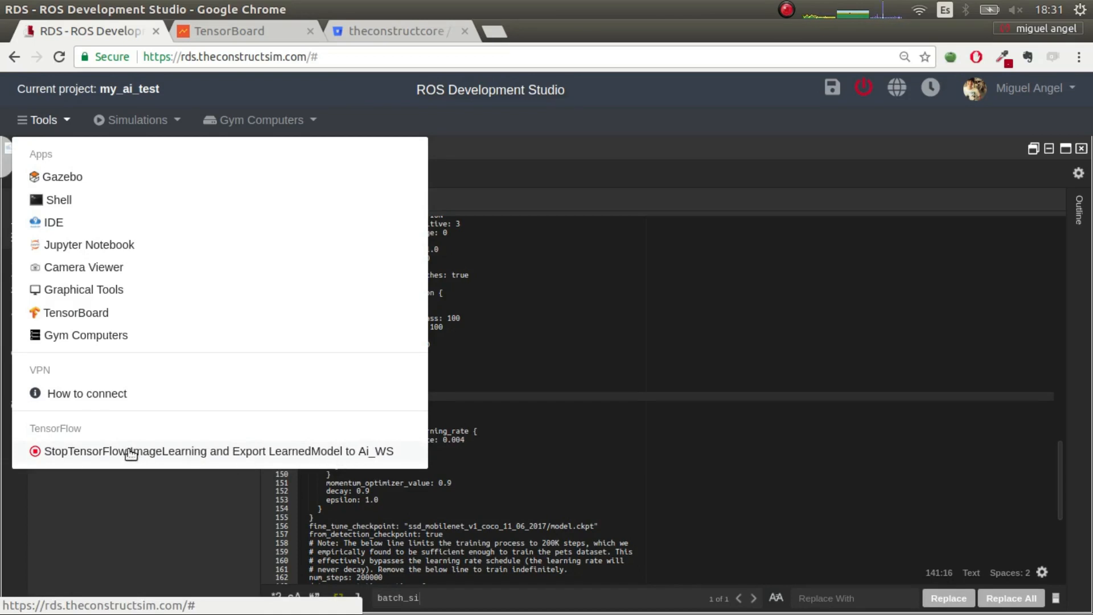
mouse_move(239, 456)
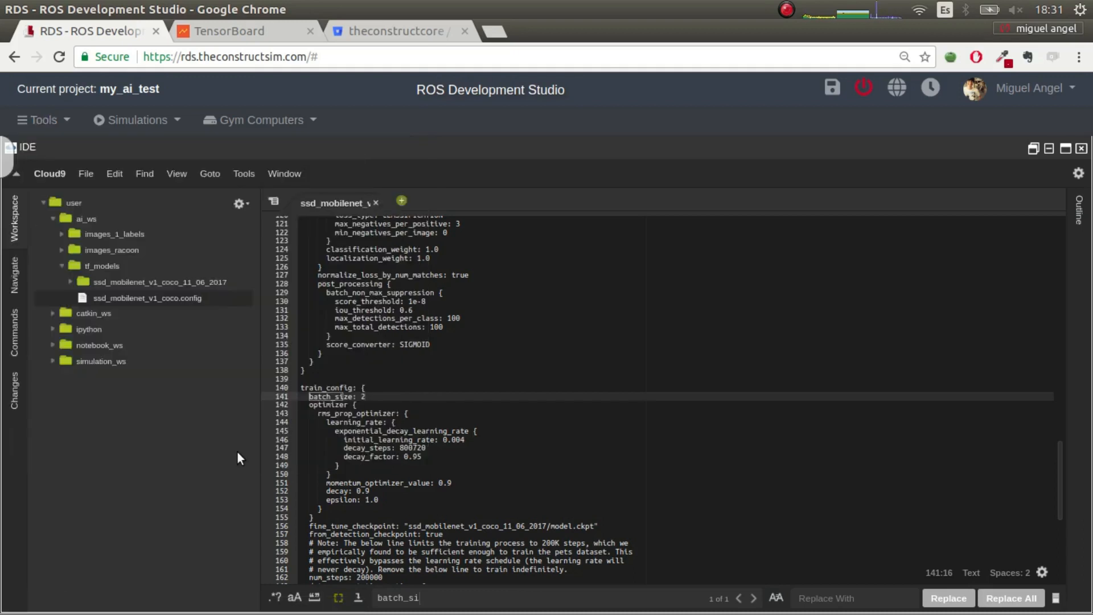
mouse_move(249, 446)
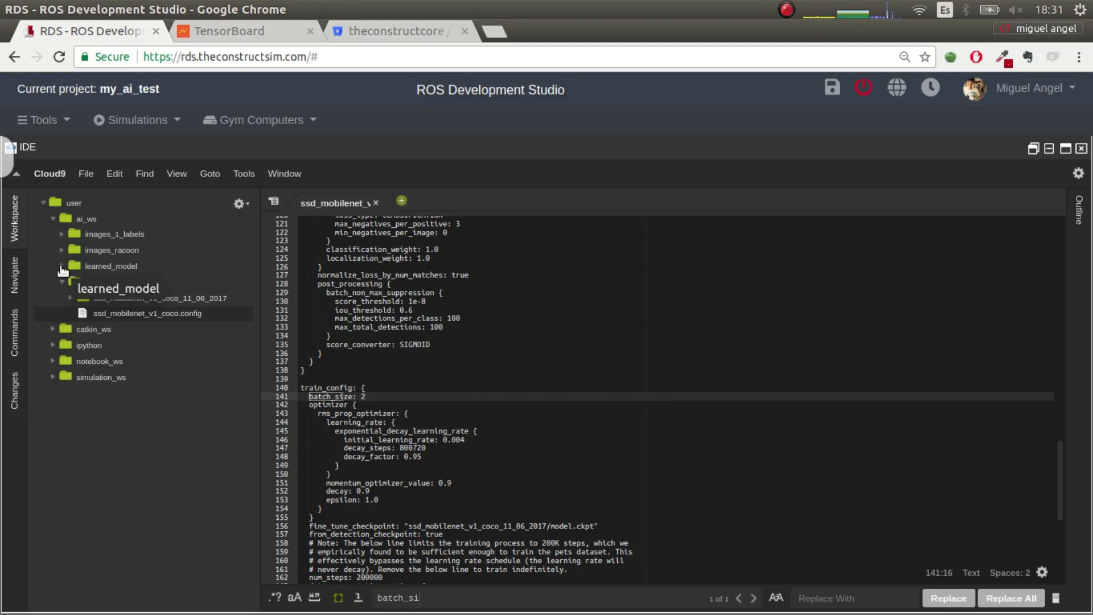
- Refresh ai_ws/learned_model, select frozen_inference_graph.pb, then return to the TensorBoard tab
left_click(62, 266)
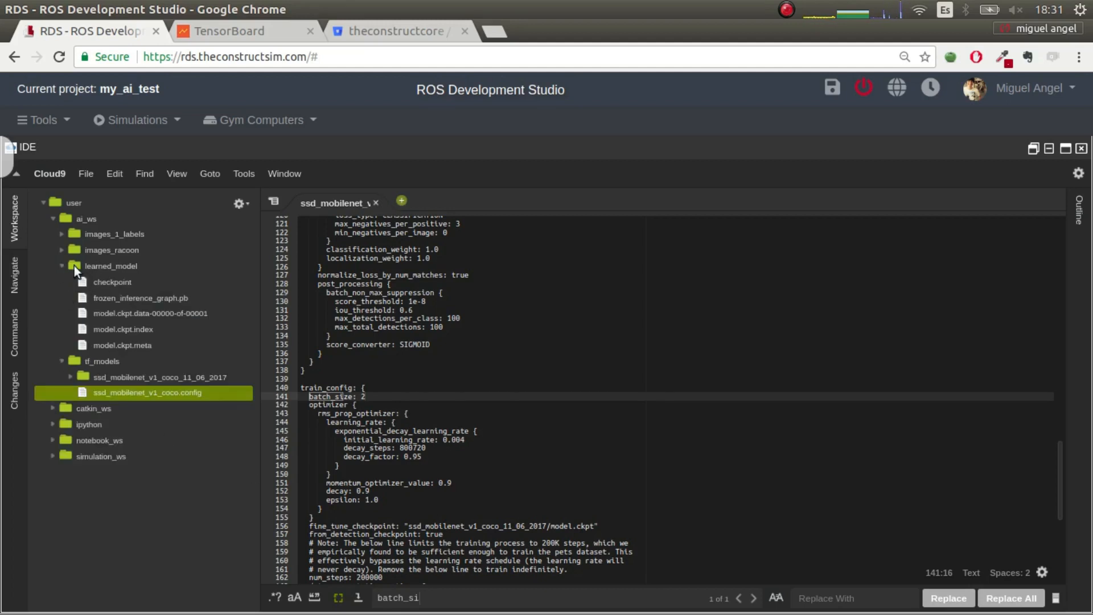
left_click(61, 265)
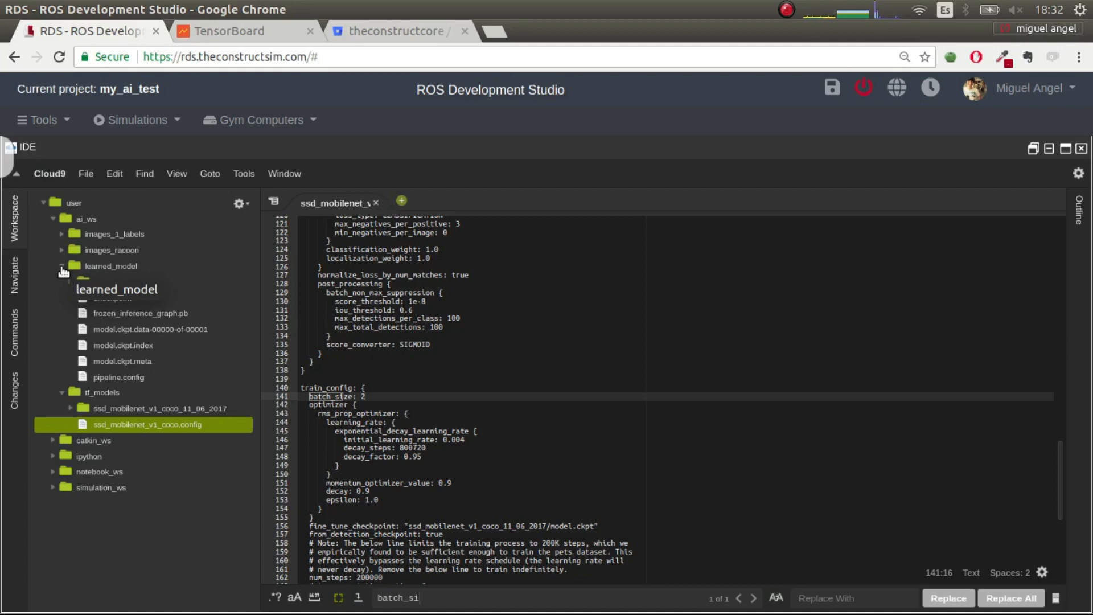
left_click(62, 266)
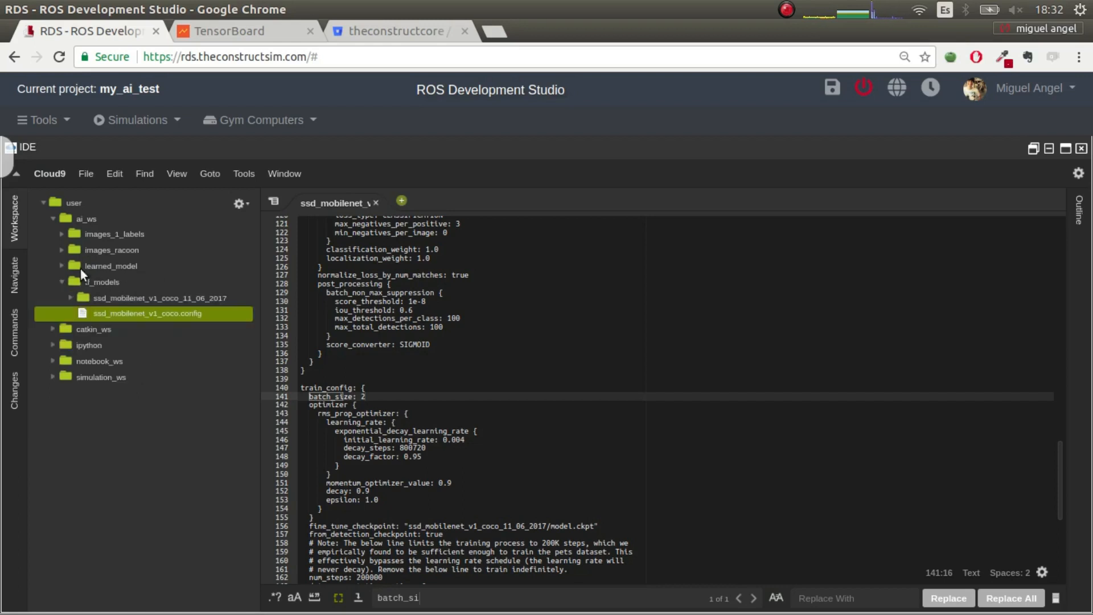
left_click(116, 281)
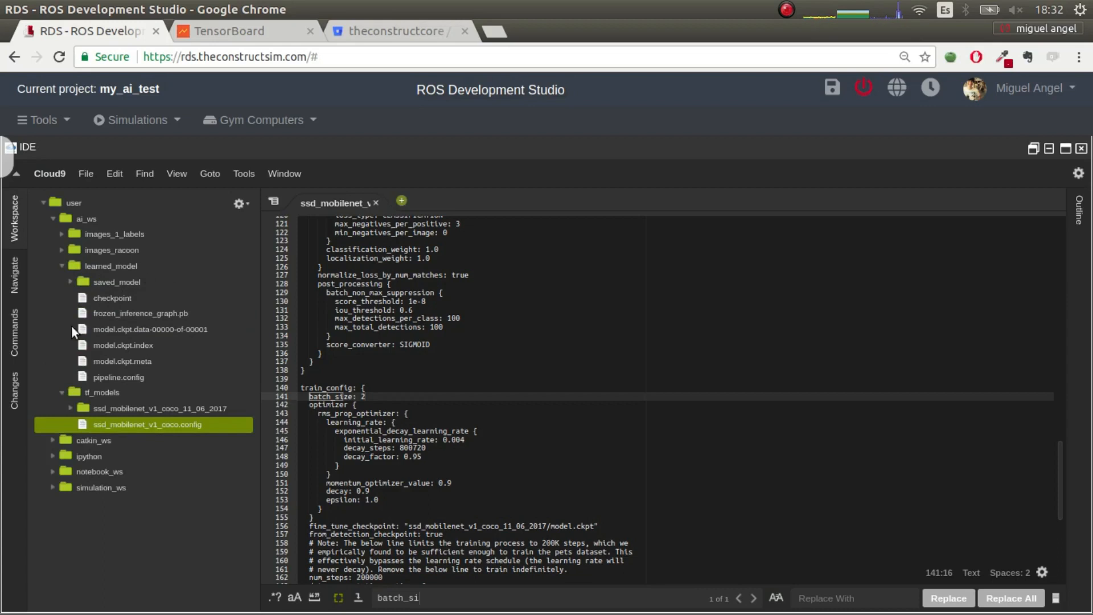
mouse_move(140, 313)
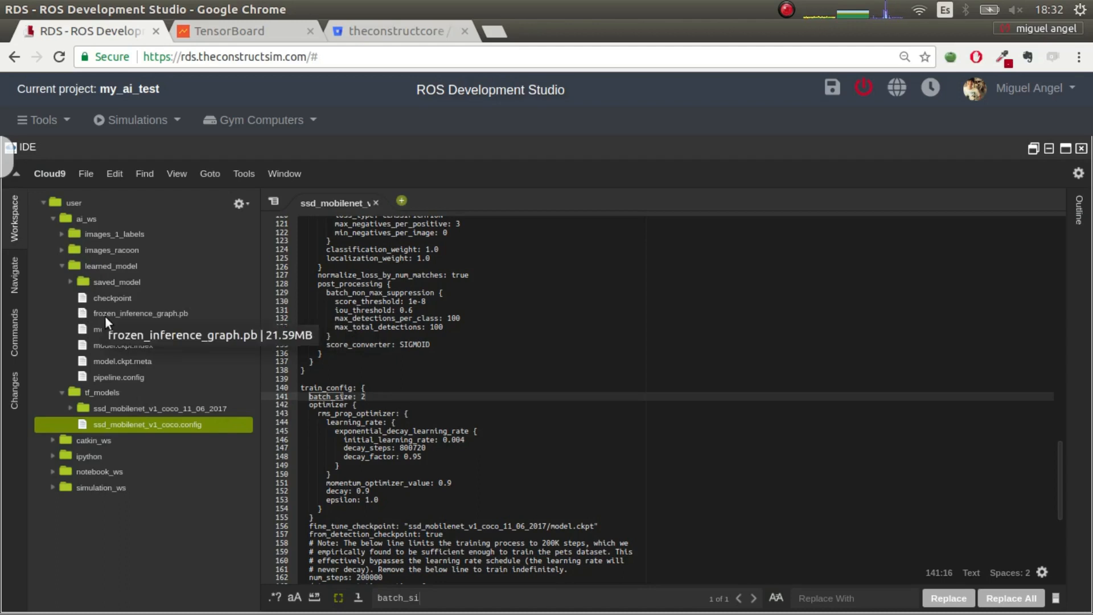
left_click(142, 312)
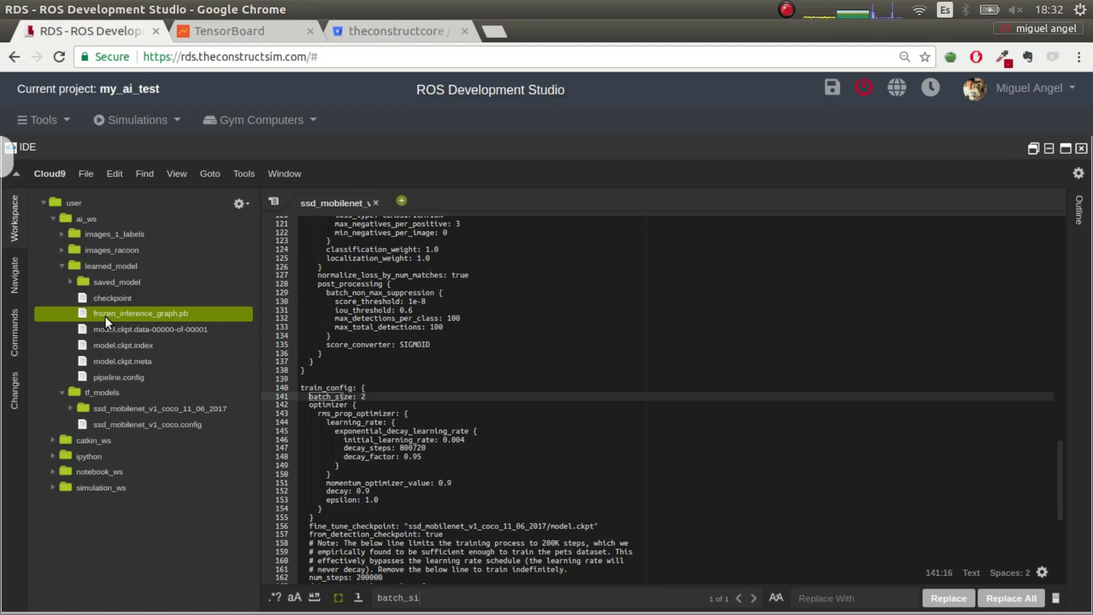
left_click(245, 30)
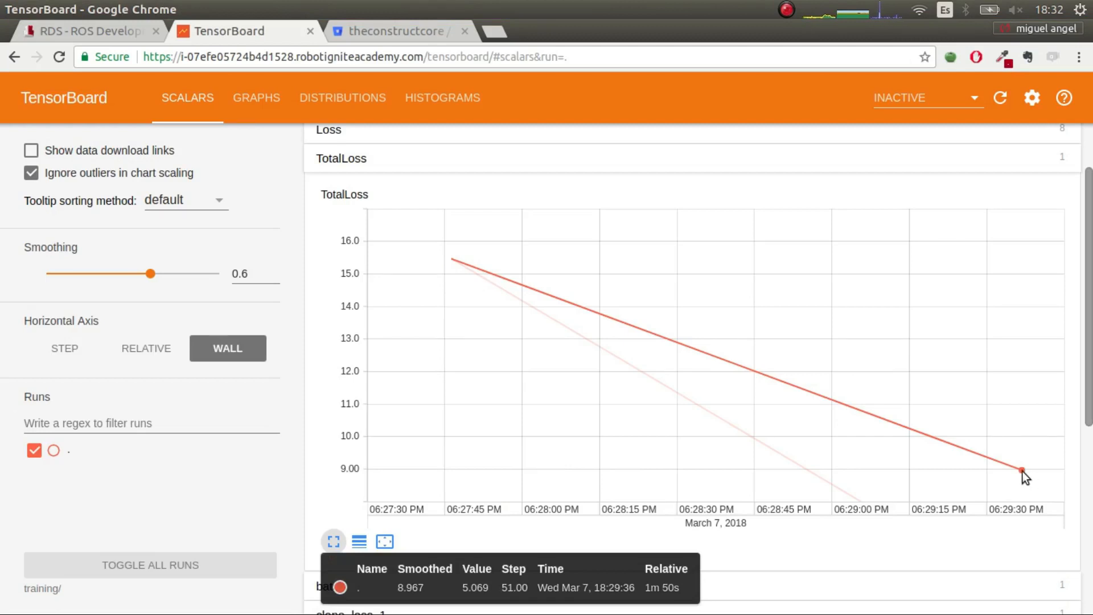
- Switch back to the RDS browser tab showing ai_ws/learned_model with frozen_inference_graph.pb
left_click(89, 31)
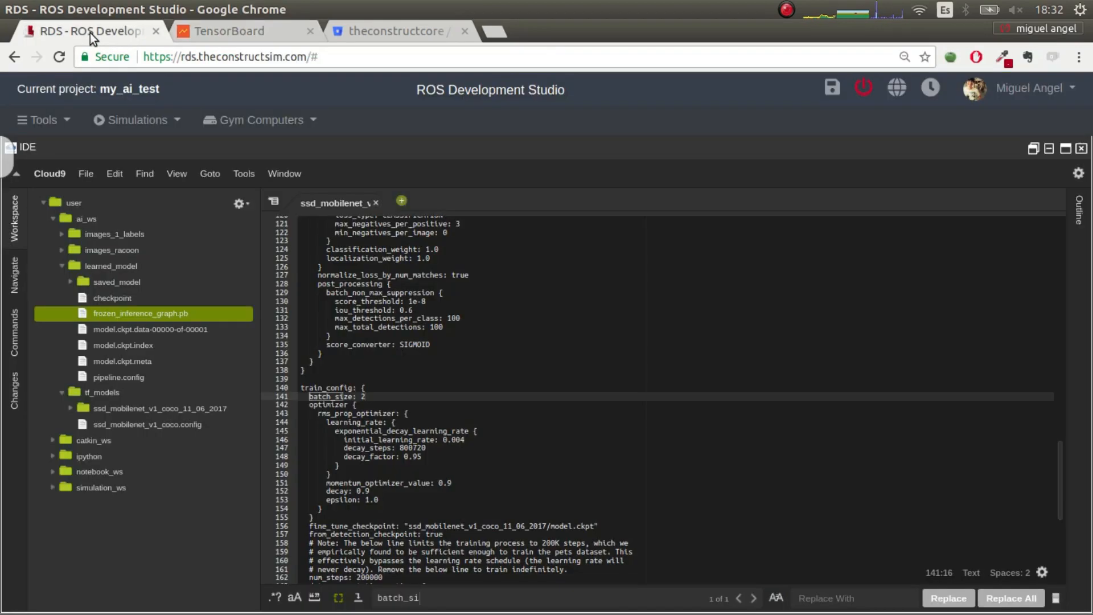
mouse_move(278, 376)
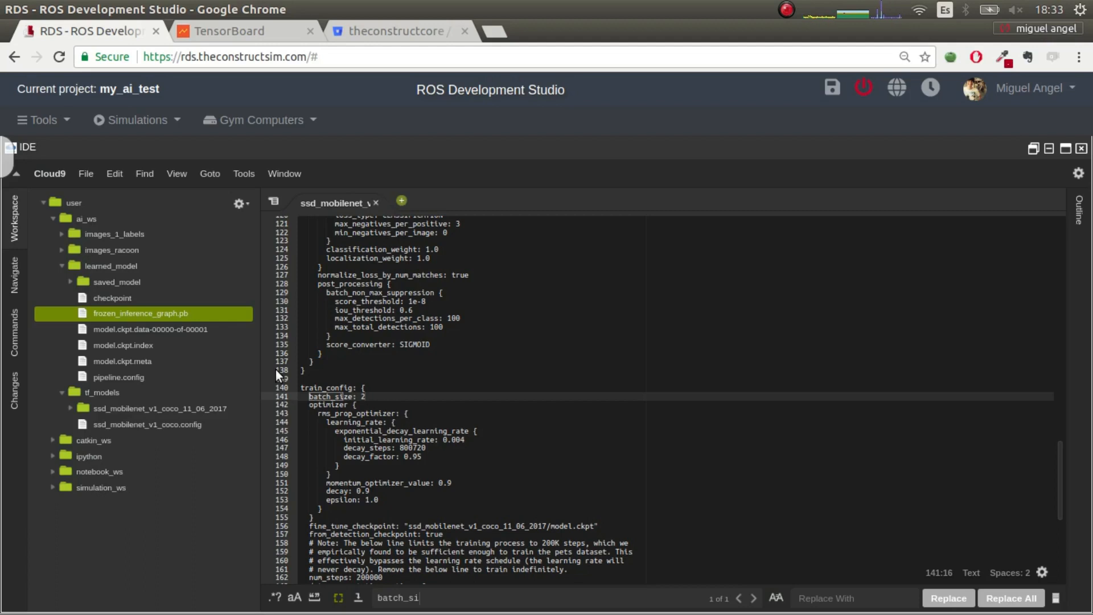
mouse_move(278, 379)
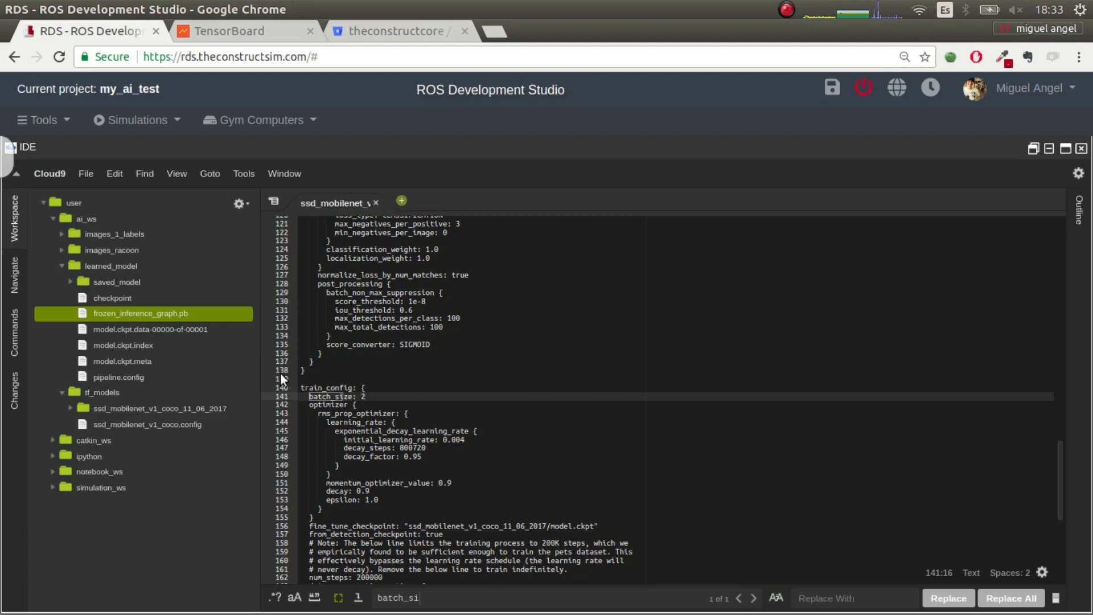